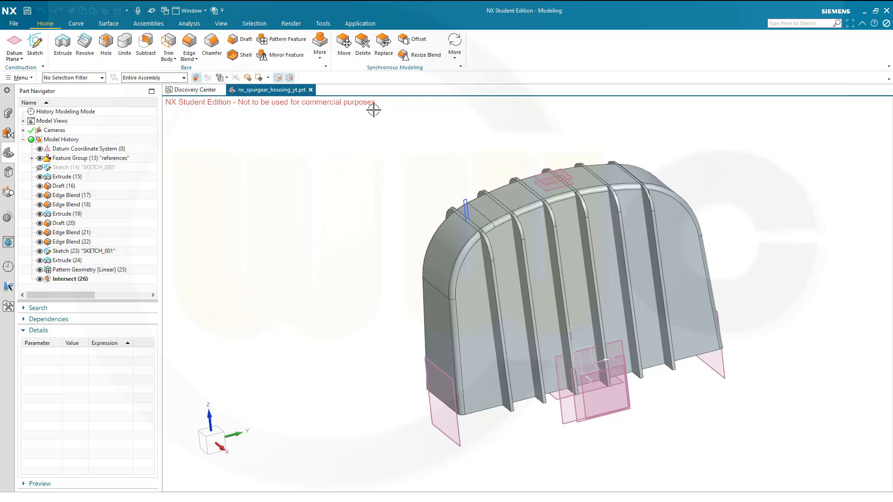
mouse_move(385, 153)
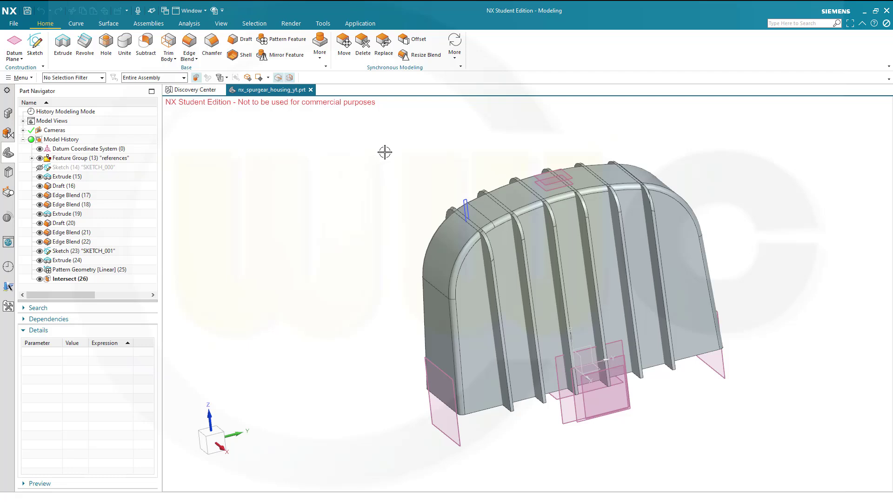
mouse_move(387, 150)
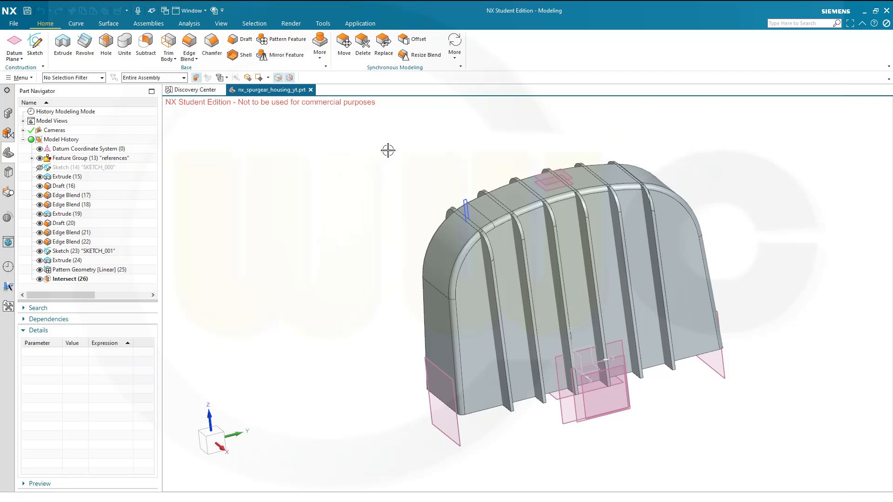
mouse_move(399, 152)
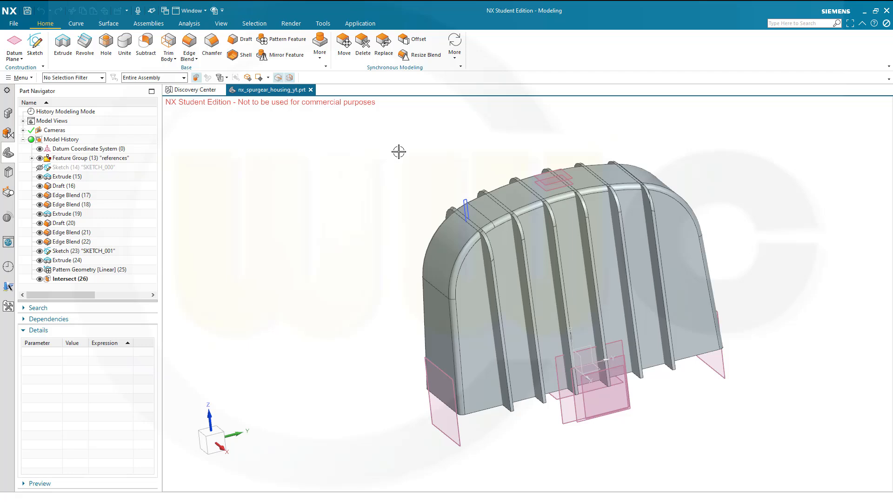
mouse_move(370, 154)
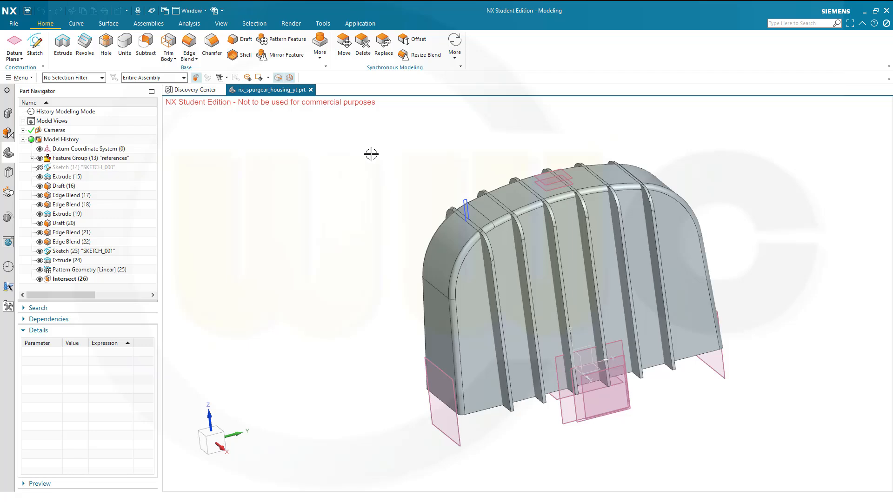
mouse_move(354, 184)
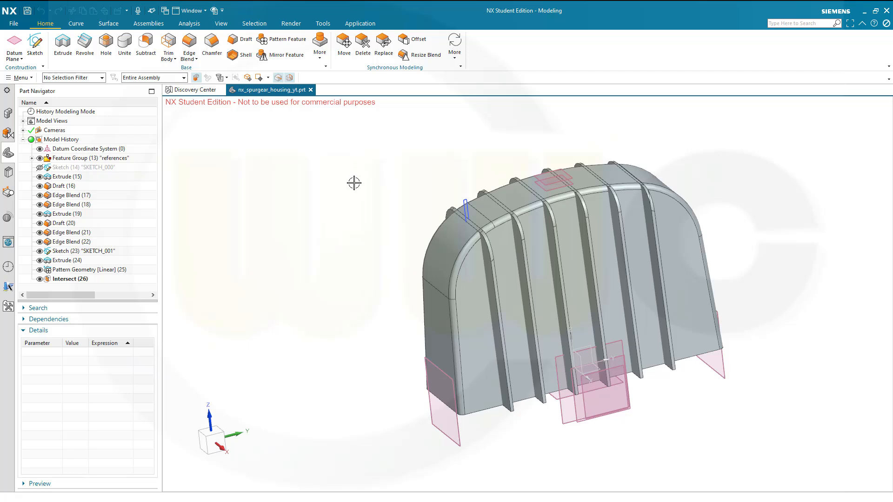
mouse_move(93, 109)
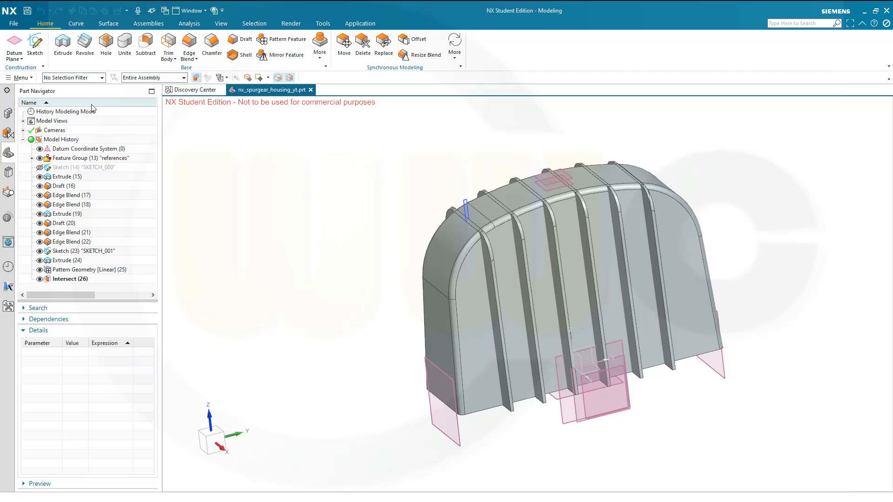
- Turn off Timestamp Order to hide the solid bodies, then turn Timestamp Order back on
right_click(86, 111)
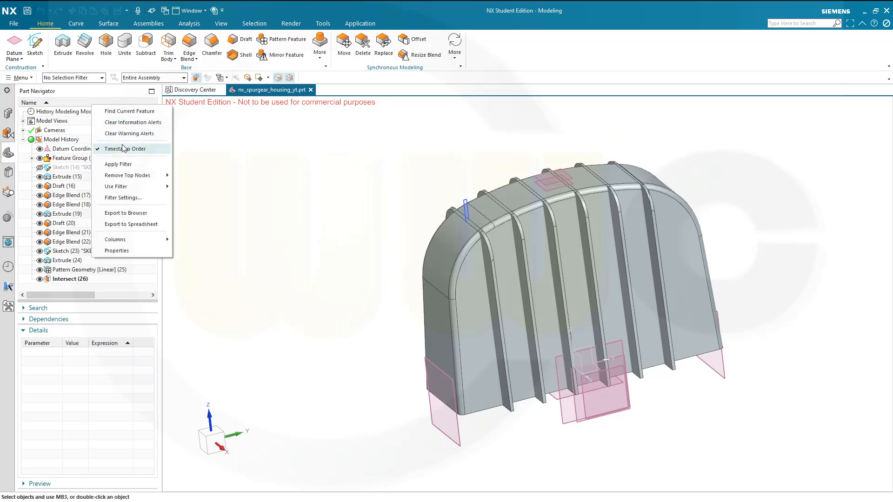
left_click(125, 149)
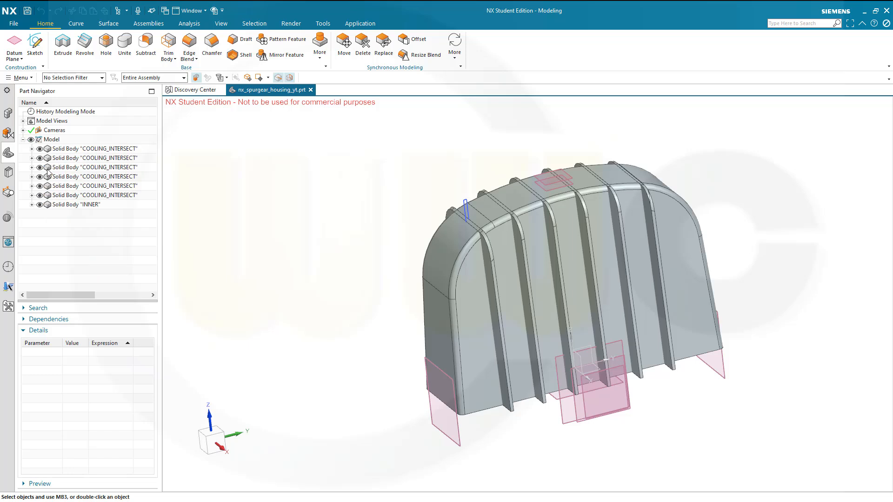
mouse_move(40, 209)
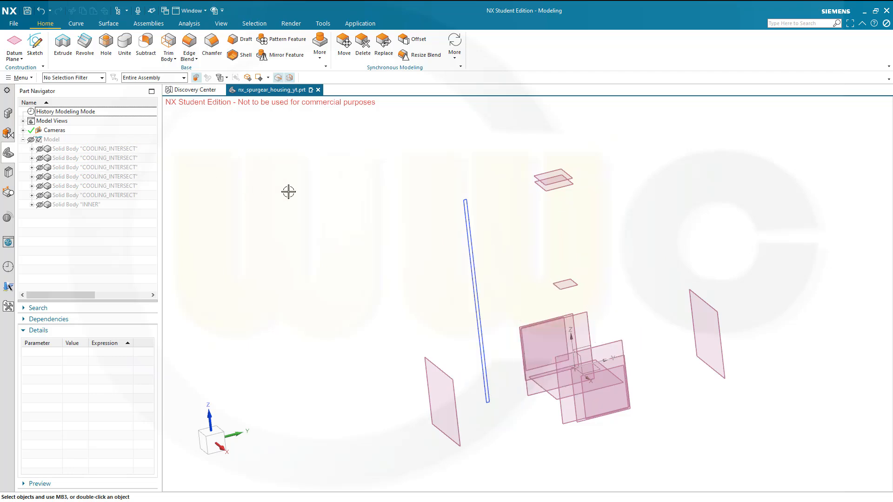
mouse_move(101, 122)
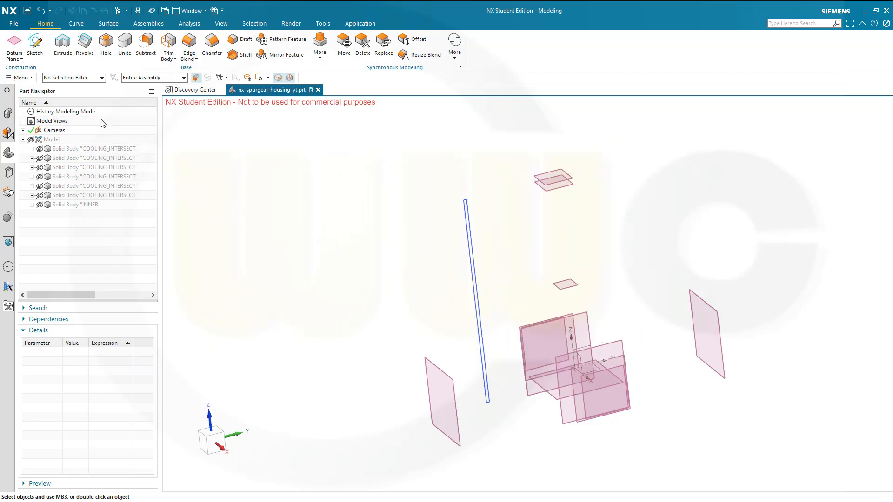
right_click(89, 112)
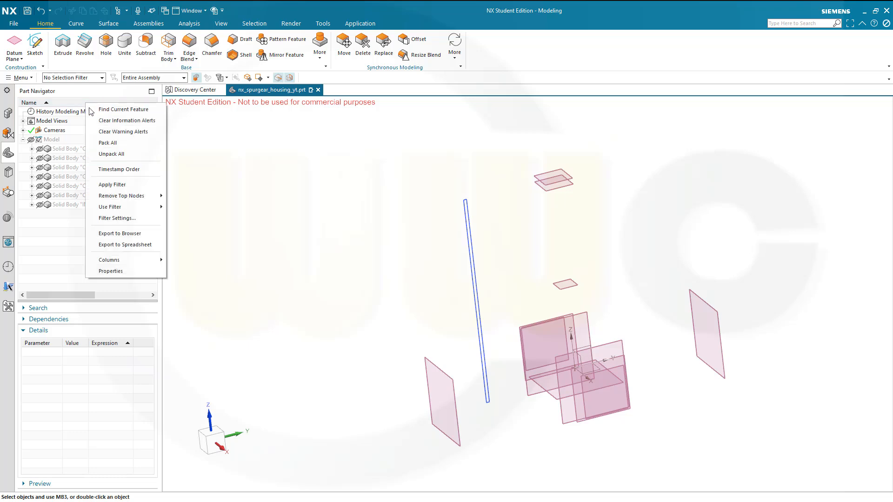
left_click(111, 154)
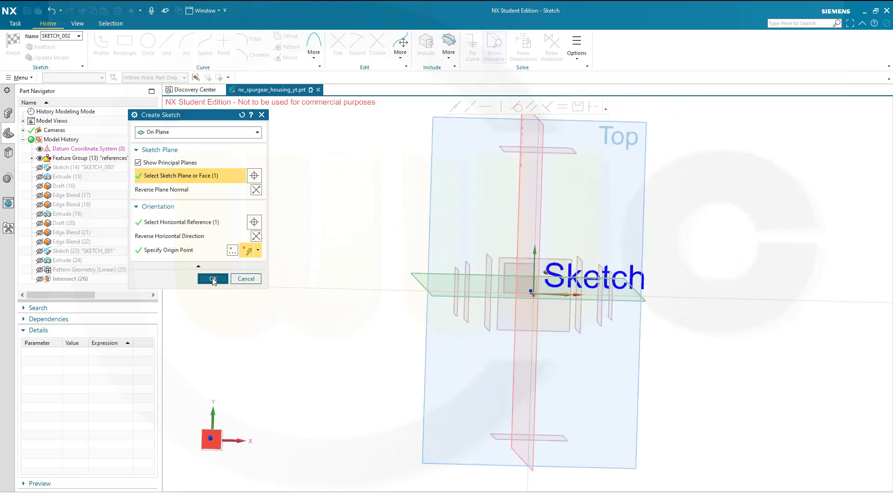
- Create SKETCH_002 on the top datum plane with a horizontal reference
left_click(212, 278)
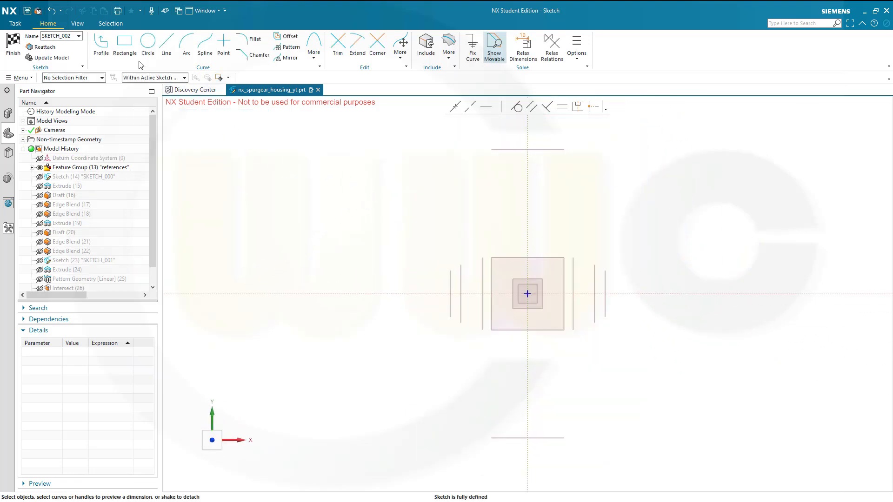
- Draw the rib outline rectangle and constrain its right-edge midpoint onto the horizontal axis
left_click(124, 44)
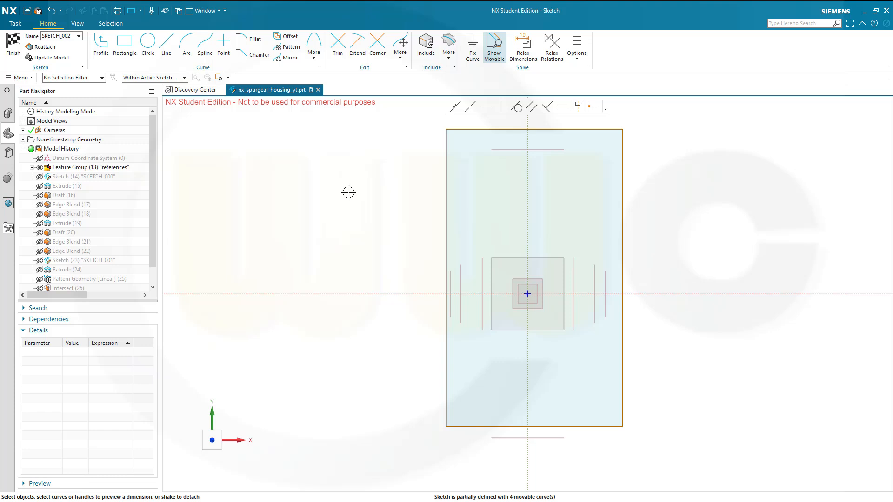
mouse_move(467, 245)
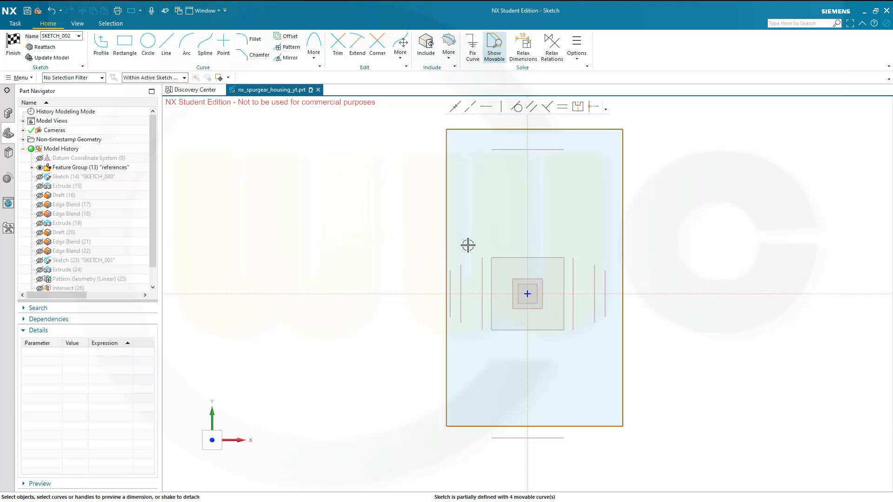
mouse_move(526, 294)
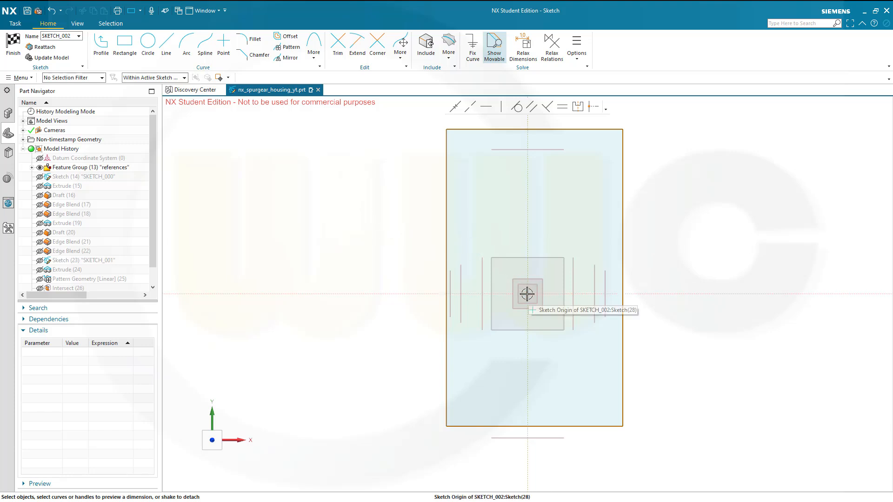
mouse_move(621, 283)
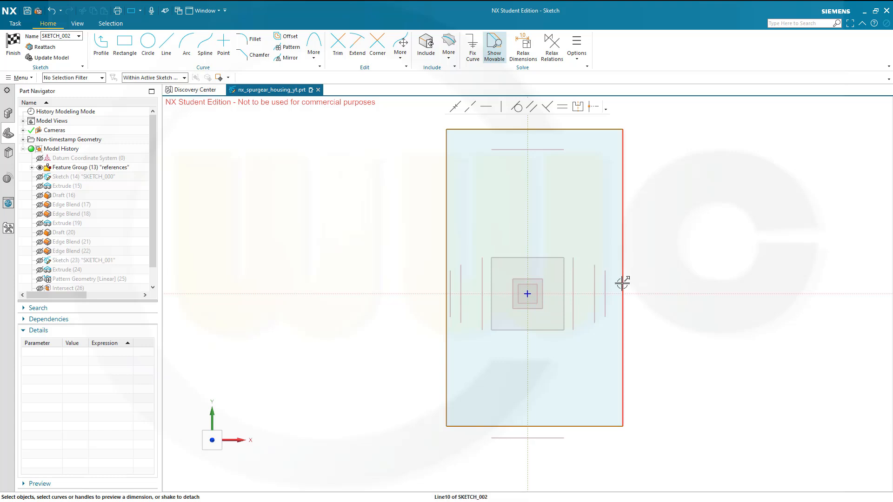
mouse_move(623, 276)
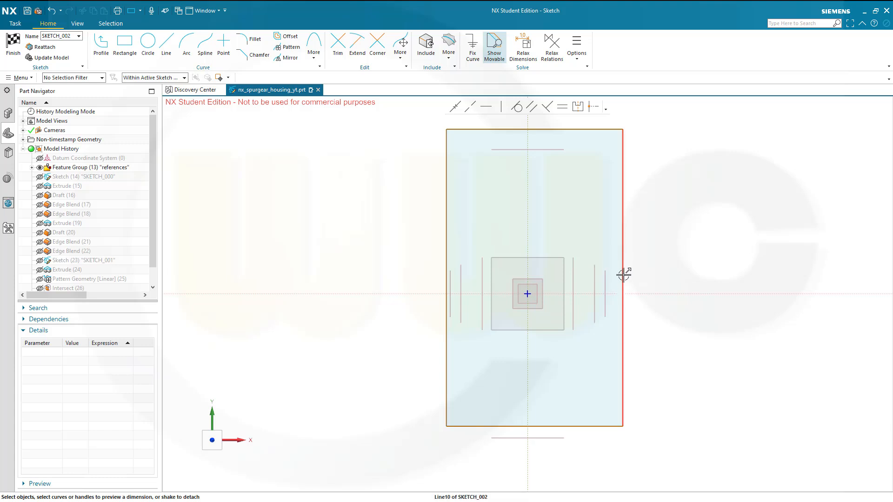
left_click(622, 273)
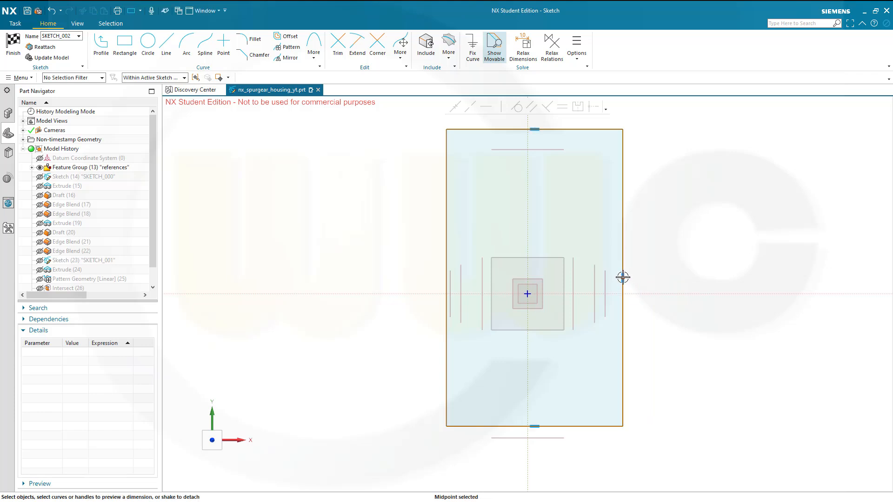
mouse_move(648, 293)
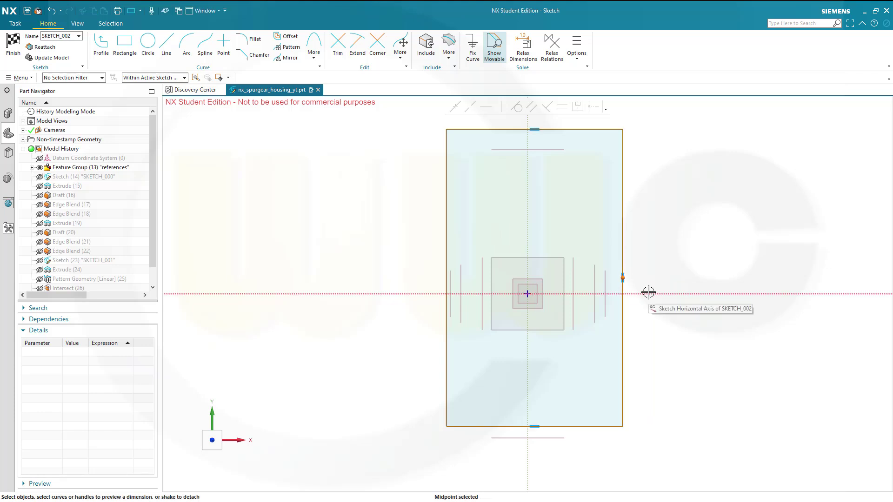
left_click(648, 294)
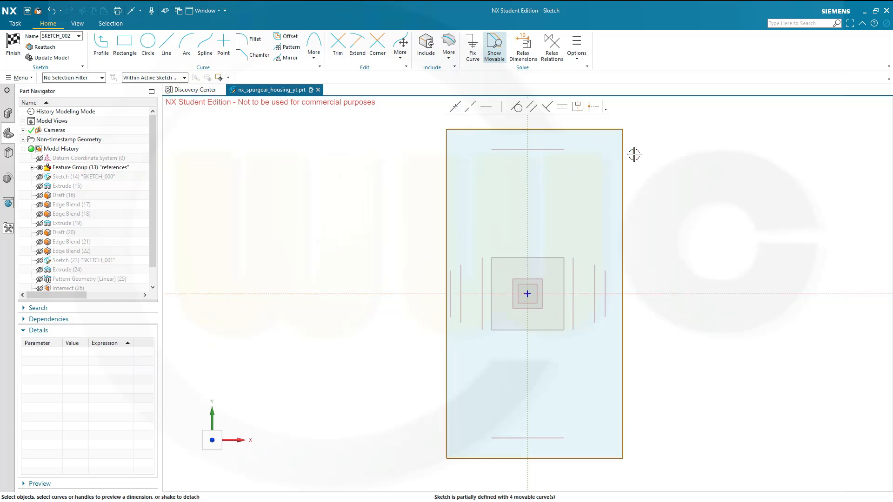
mouse_move(601, 195)
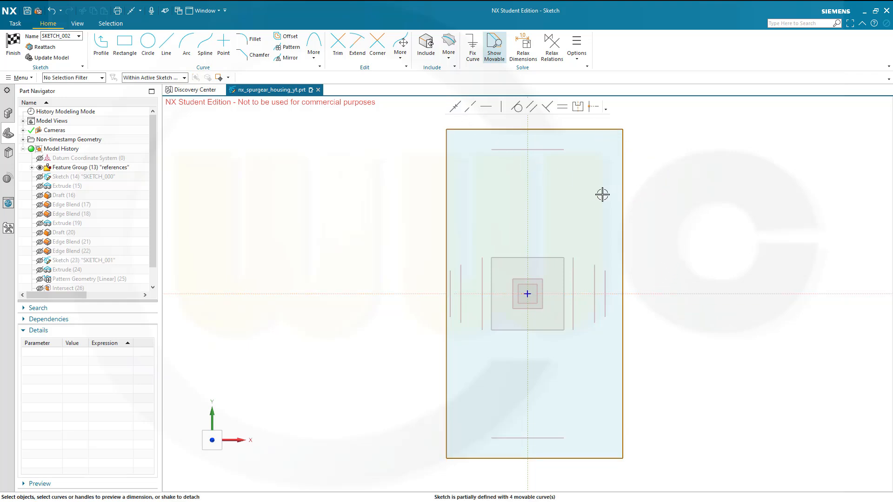
mouse_move(554, 163)
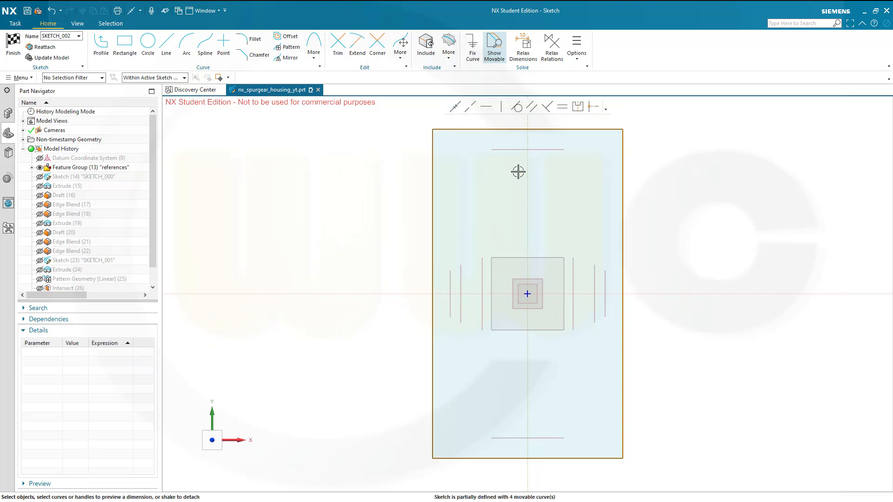
mouse_move(287, 103)
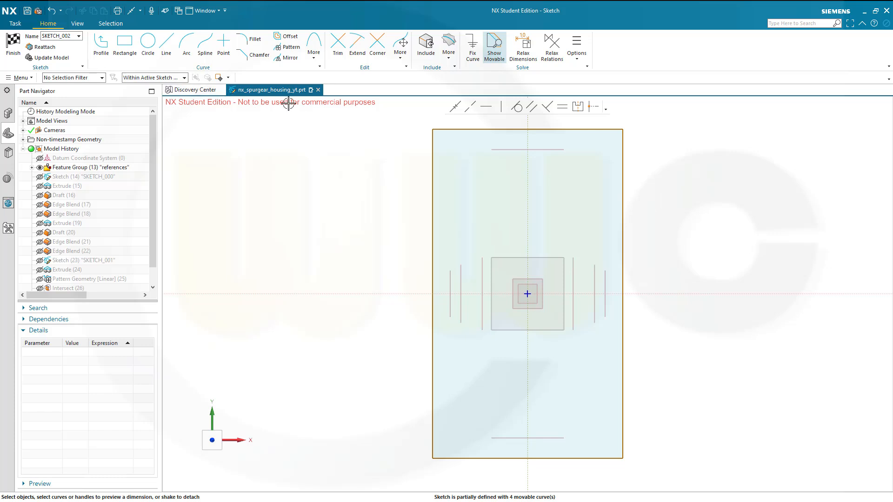
- Dimension the rectangle height to 270 without scaling, and revise its width to 178
left_click(527, 130)
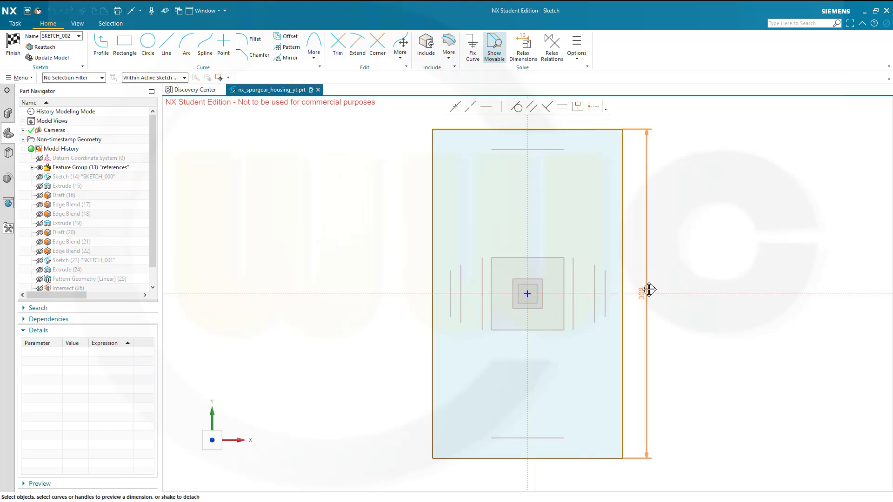
left_click(649, 289)
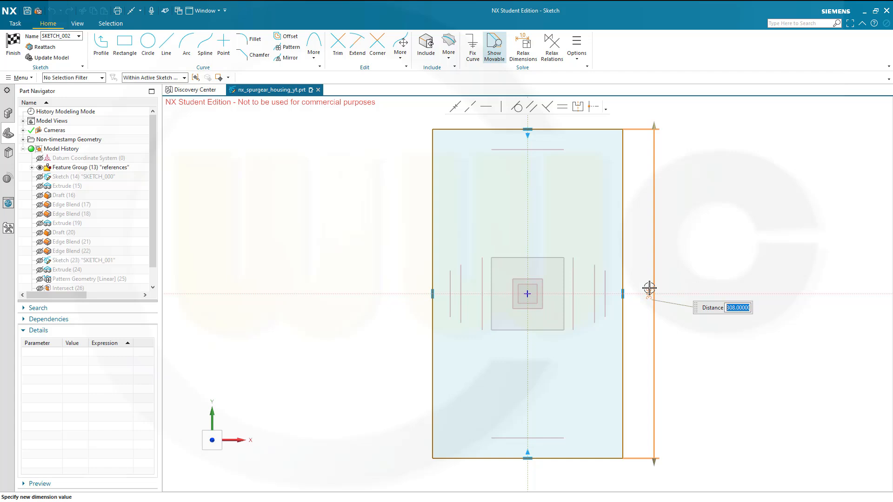
type("2")
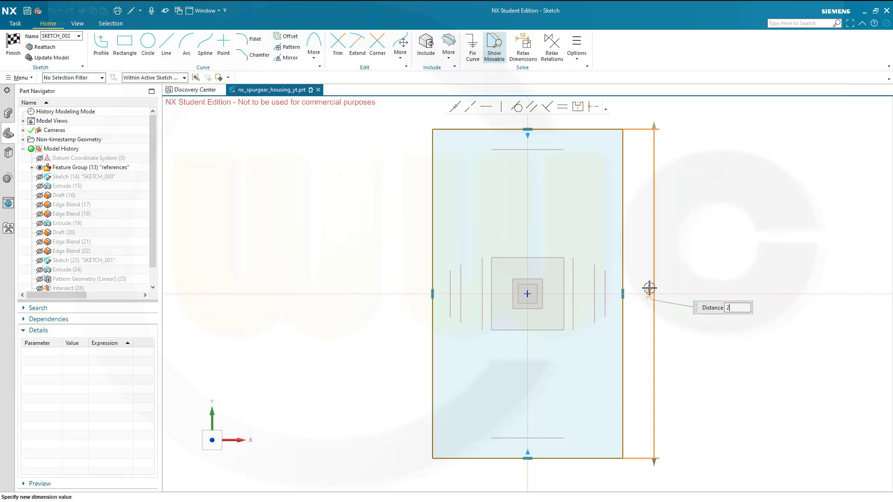
type("270")
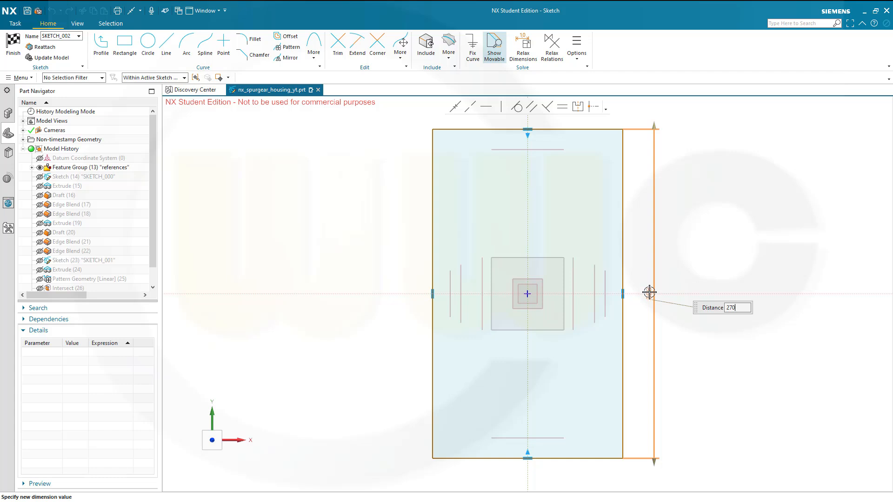
key("Return")
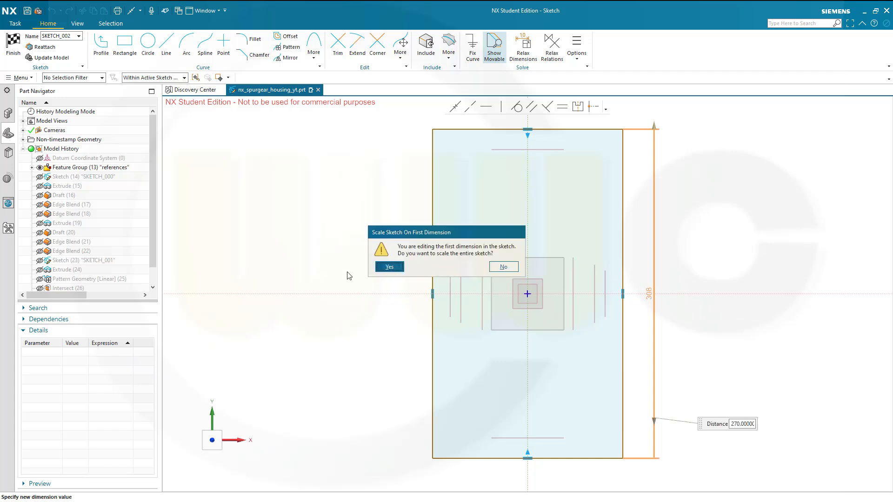
left_click(502, 267)
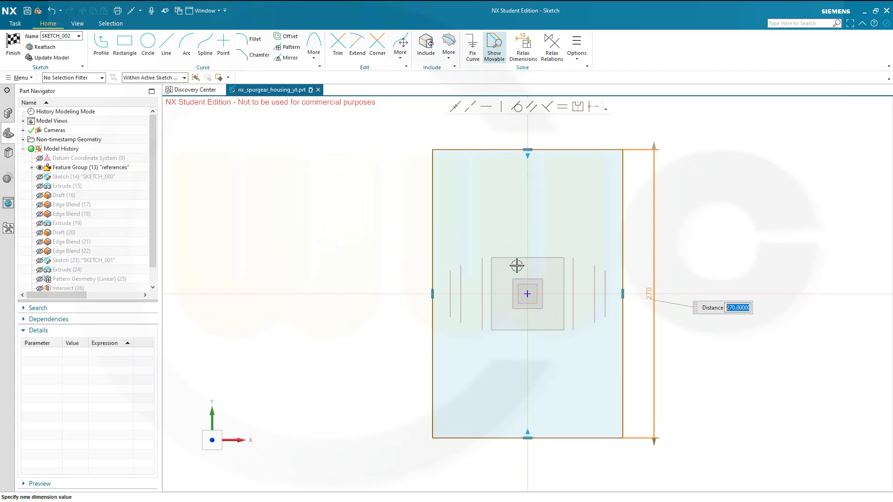
mouse_move(433, 187)
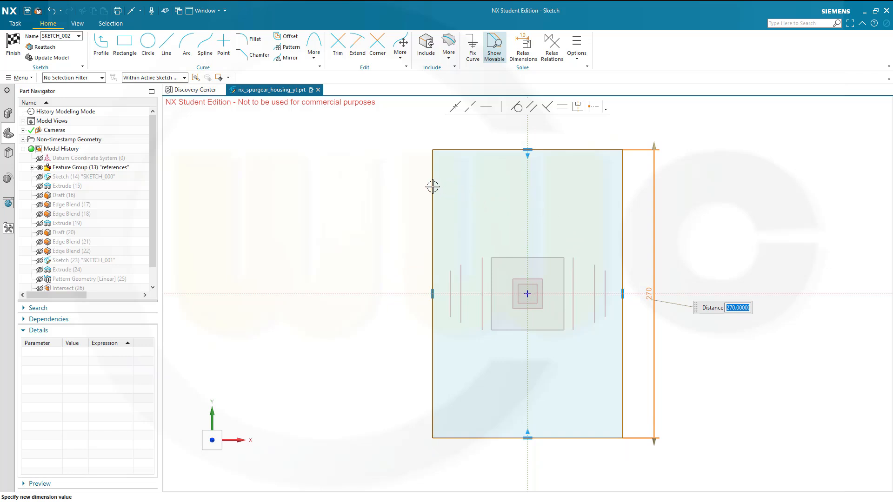
mouse_move(573, 216)
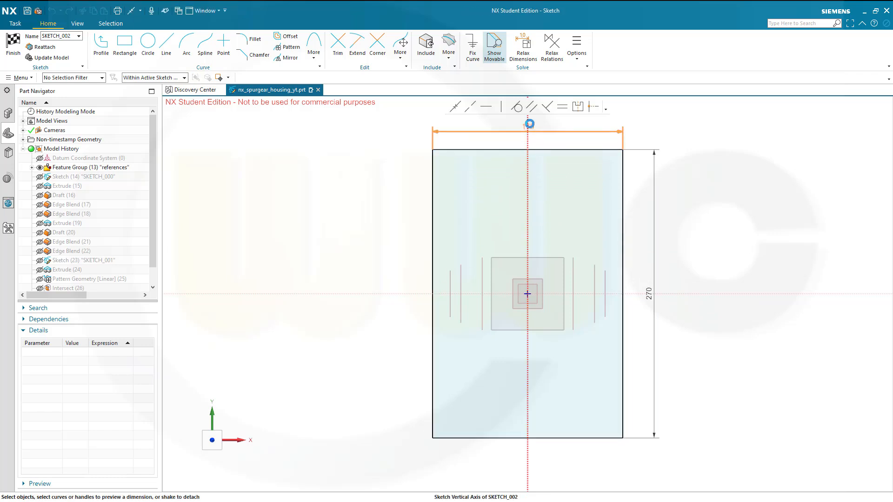
left_click(528, 123)
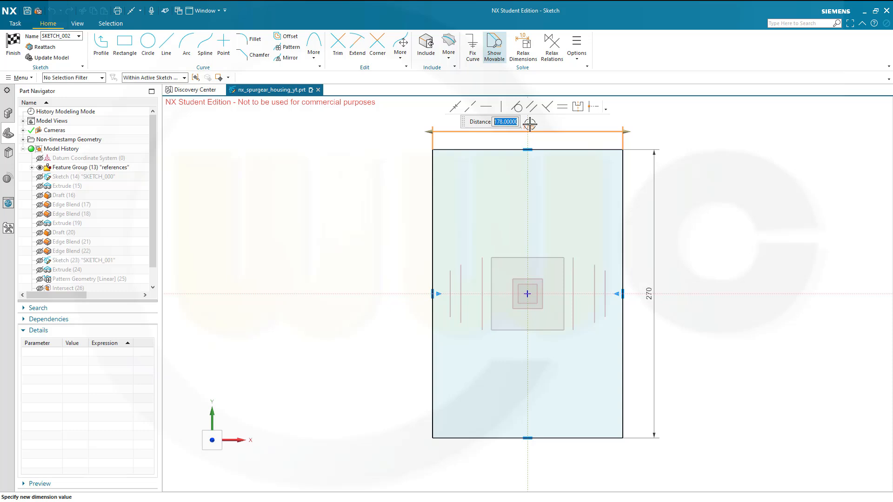
type("14")
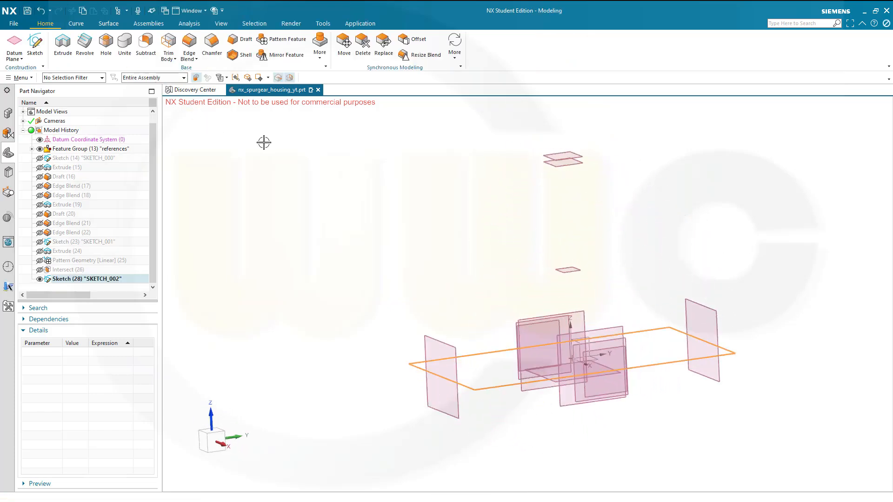
mouse_move(551, 384)
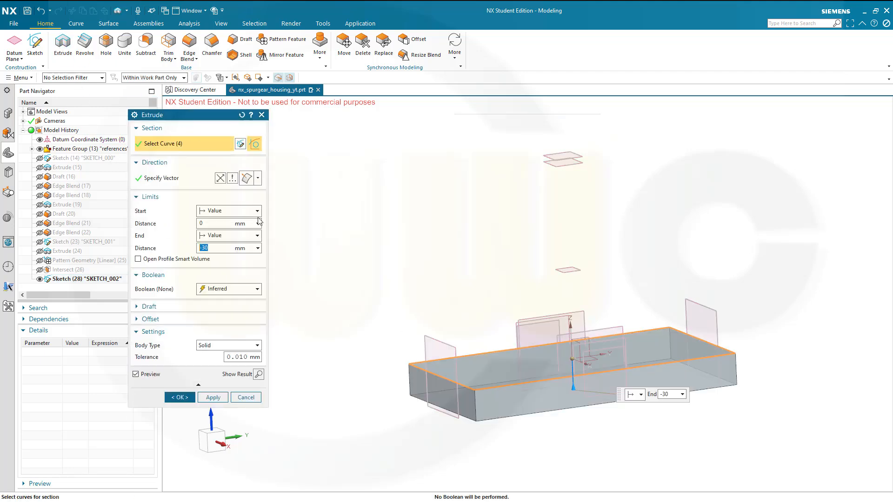
mouse_move(257, 245)
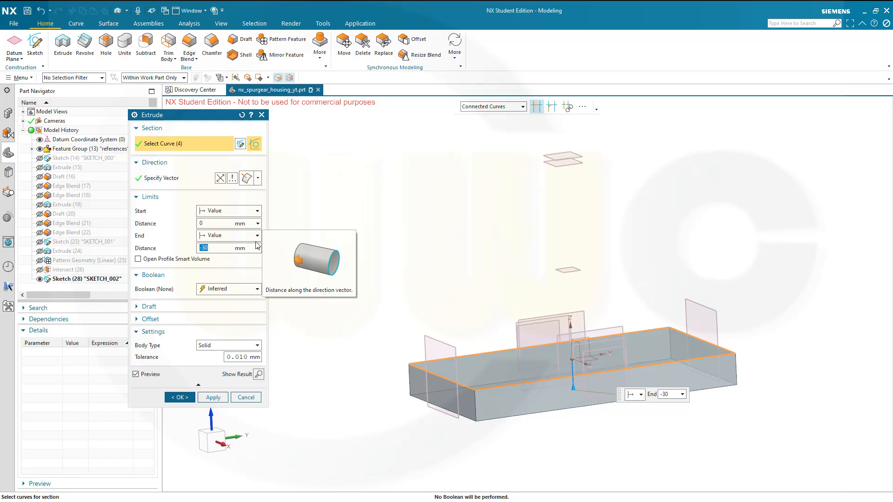
- Extrude the rectangle into a slab ending Until Selected at the -12 datum plane
left_click(256, 235)
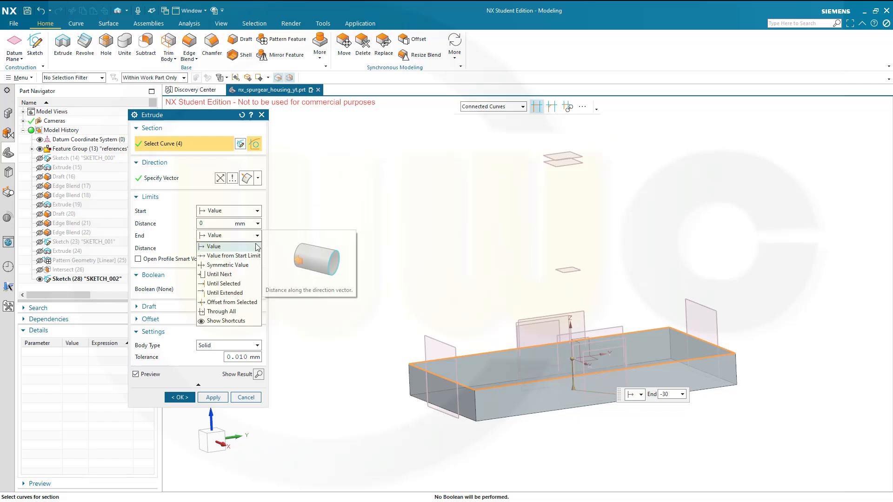
mouse_move(239, 293)
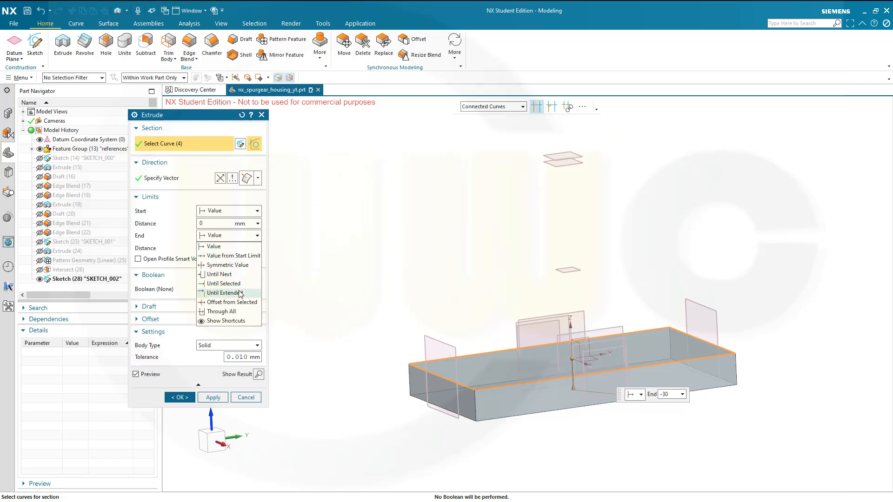
left_click(223, 284)
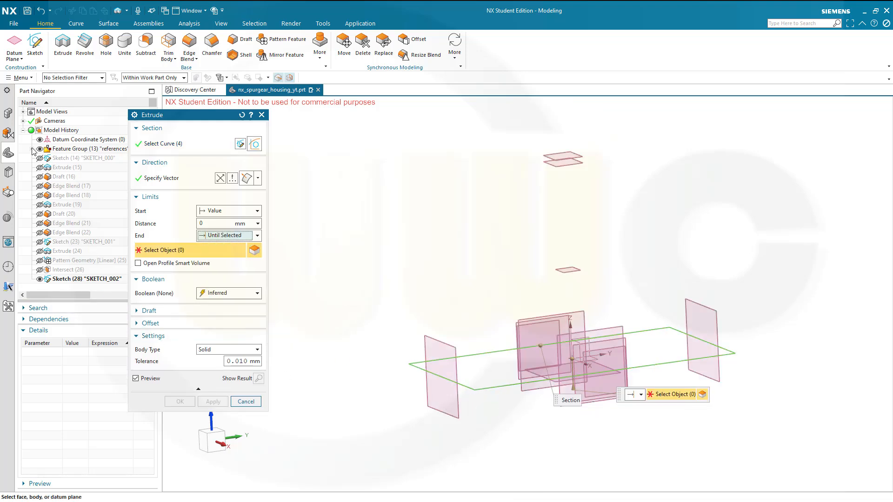
left_click(33, 149)
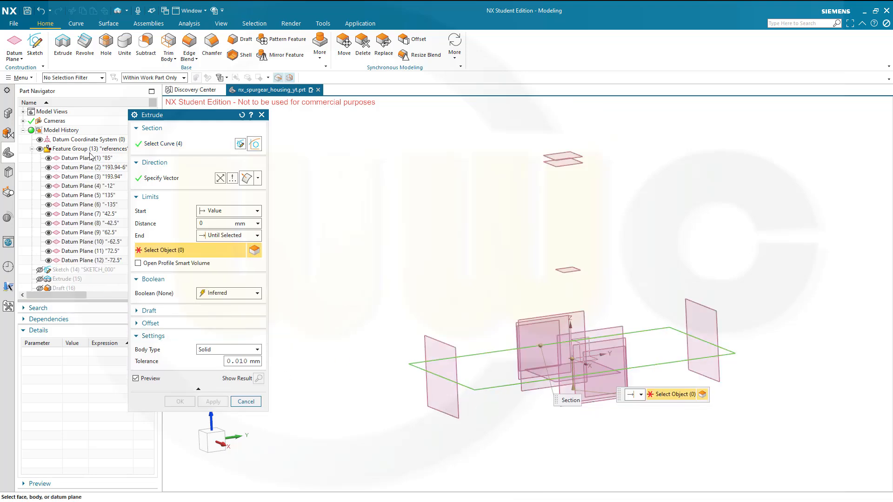
left_click(86, 186)
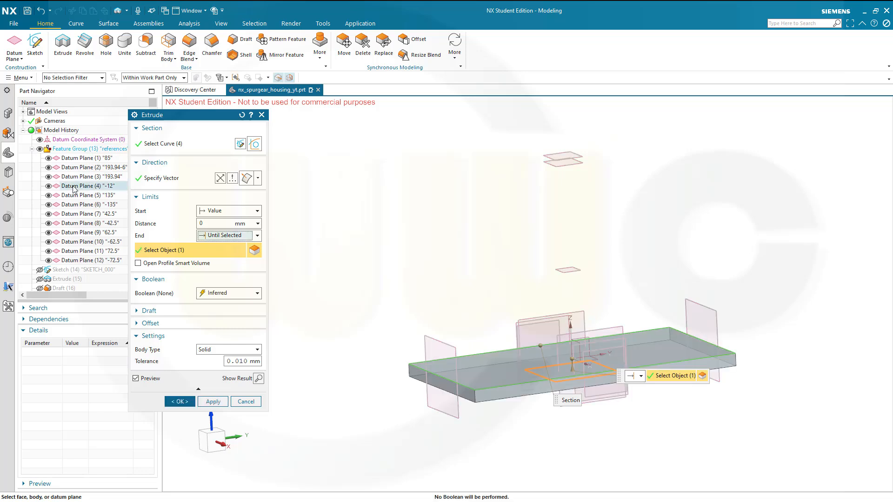
mouse_move(200, 323)
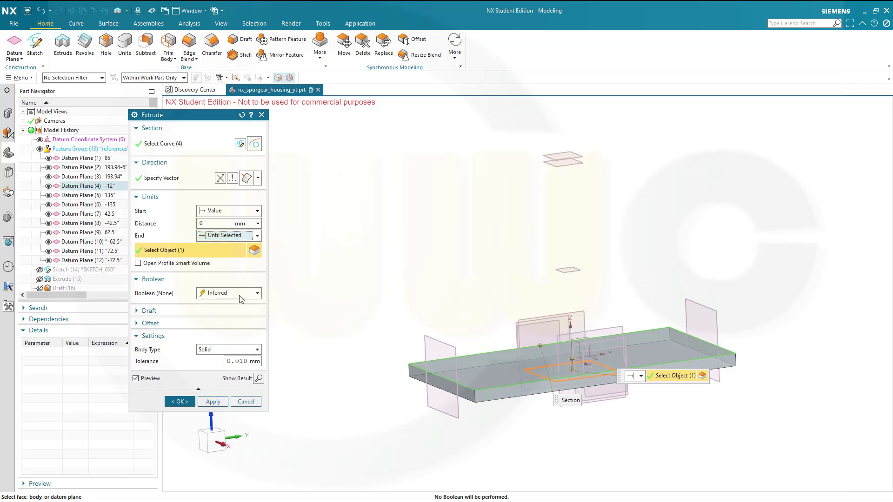
left_click(257, 293)
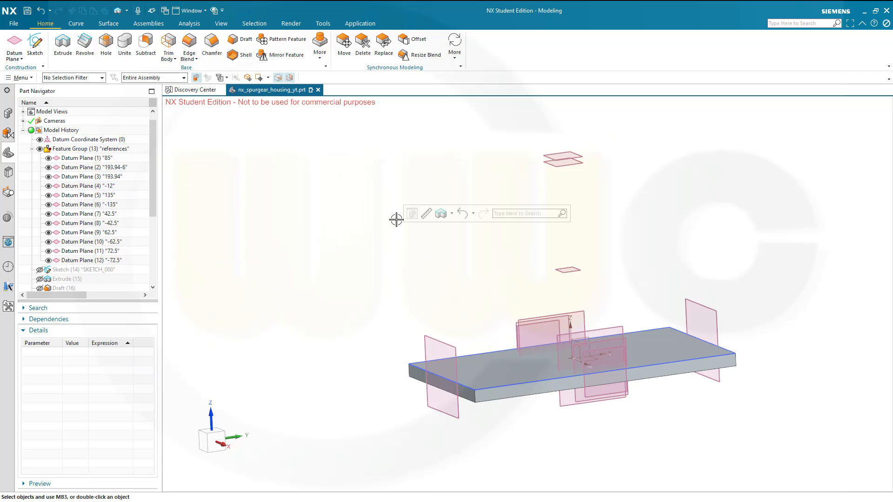
mouse_move(394, 252)
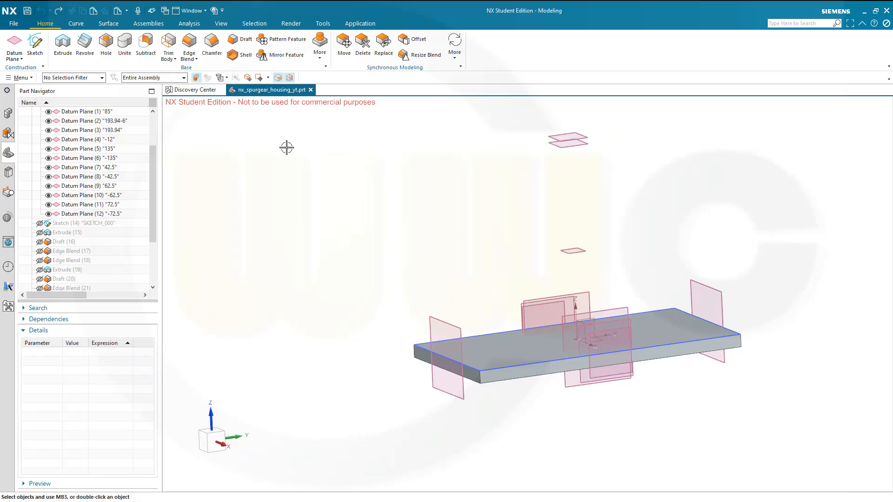
mouse_move(556, 255)
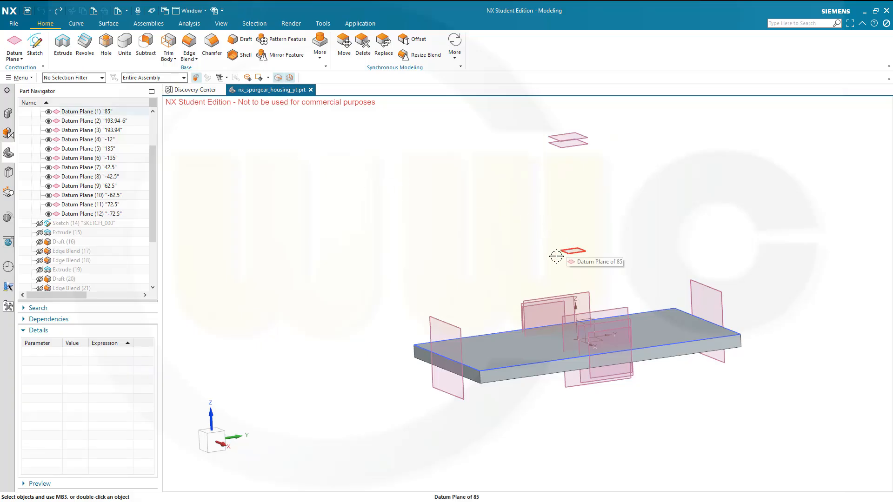
mouse_move(315, 329)
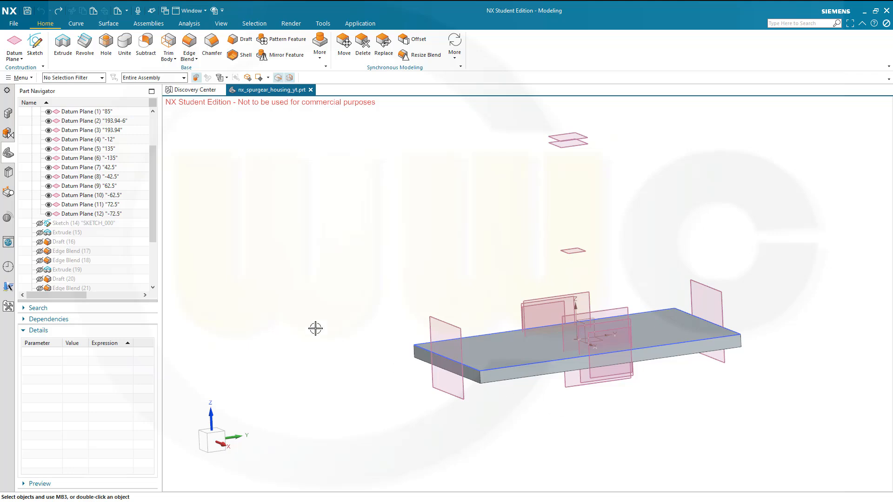
mouse_move(279, 234)
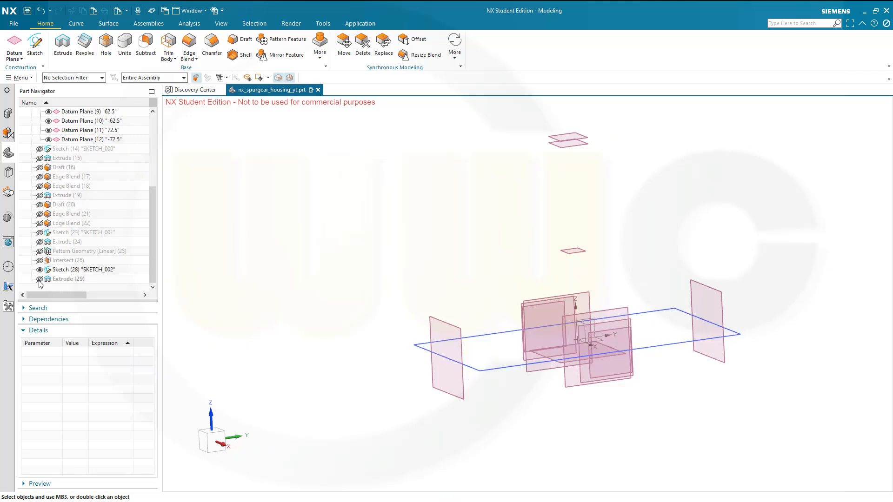
mouse_move(684, 390)
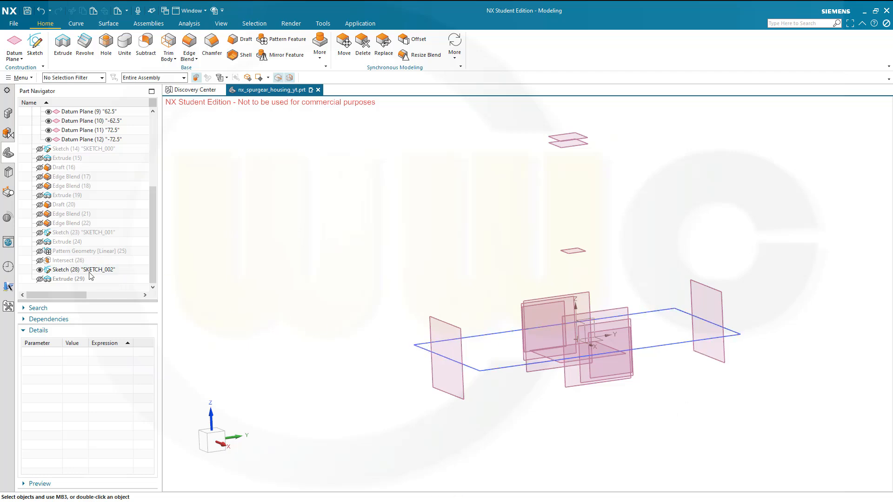
- Hide the extruded slab and select SKETCH_002 for copying
left_click(84, 270)
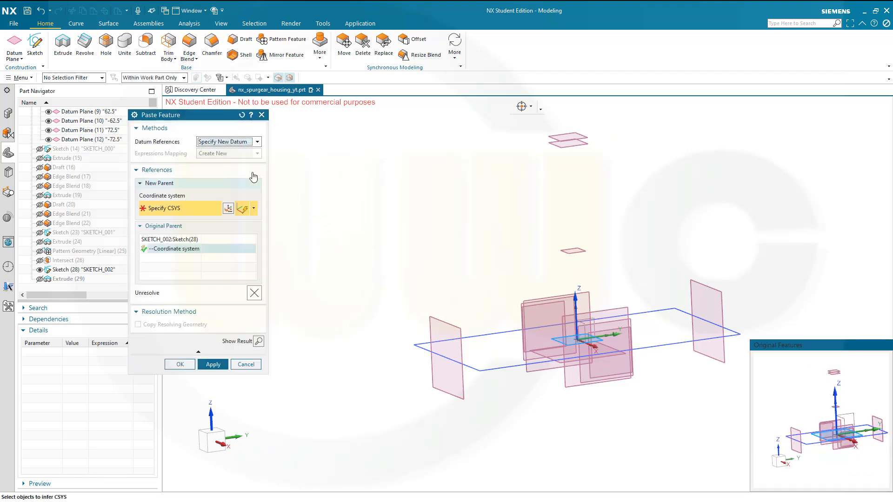
mouse_move(272, 169)
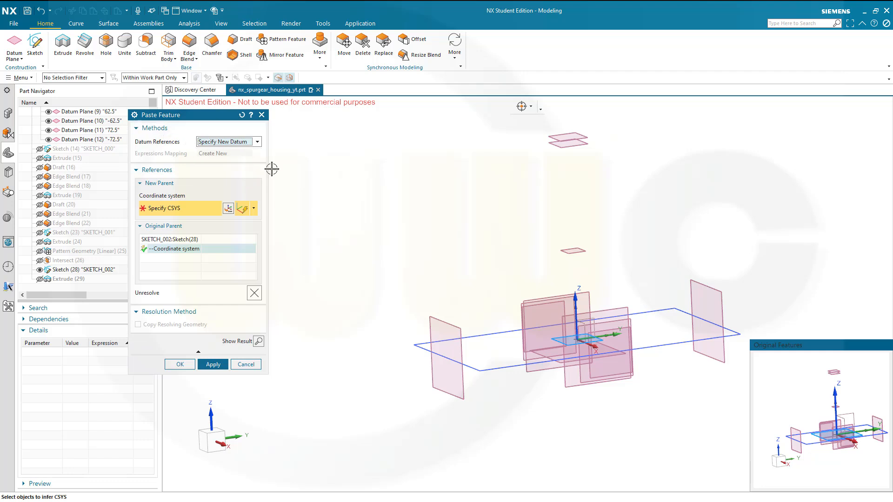
- Paste a SKETCH_002 copy using a Plane, Y-axis, Point CSYS at the datum origin
left_click(253, 208)
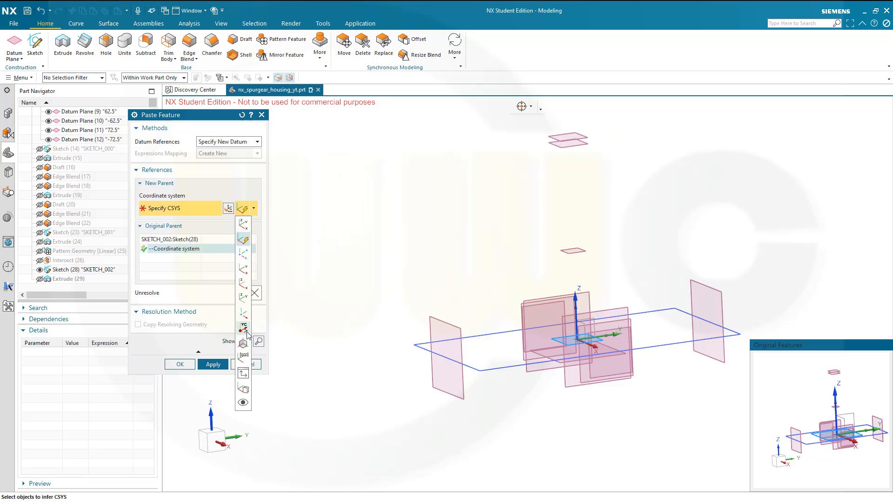
mouse_move(243, 333)
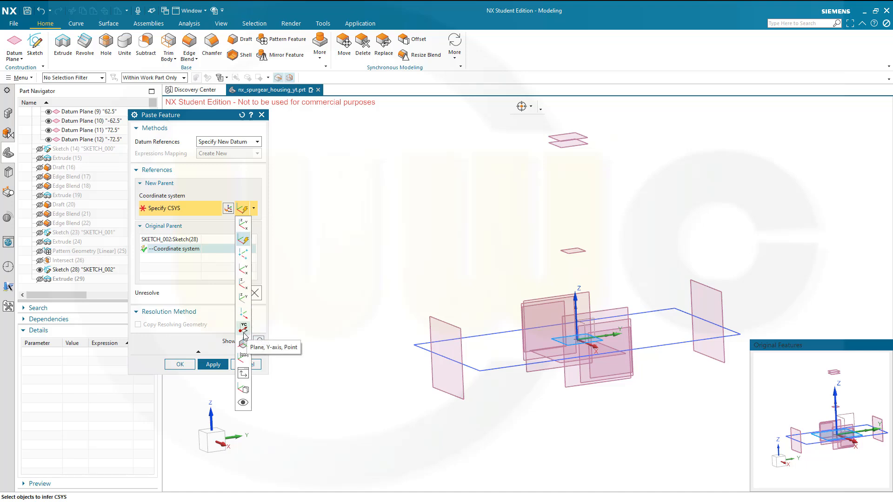
left_click(243, 330)
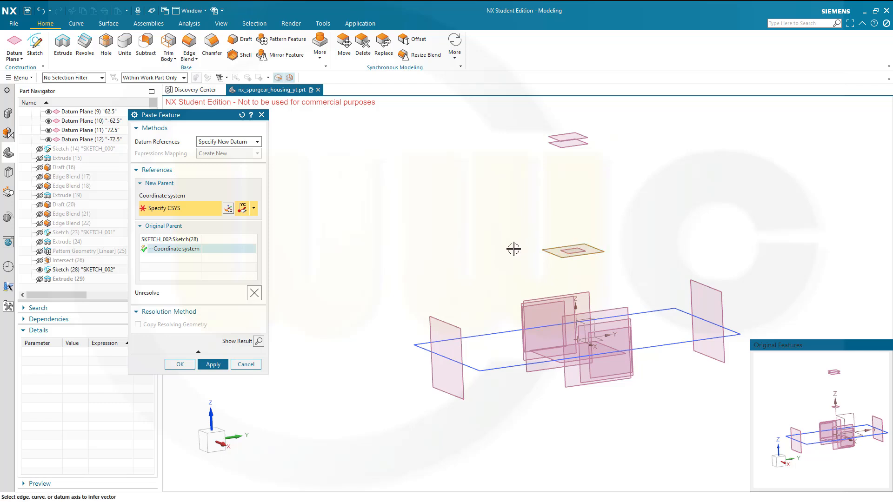
mouse_move(538, 300)
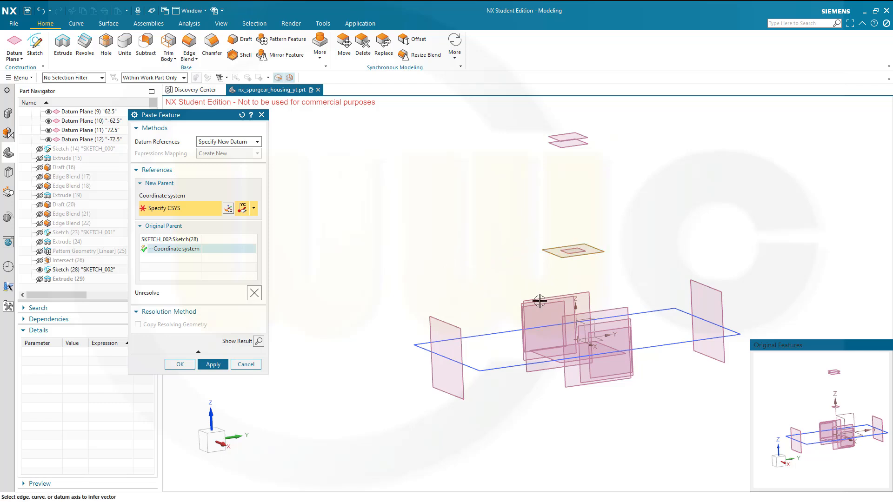
mouse_move(609, 335)
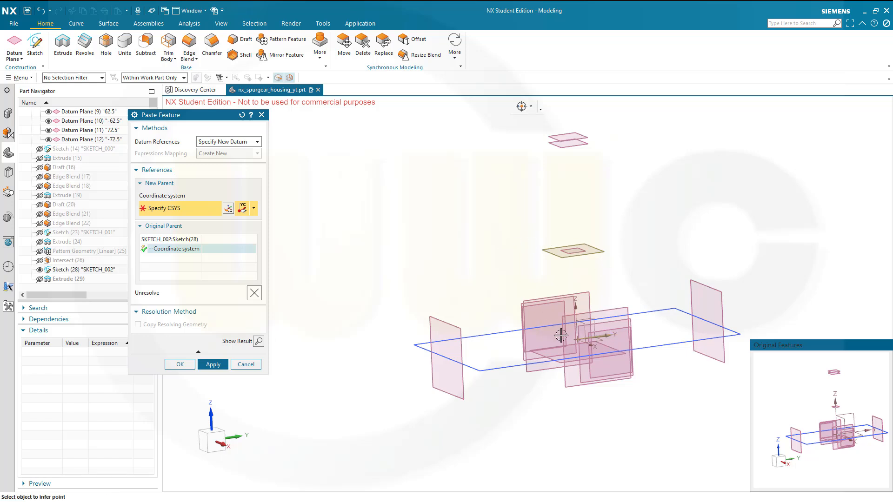
mouse_move(576, 339)
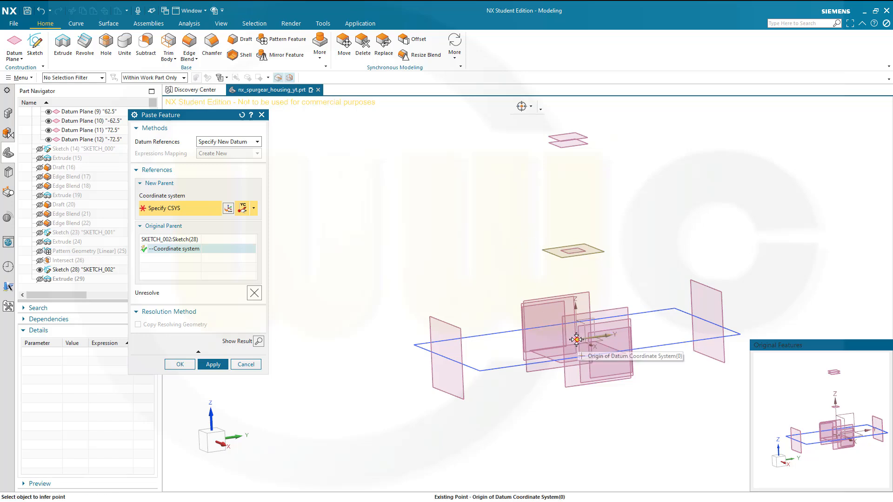
left_click(577, 340)
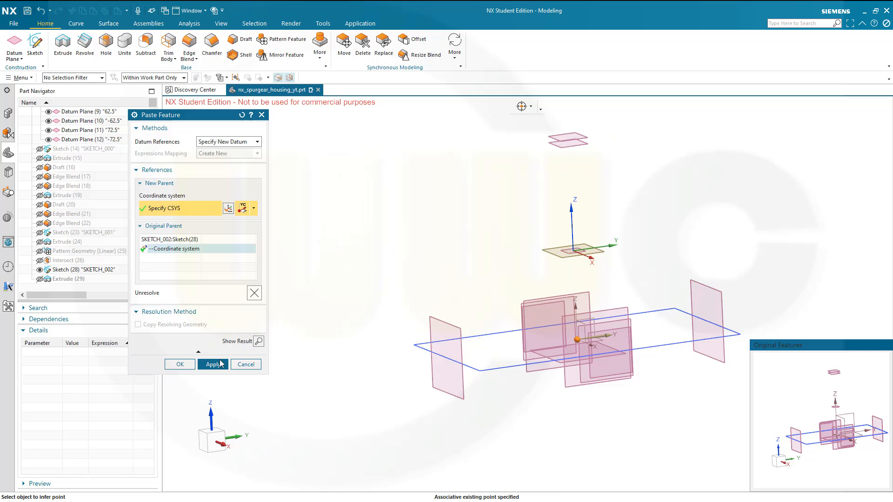
left_click(212, 365)
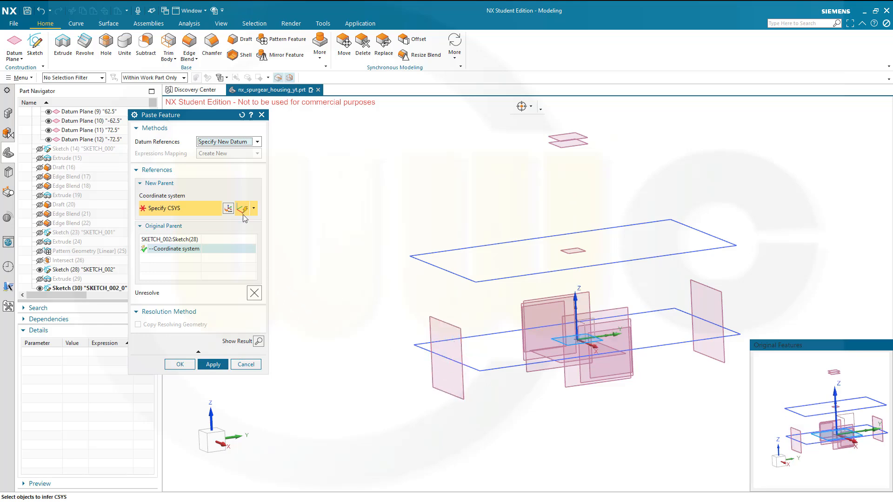
- Paste another SKETCH_002 copy with its CSYS point at the datum coordinate system origin
left_click(253, 208)
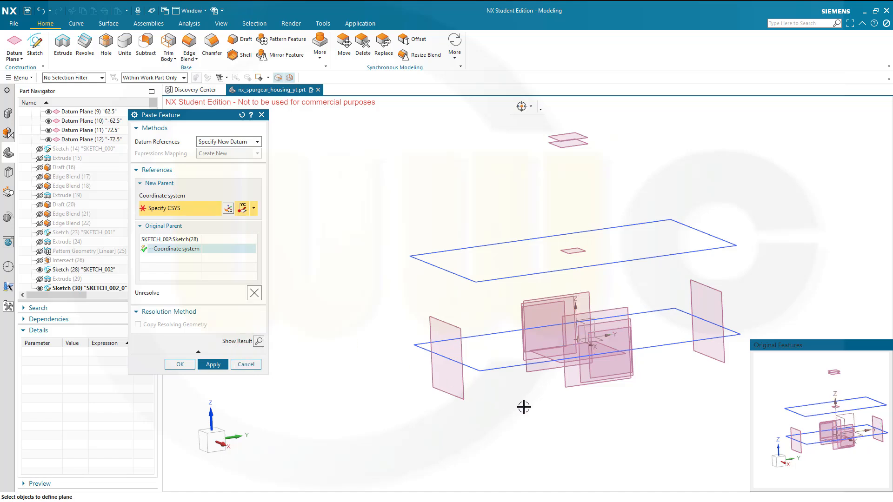
mouse_move(109, 146)
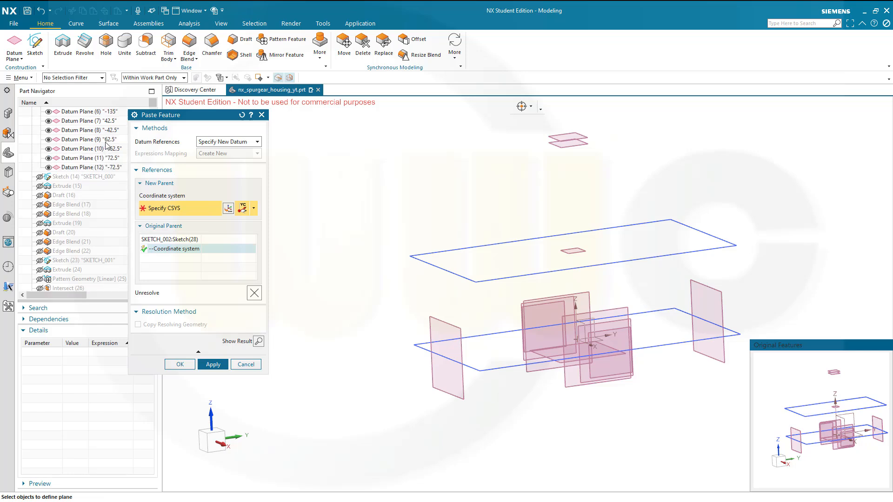
scroll("up", 3)
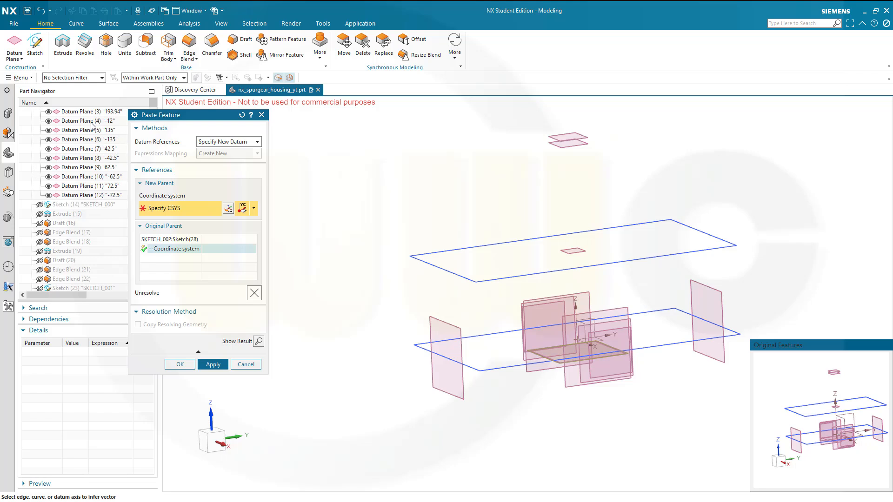
mouse_move(529, 285)
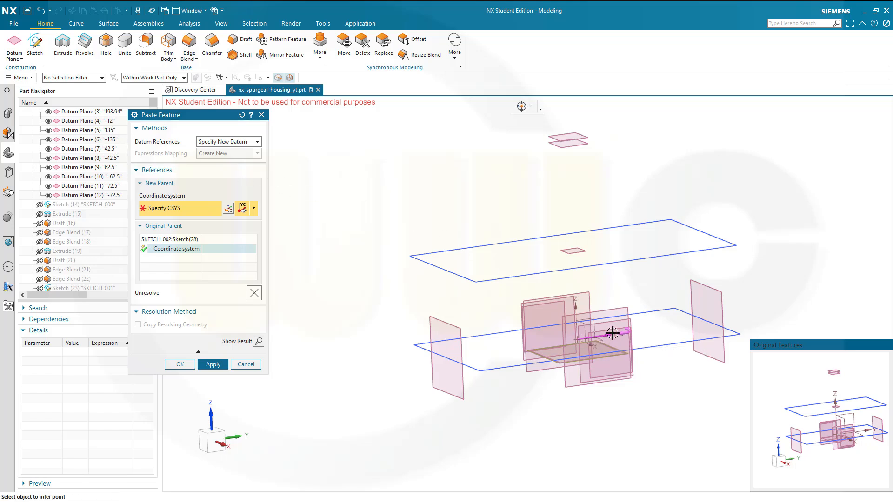
mouse_move(577, 339)
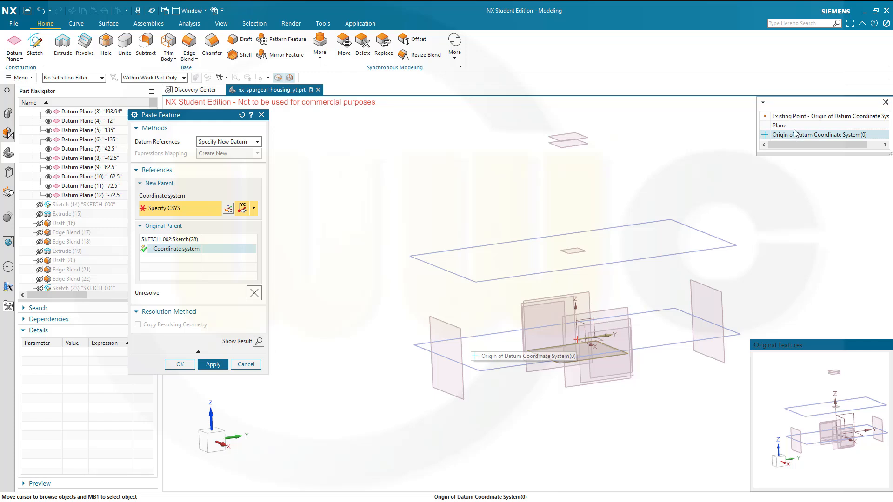
left_click(822, 135)
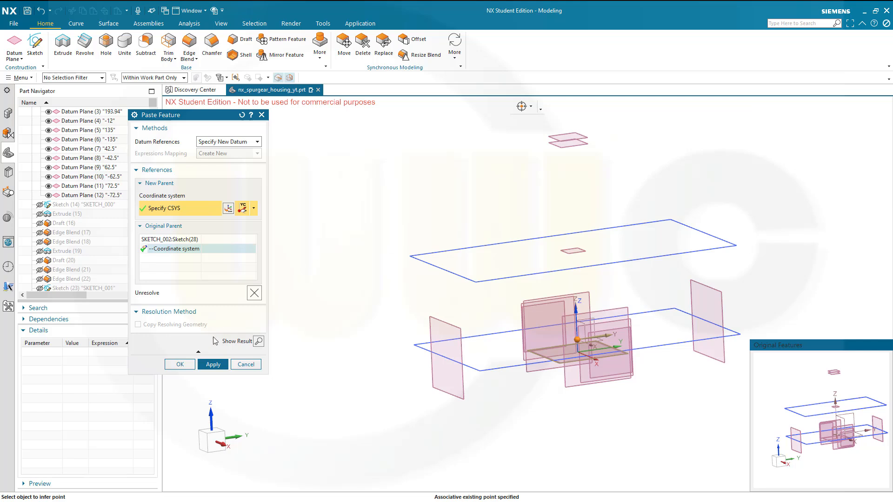
left_click(179, 363)
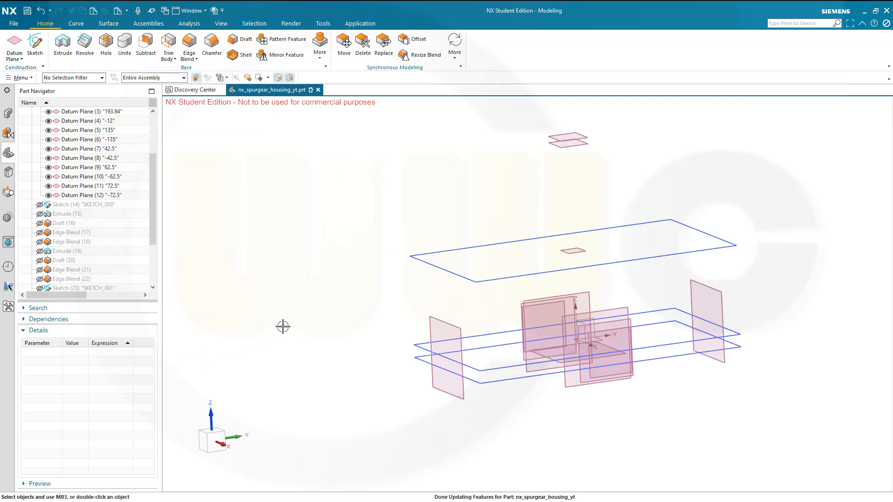
mouse_move(419, 223)
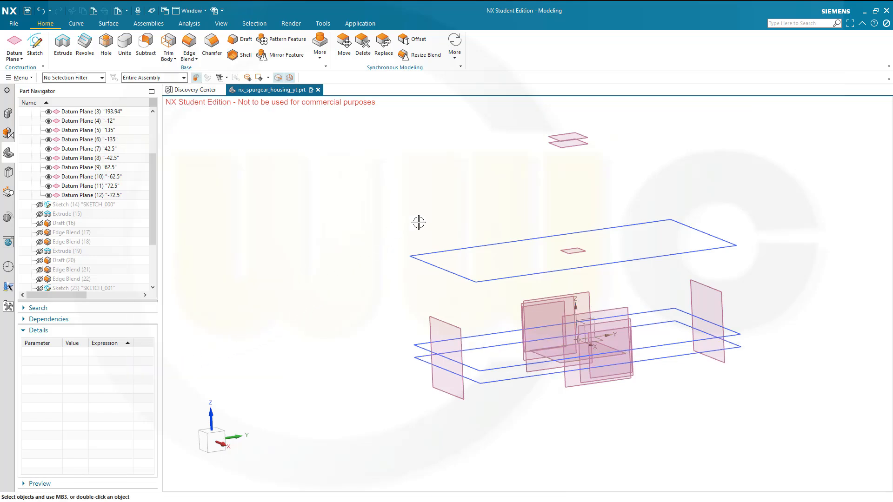
mouse_move(471, 246)
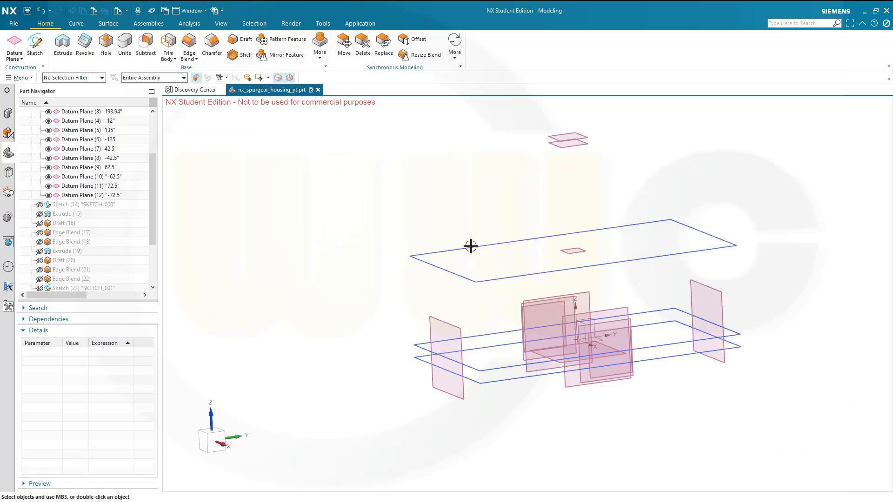
mouse_move(129, 230)
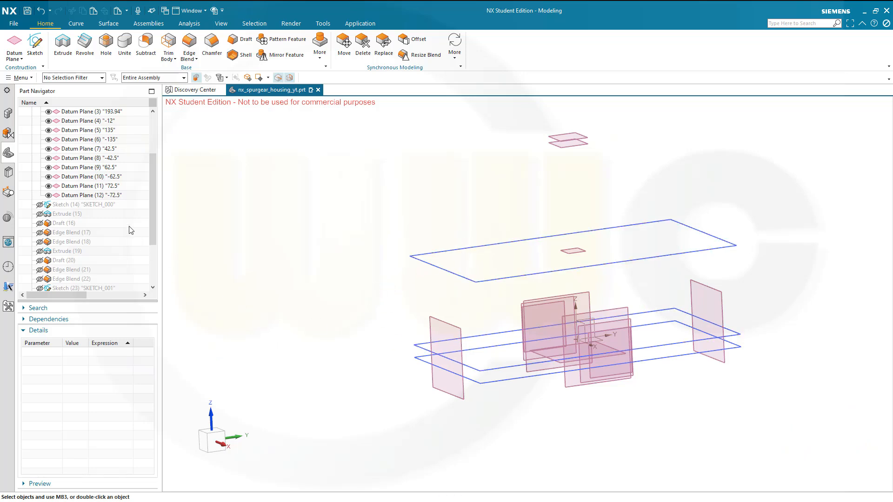
- Edit SKETCH_002_0, changing the width from 145 to 110 and the length from 270 to 300
scroll("down", 3)
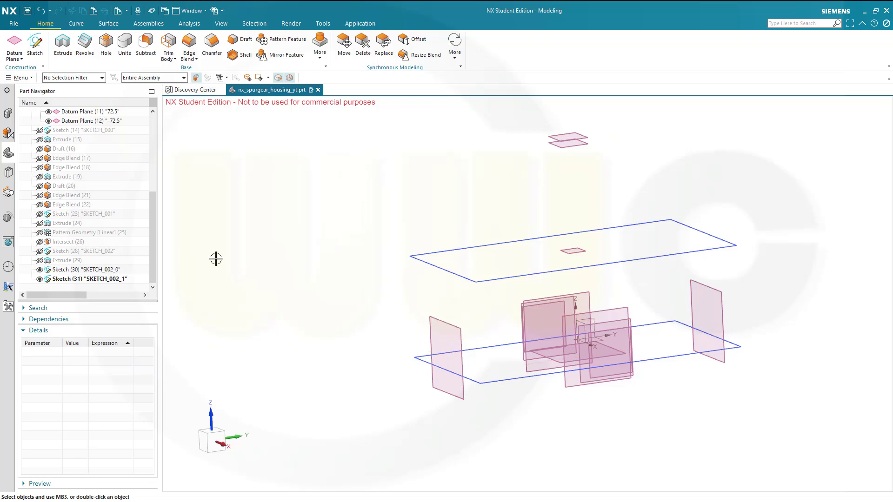
left_click(86, 269)
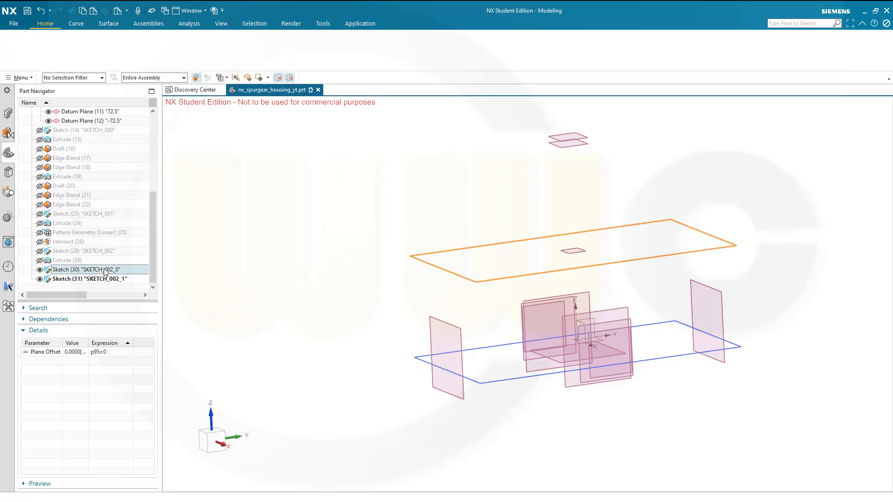
double_click(86, 270)
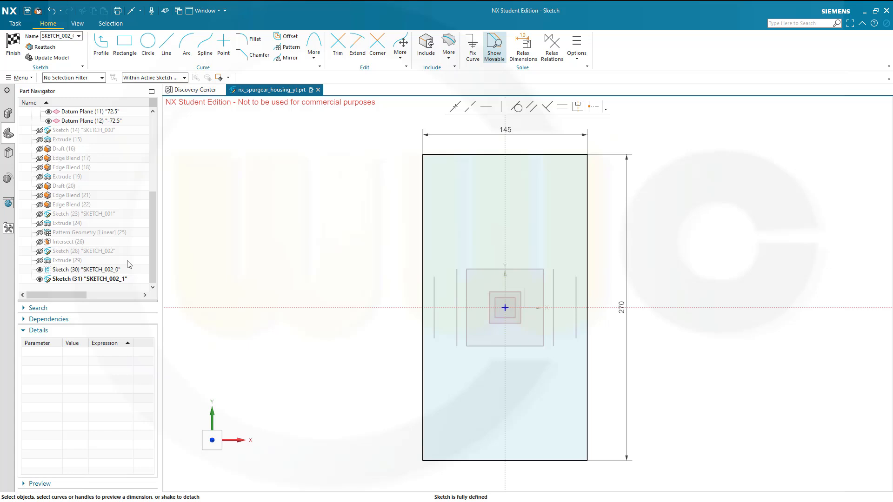
mouse_move(538, 130)
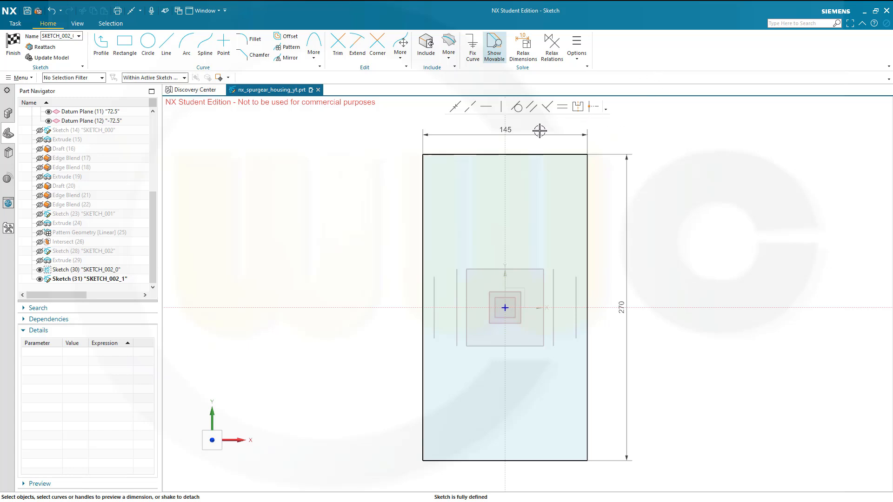
left_click(505, 129)
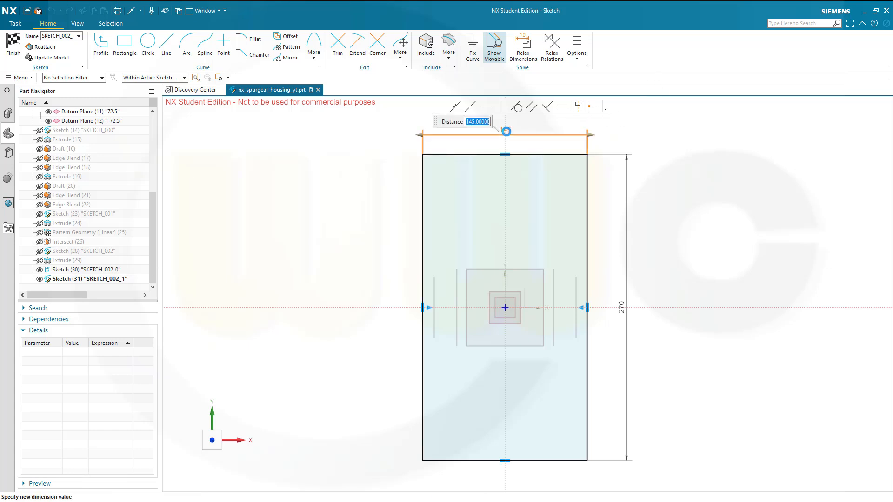
type("110")
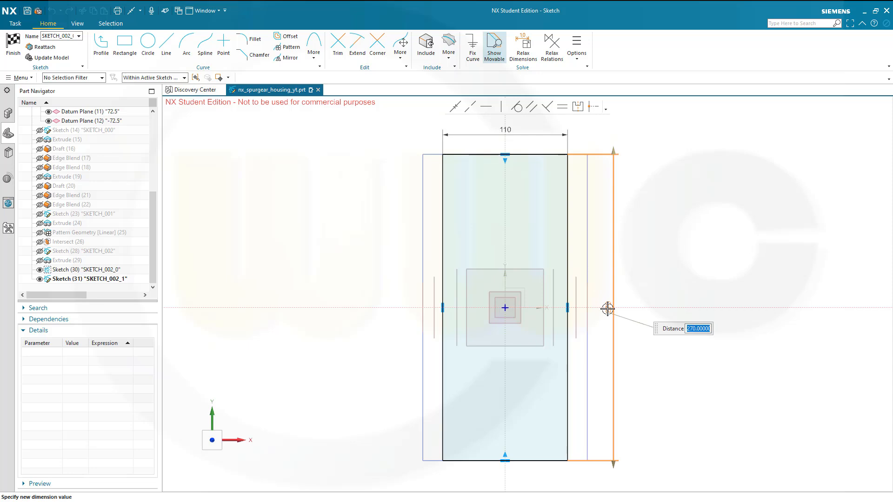
type("300")
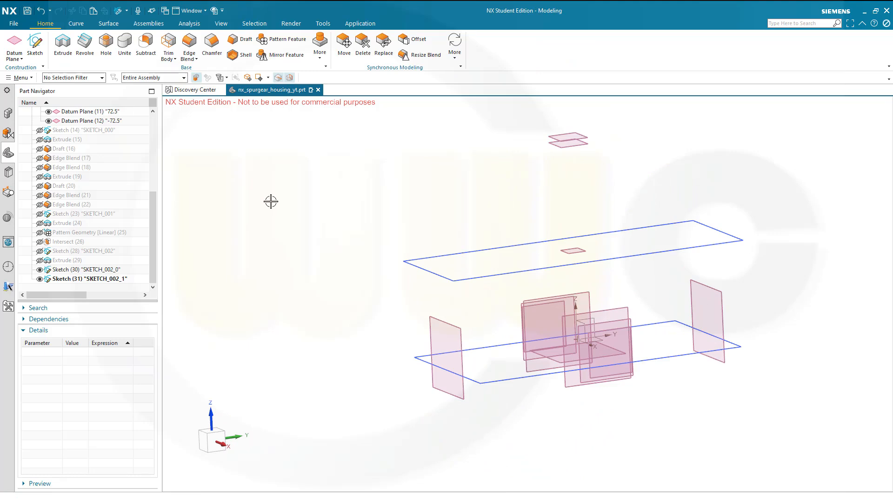
mouse_move(566, 422)
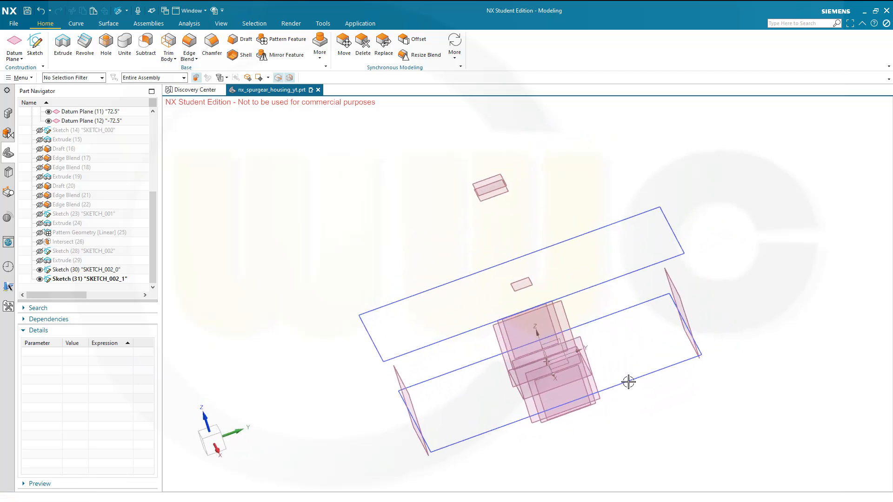
- Reopen the second copied sketch and change its 270 length dimension to 200
double_click(84, 270)
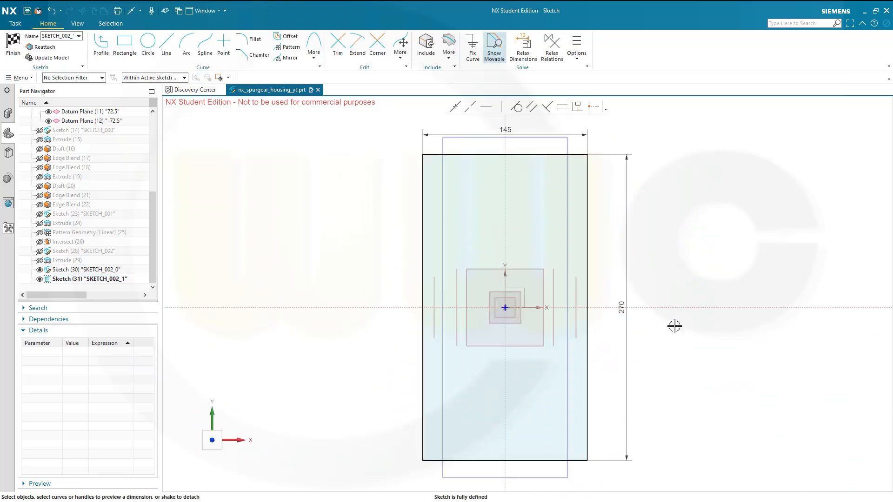
mouse_move(683, 257)
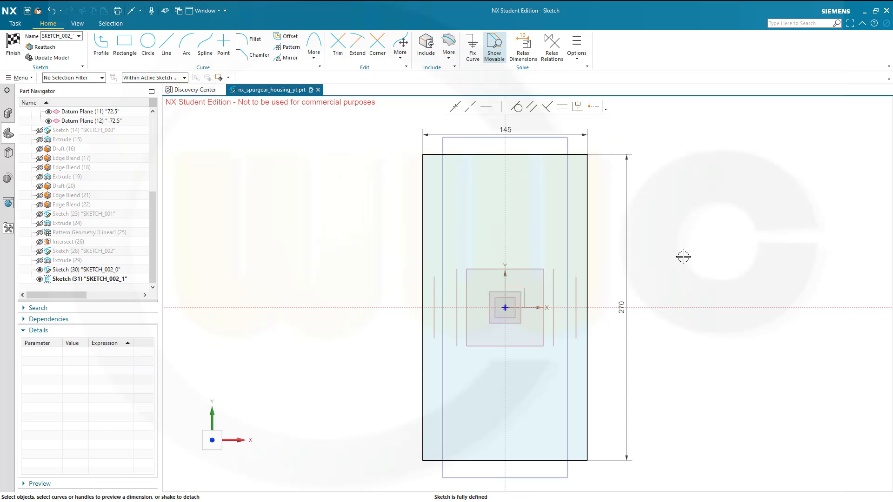
mouse_move(700, 249)
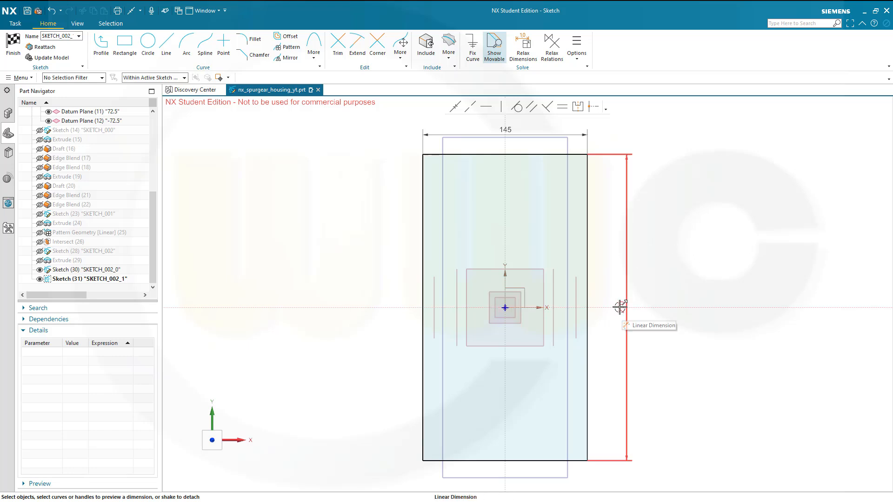
left_click(622, 308)
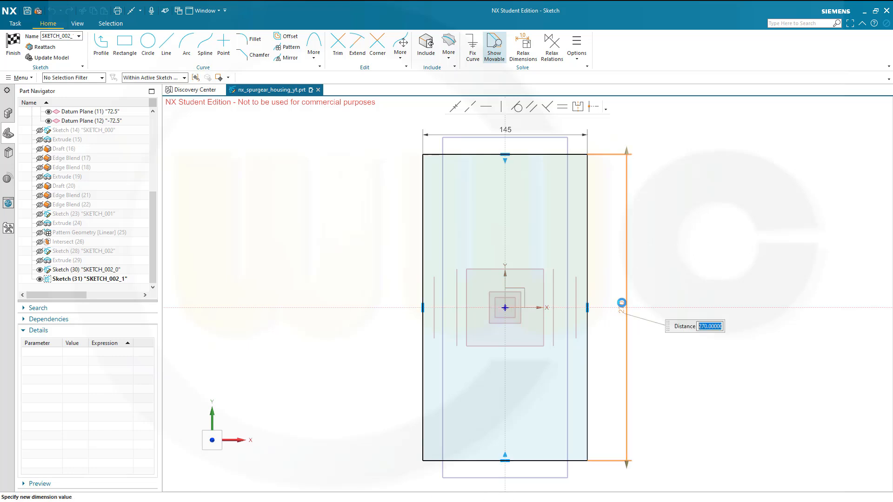
type("200")
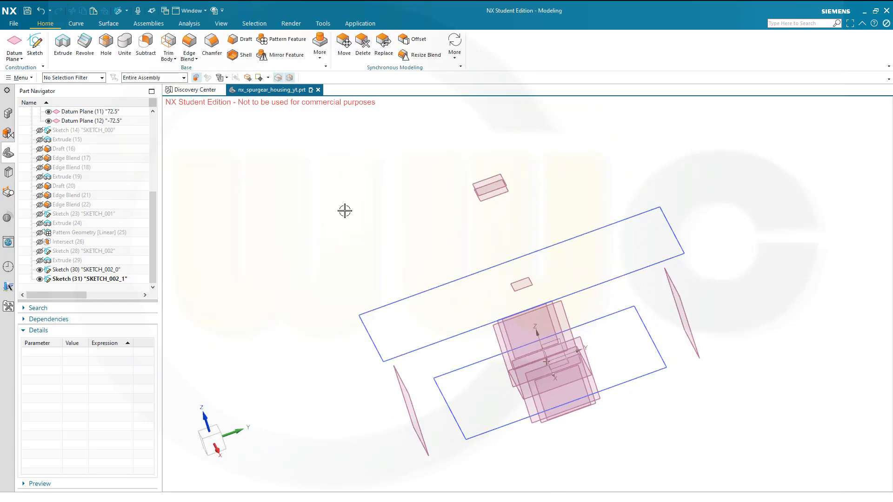
mouse_move(338, 268)
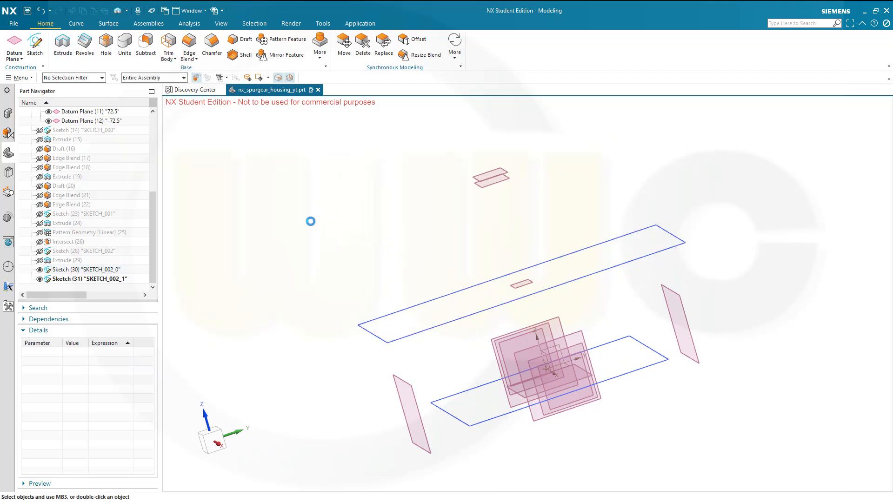
- Extrude the upper rectangle symmetrically by 12 mm into a solid bar
left_click(62, 45)
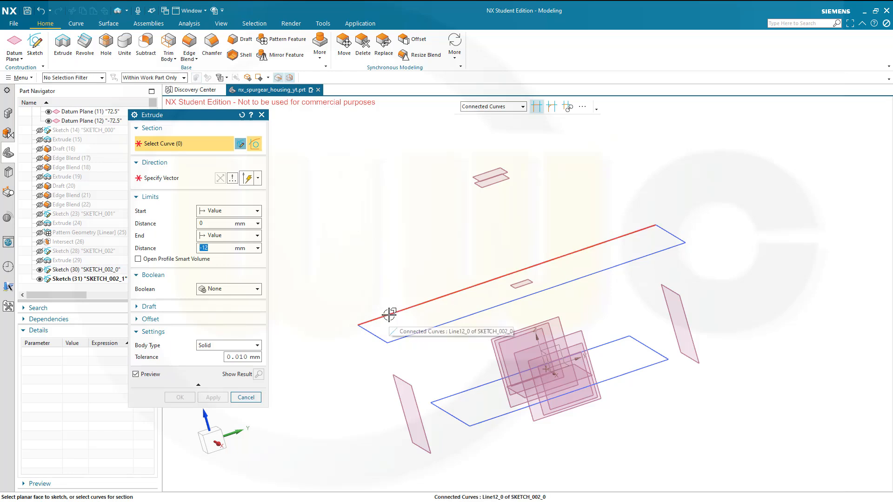
left_click(389, 315)
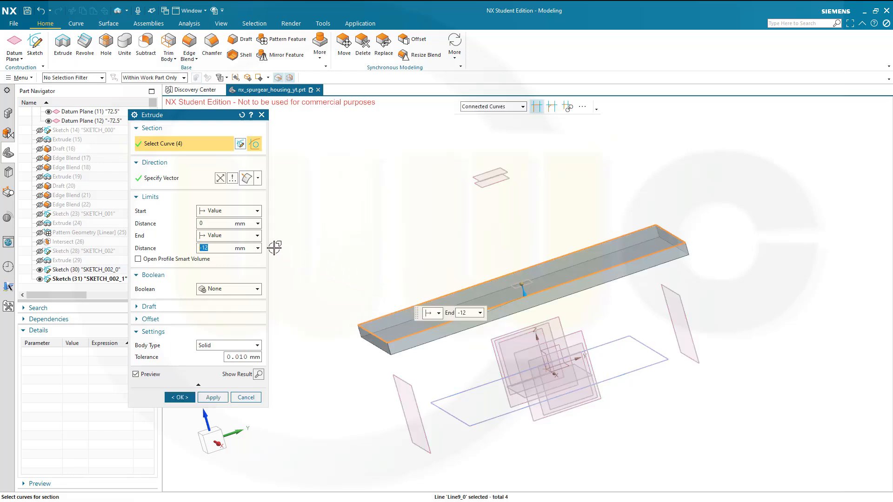
left_click(228, 210)
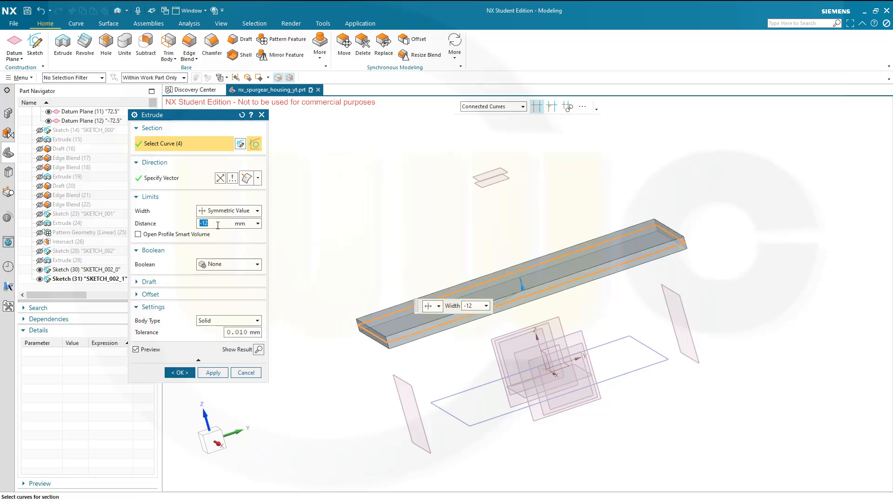
left_click(204, 223)
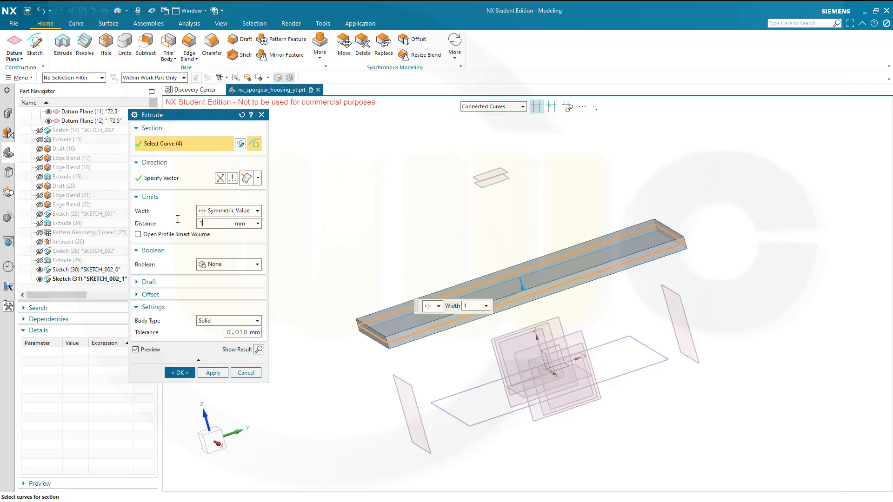
type("12")
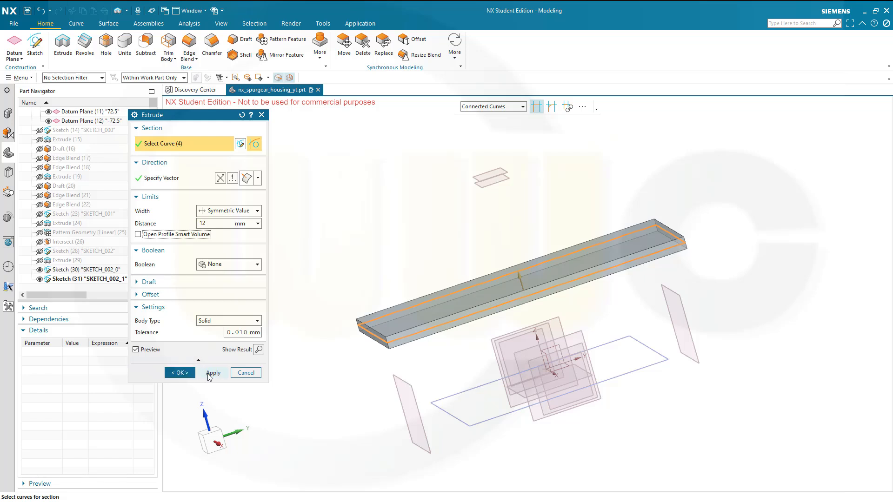
left_click(179, 373)
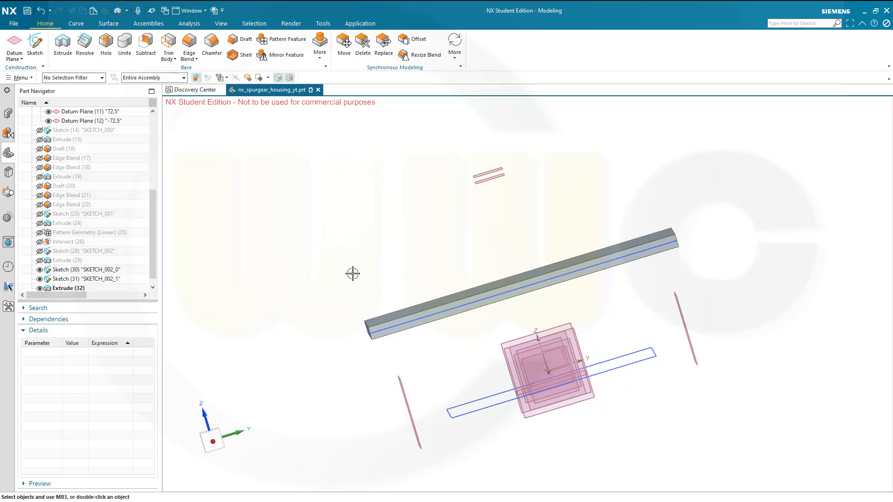
mouse_move(143, 96)
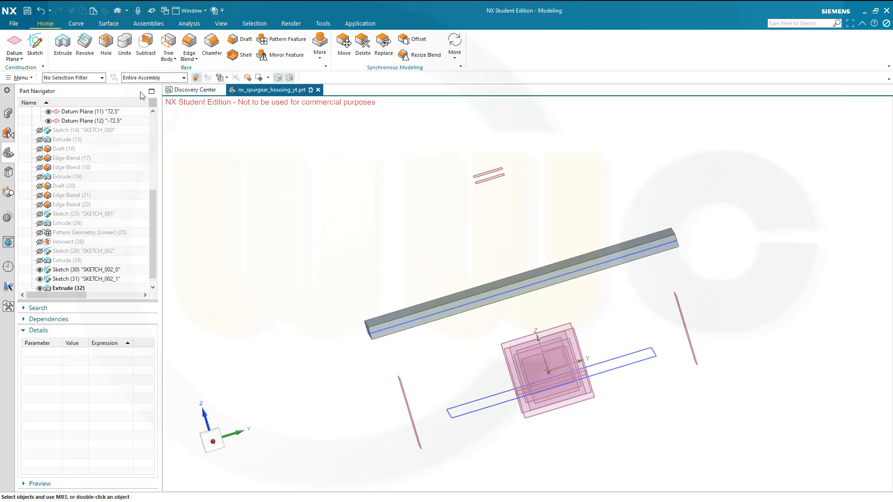
mouse_move(62, 45)
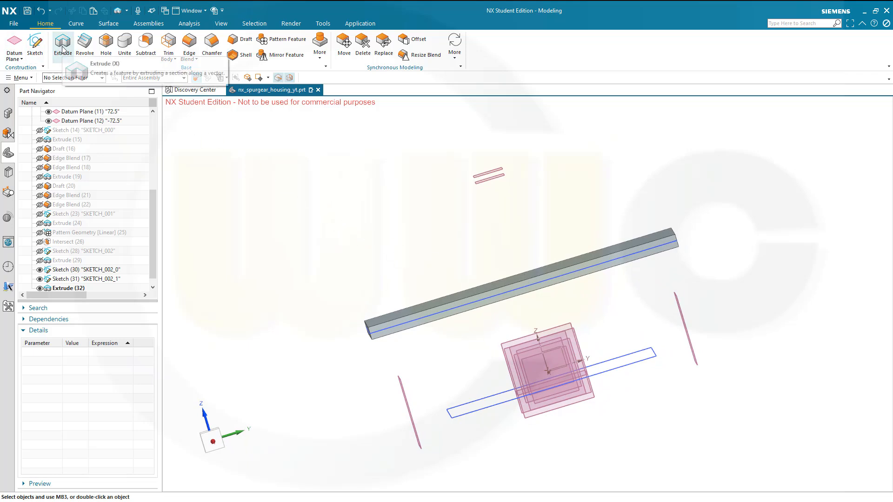
- Extrude the lower rectangle with the same 12 mm distance
left_click(62, 45)
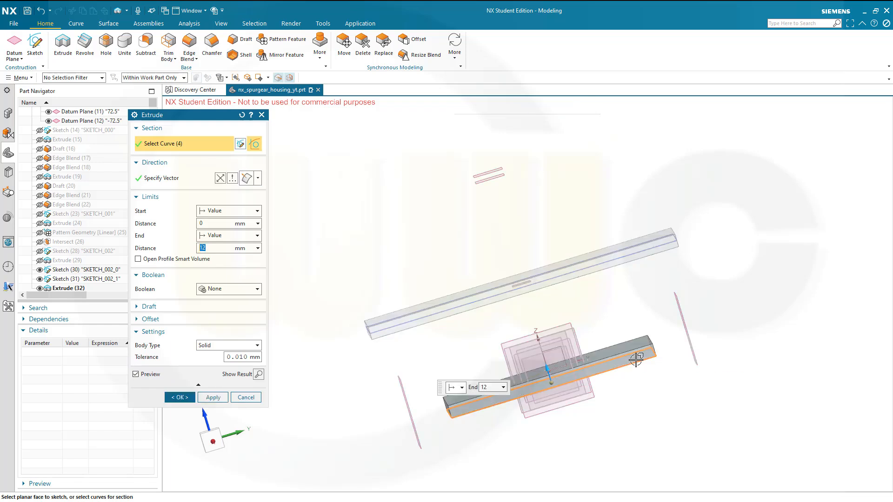
left_click(635, 359)
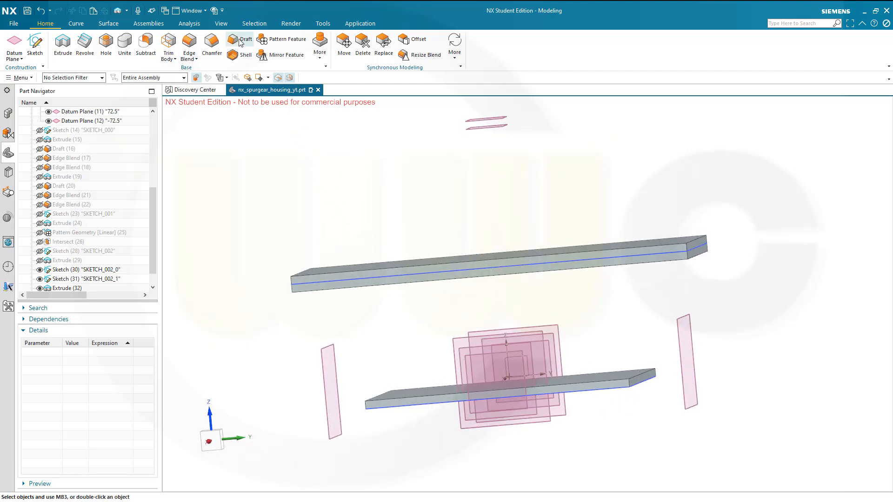
- Draft the lower bar's face at 45° along the Z direction
left_click(245, 39)
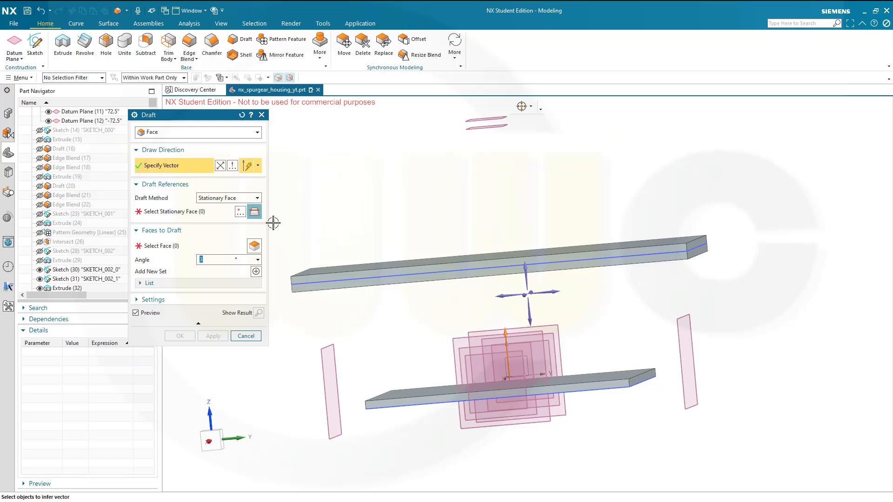
mouse_move(524, 273)
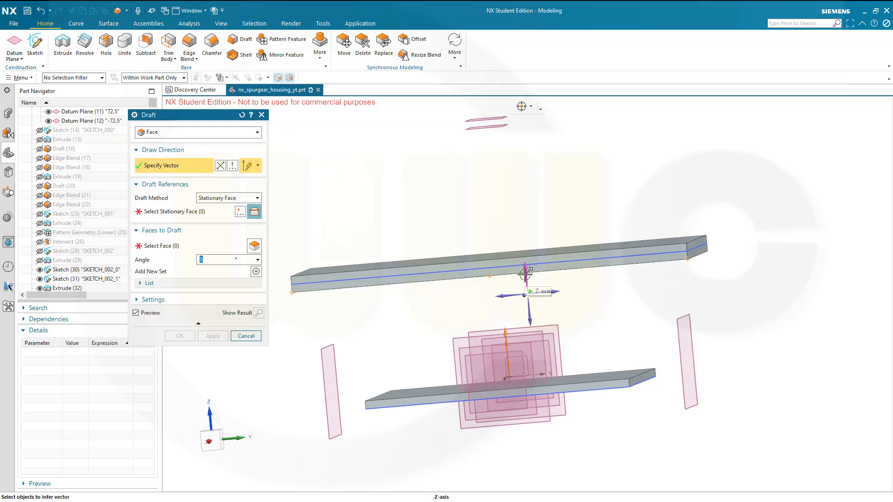
left_click(171, 211)
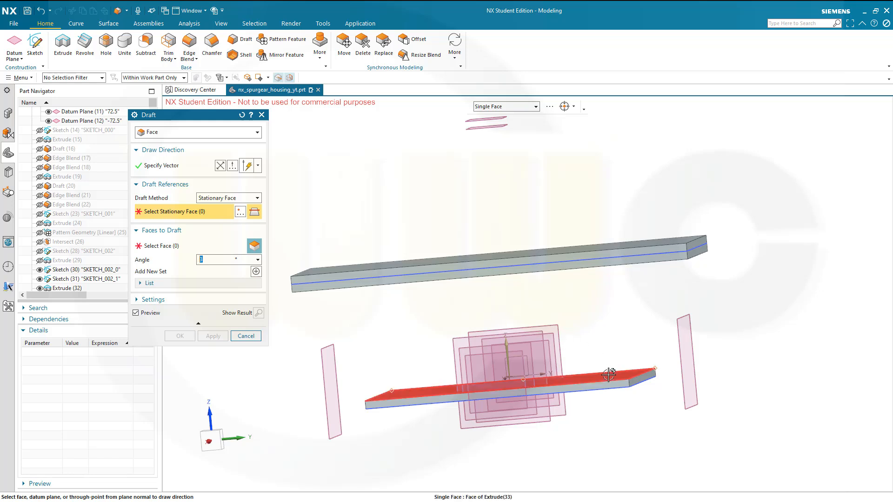
left_click(609, 375)
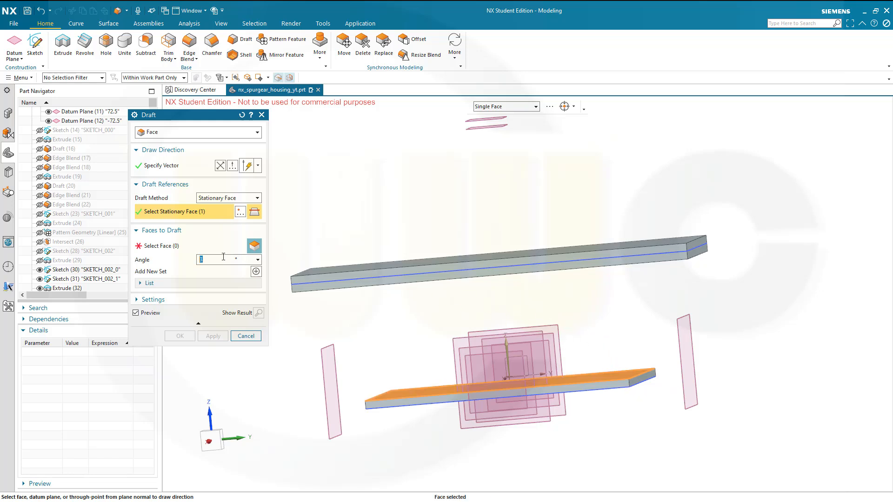
type("45")
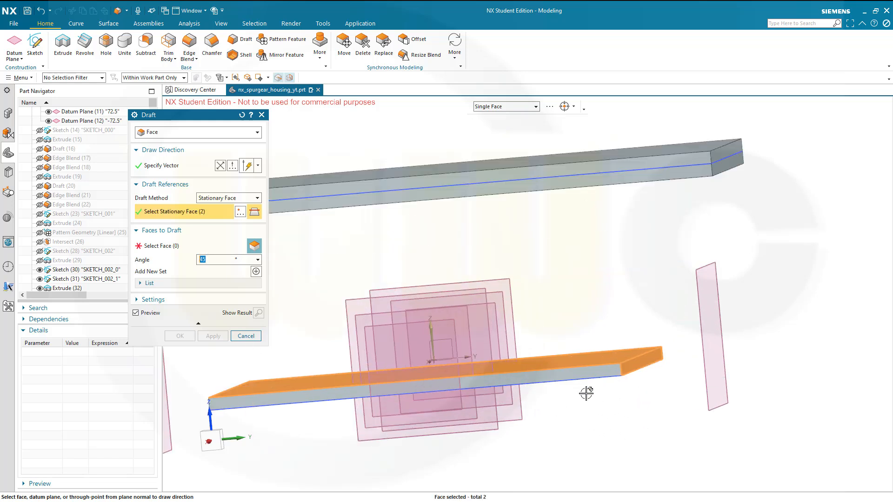
mouse_move(456, 324)
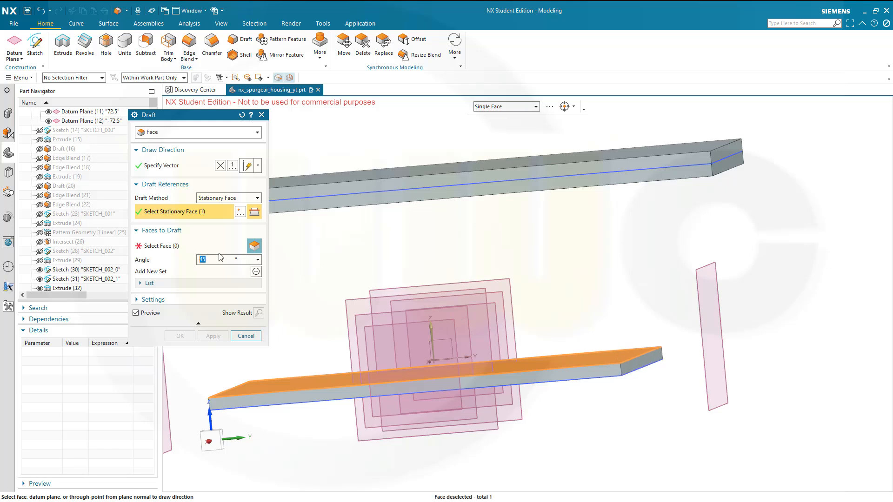
left_click(640, 362)
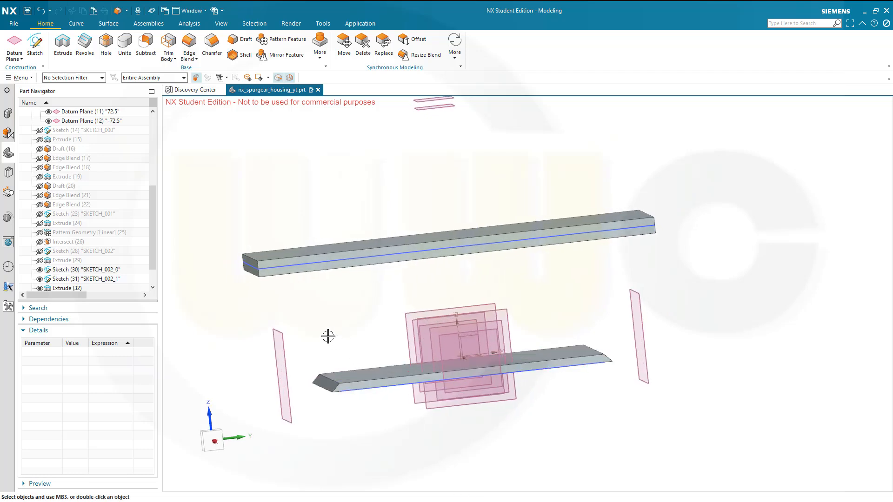
mouse_move(94, 263)
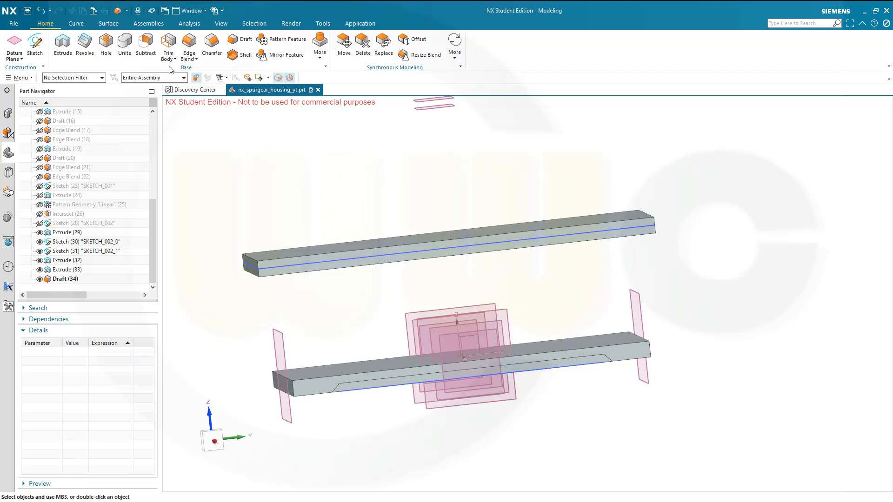
- Subtract the drafted inner body from the bar without keeping the target
left_click(146, 50)
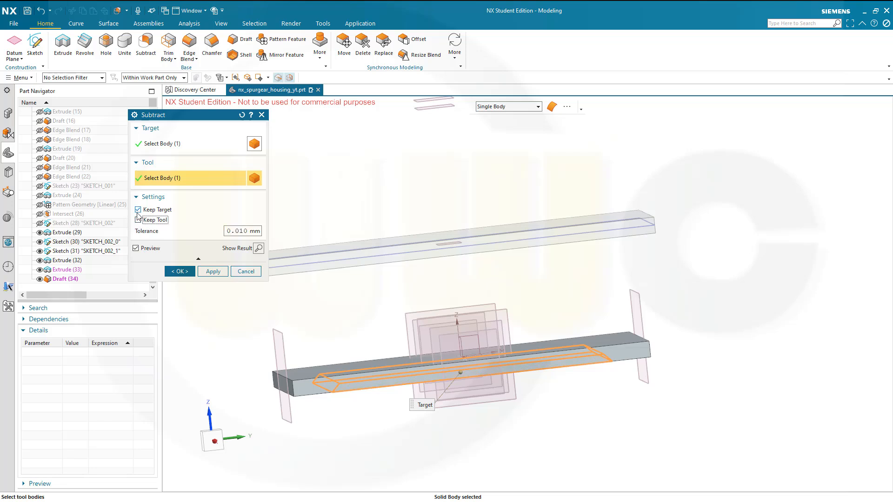
left_click(137, 209)
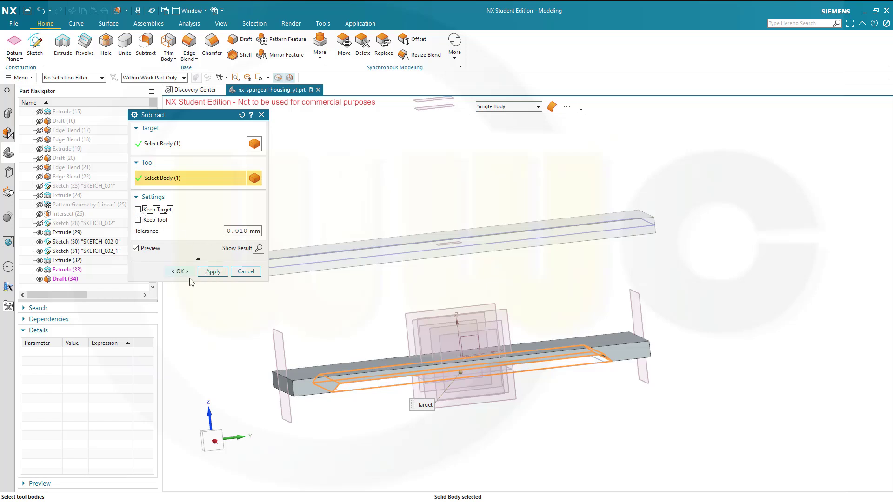
left_click(178, 271)
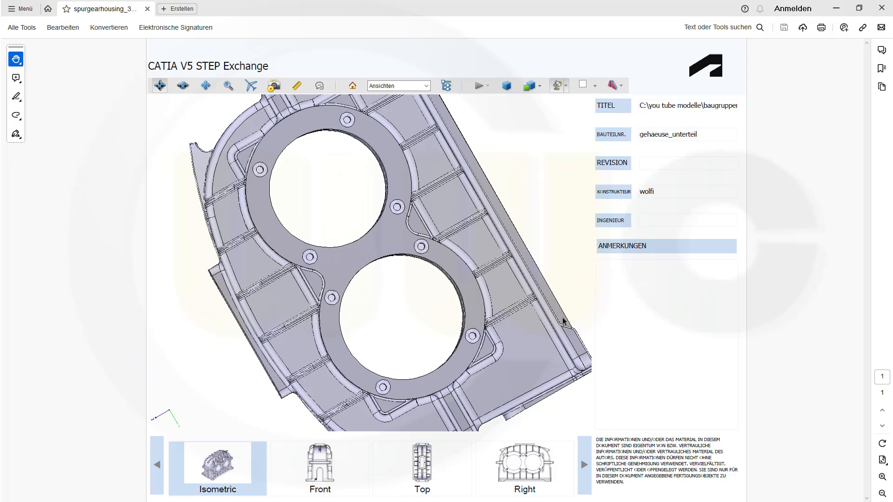
mouse_move(495, 297)
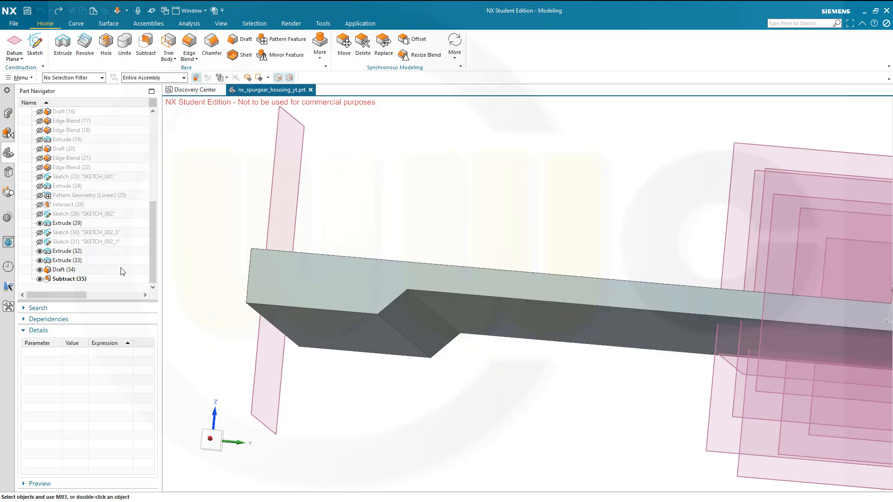
mouse_move(62, 263)
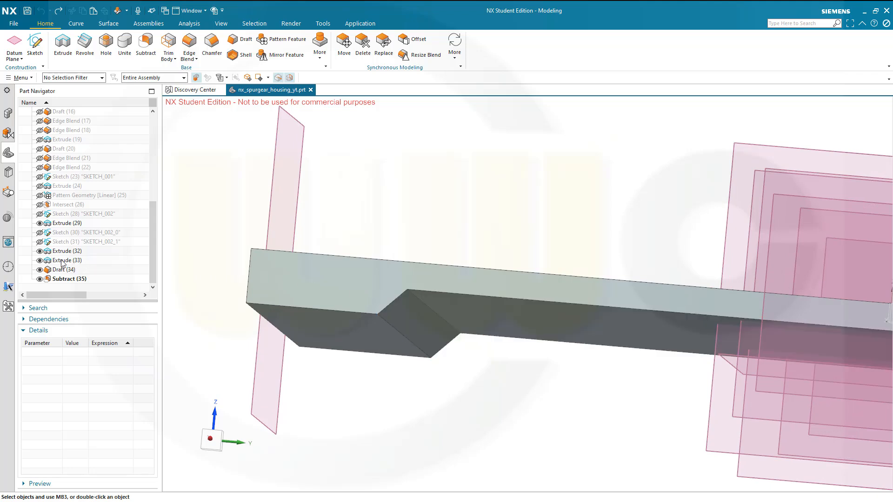
- Edit Extrude (33) so its end distance is 7 mm instead of 6 mm
left_click(66, 261)
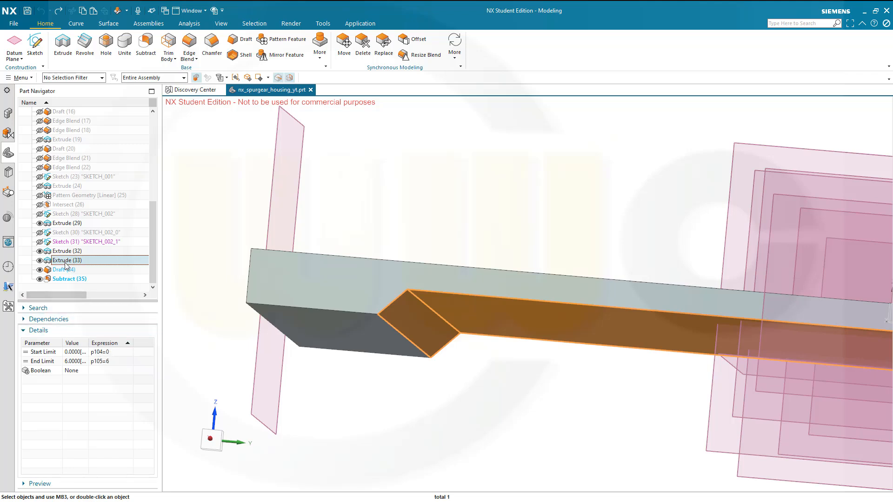
double_click(67, 260)
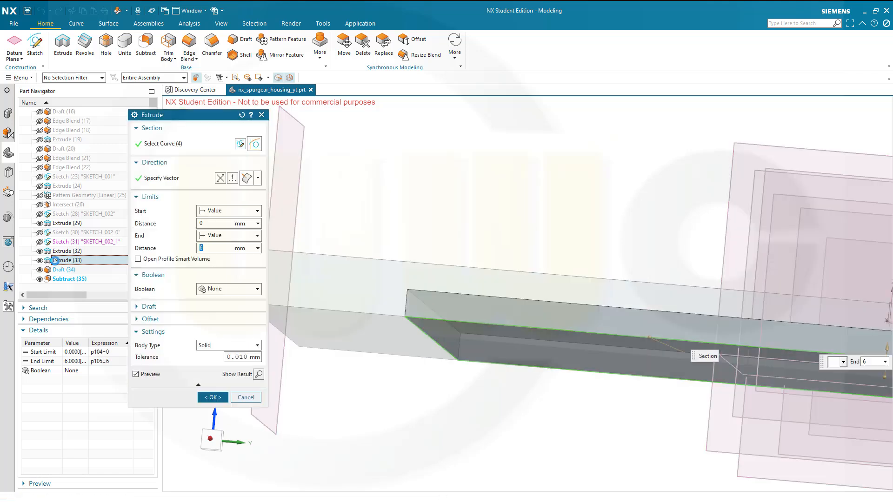
left_click(163, 144)
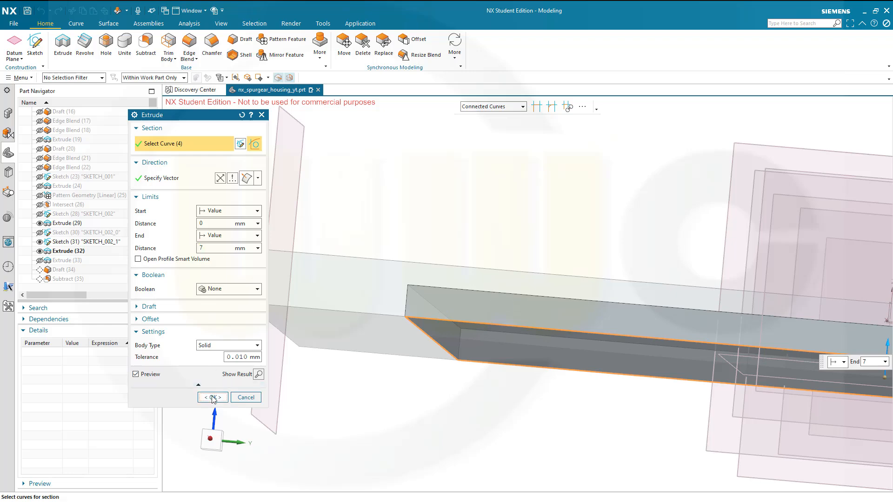
left_click(210, 397)
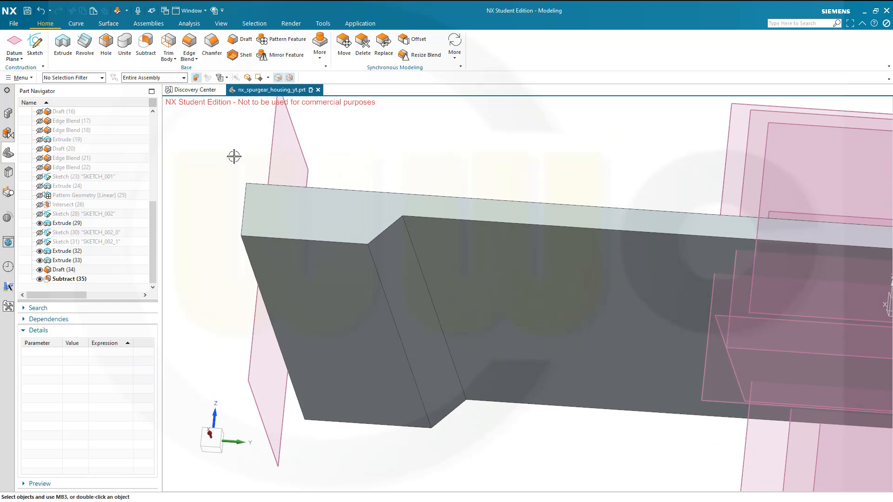
left_click(190, 45)
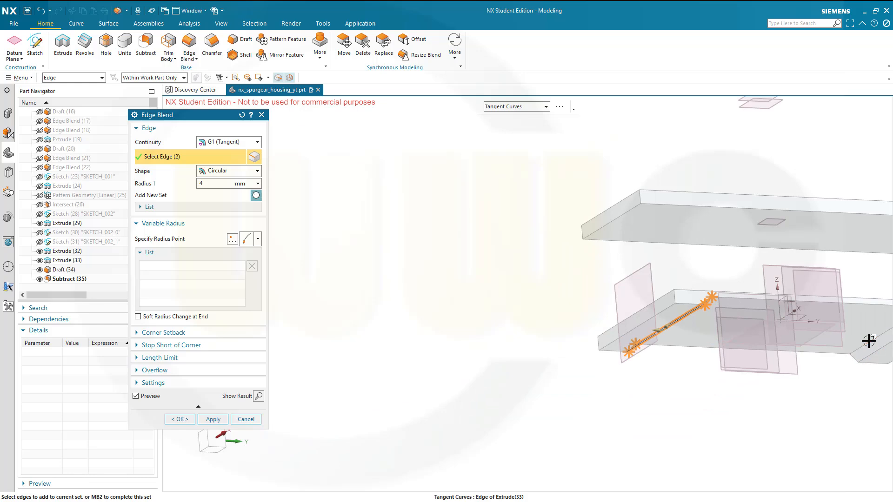
- Add the second pair of channel edges and apply the 4 mm blend
left_click(866, 353)
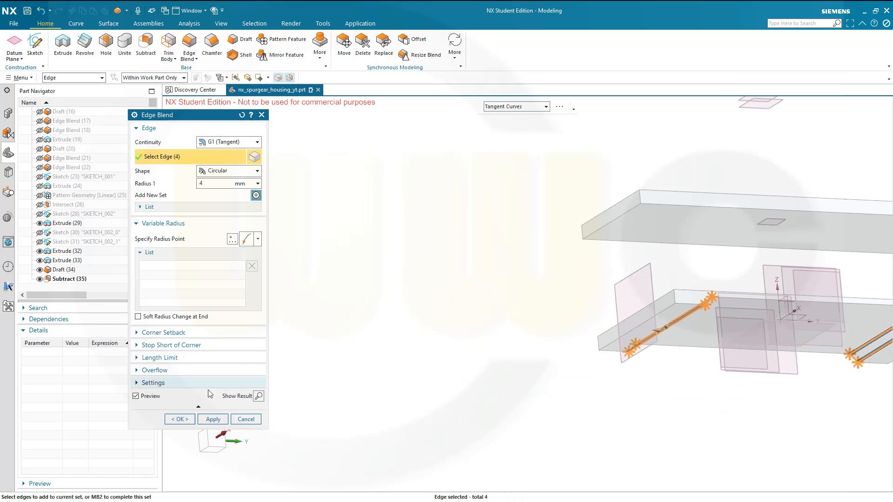
left_click(179, 419)
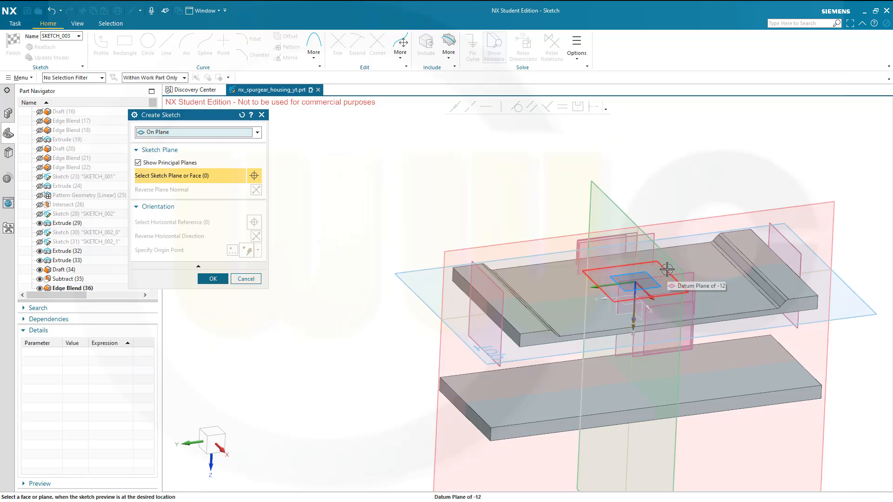
- Start a sketch on the -12 datum plane and draw a vertical line
left_click(638, 268)
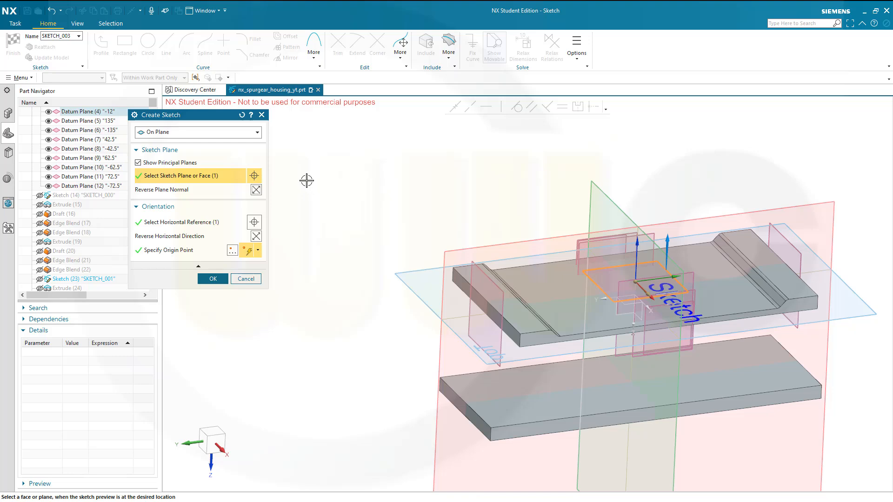
left_click(212, 278)
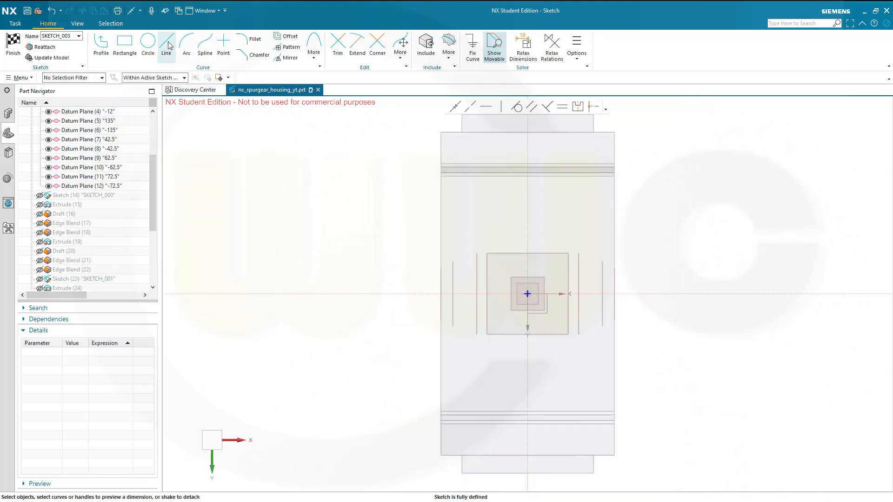
left_click(166, 46)
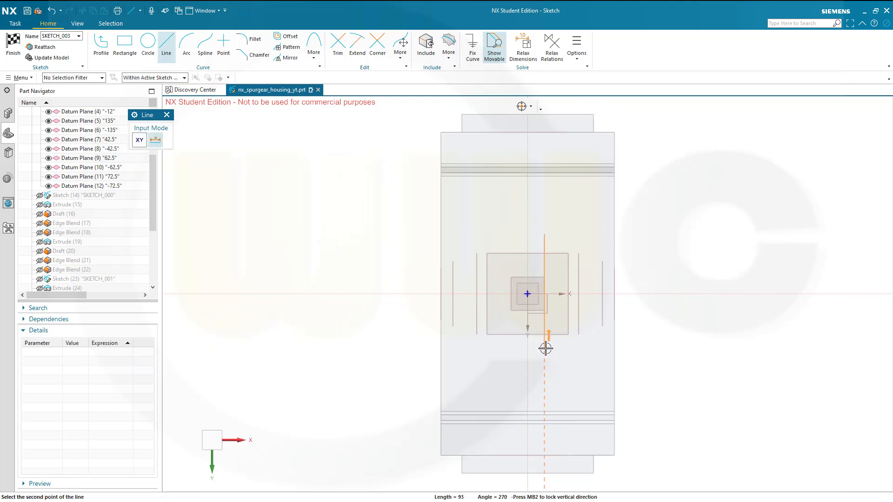
left_click(545, 348)
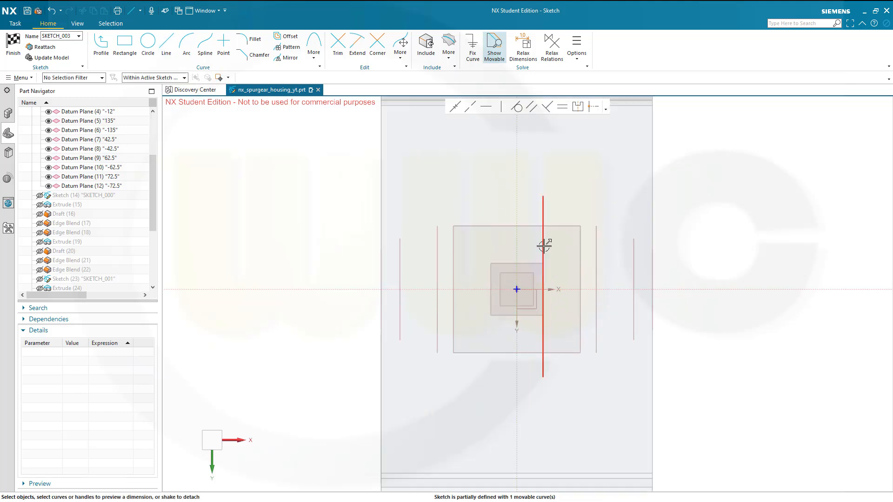
left_click(541, 290)
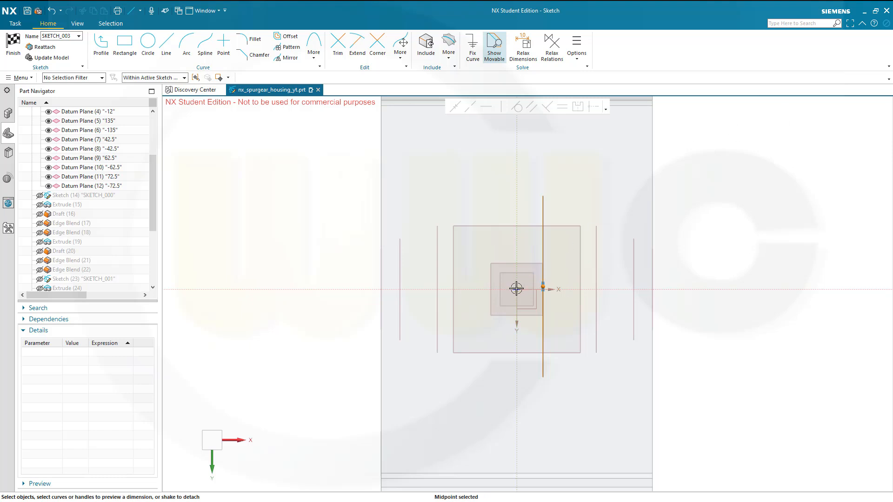
- Centre the line's midpoint on the origin, dimension it 20 mm, and finish the sketch
left_click(516, 289)
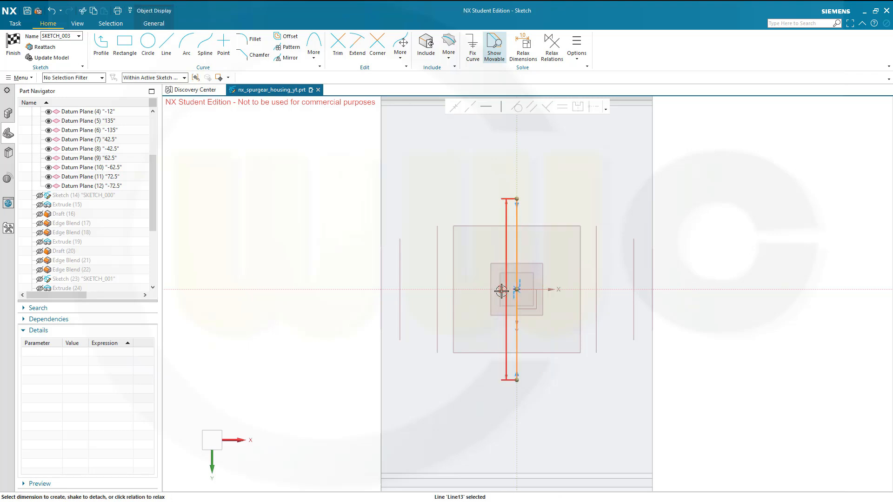
left_click(516, 290)
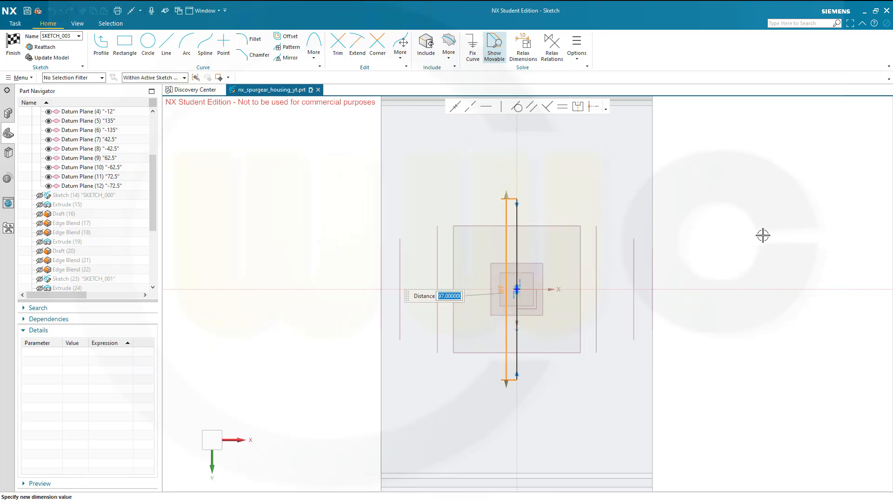
type("20")
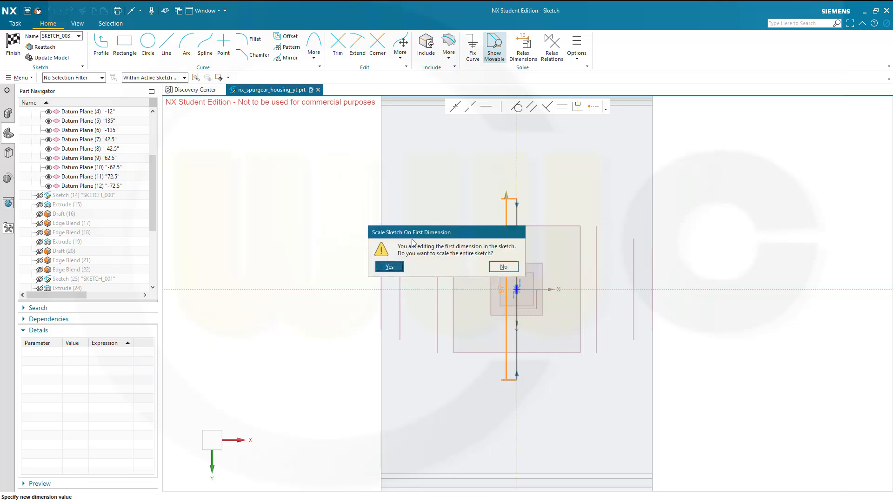
left_click(503, 267)
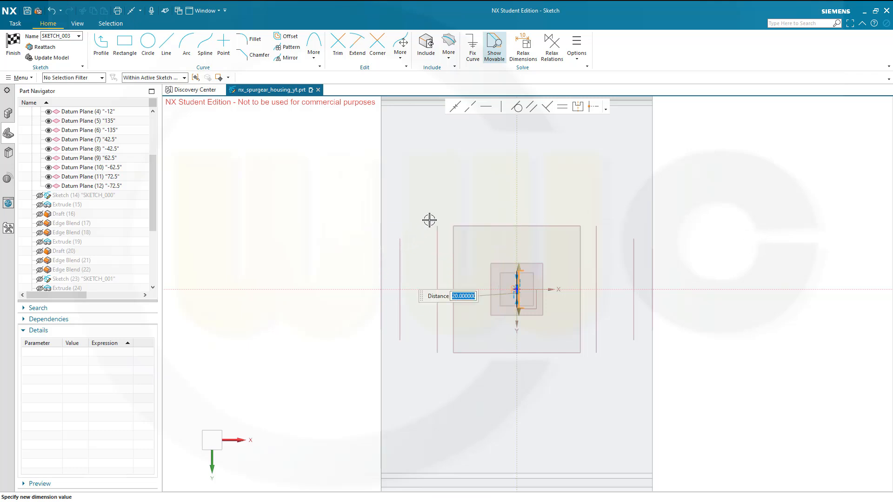
mouse_move(558, 346)
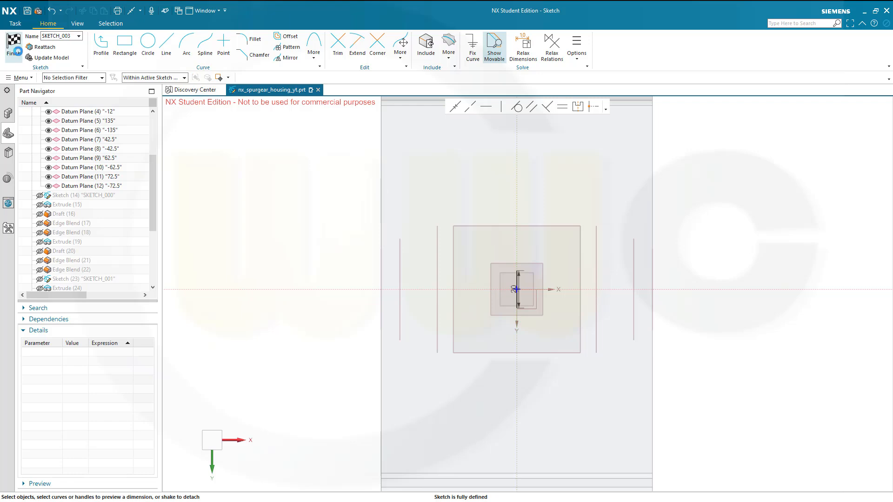
left_click(13, 46)
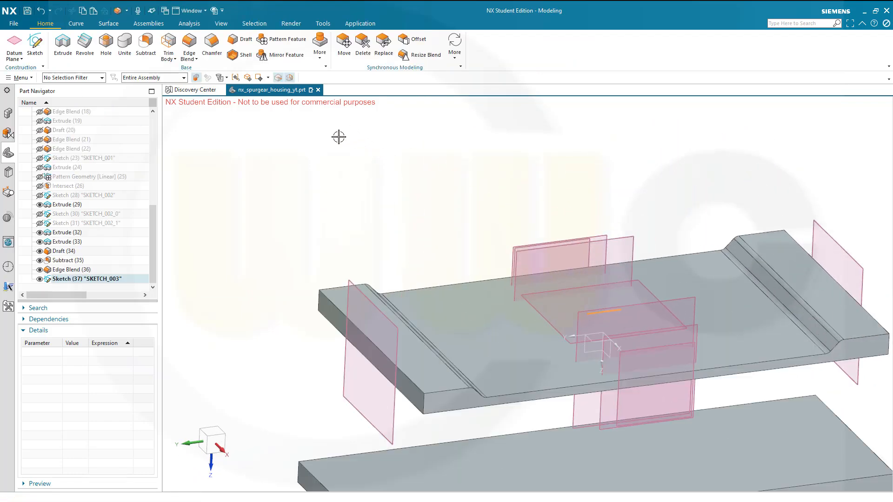
- Create a 4 mm symmetric rib on the housing base from the SKETCH_003 line
left_click(319, 45)
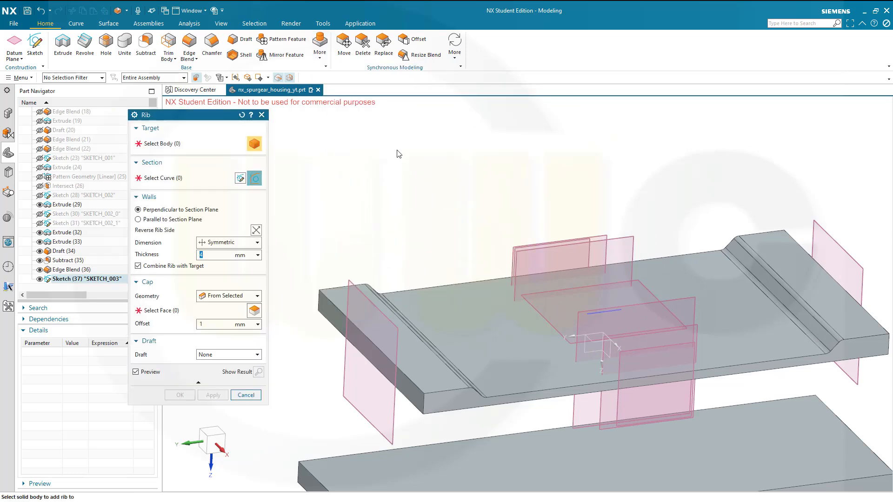
left_click(165, 143)
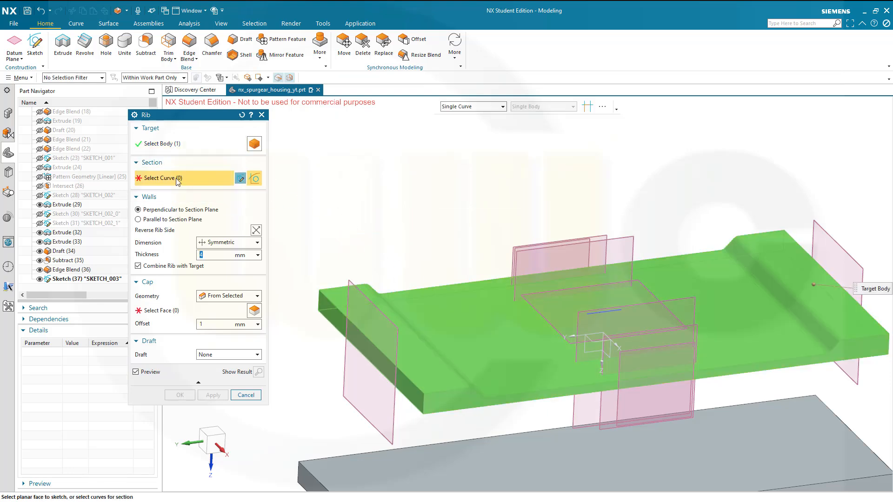
mouse_move(598, 312)
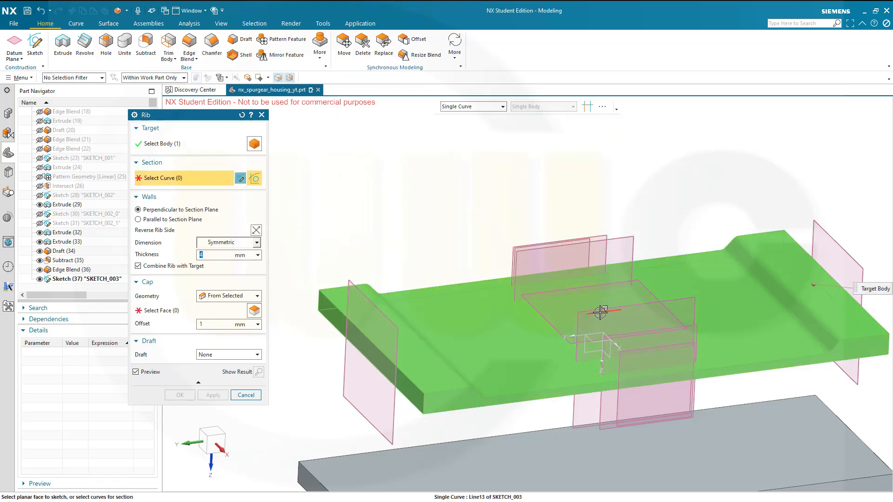
left_click(599, 312)
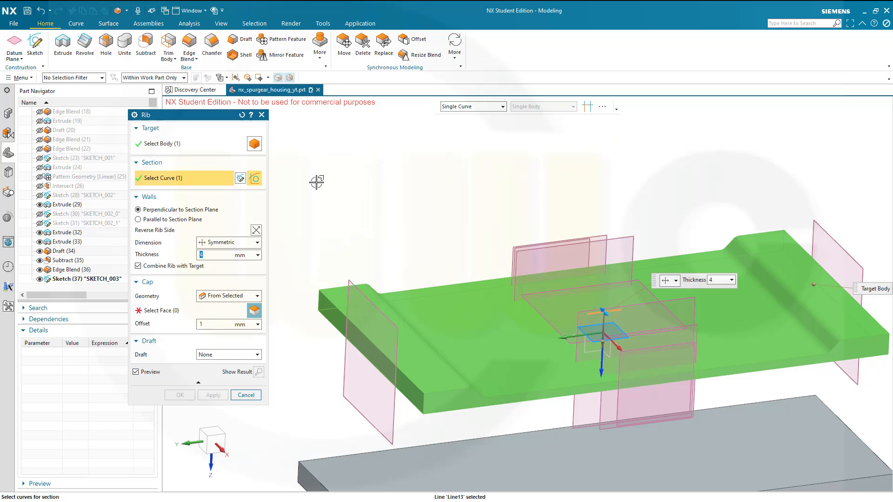
mouse_move(307, 175)
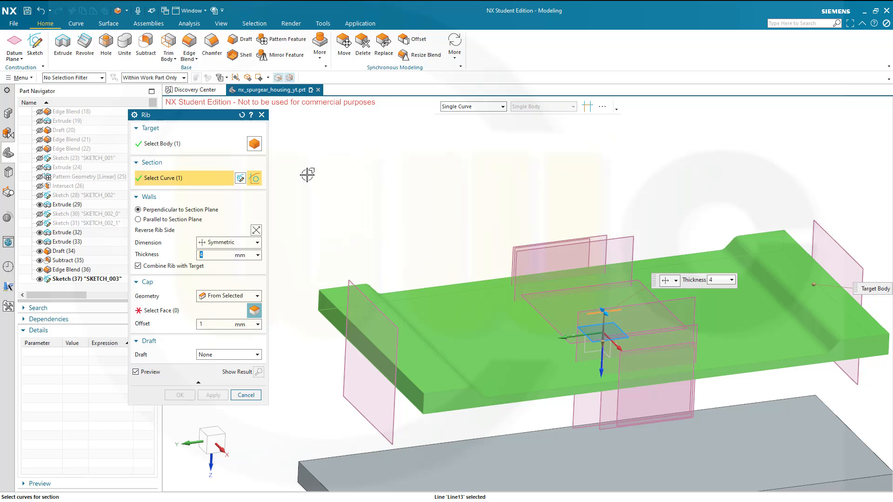
mouse_move(299, 171)
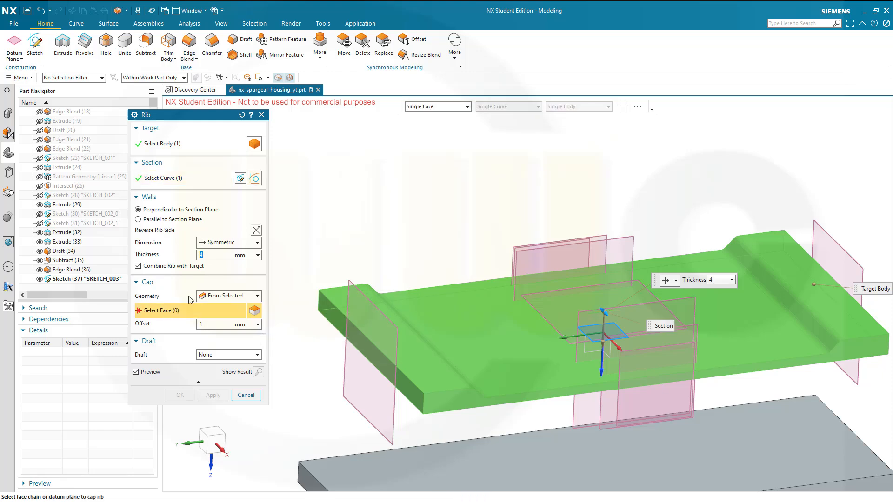
mouse_move(540, 316)
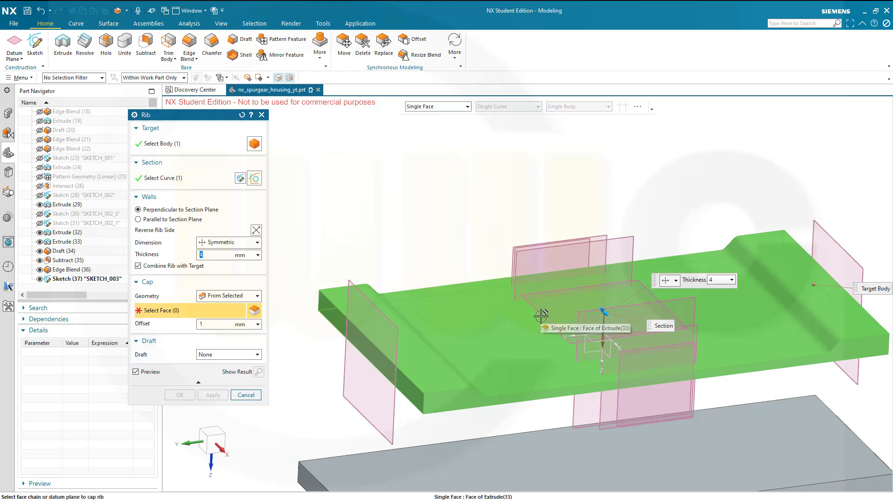
mouse_move(546, 320)
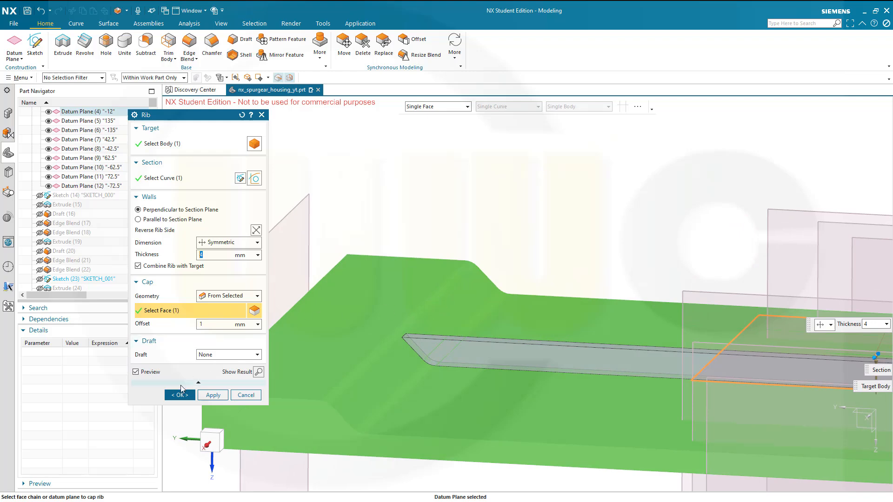
left_click(178, 395)
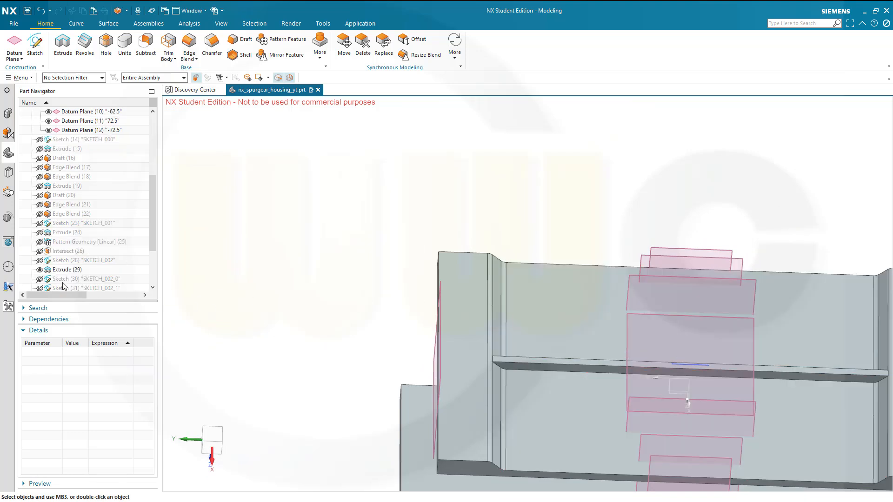
scroll("down", 3)
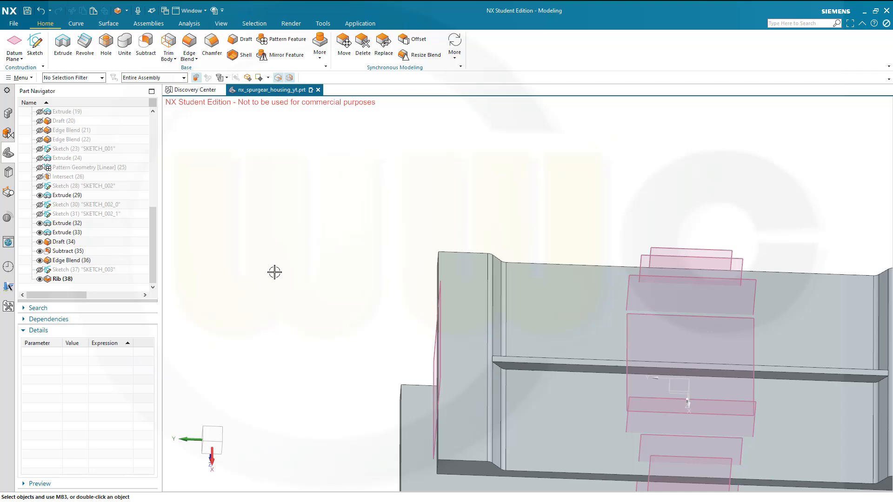
mouse_move(309, 242)
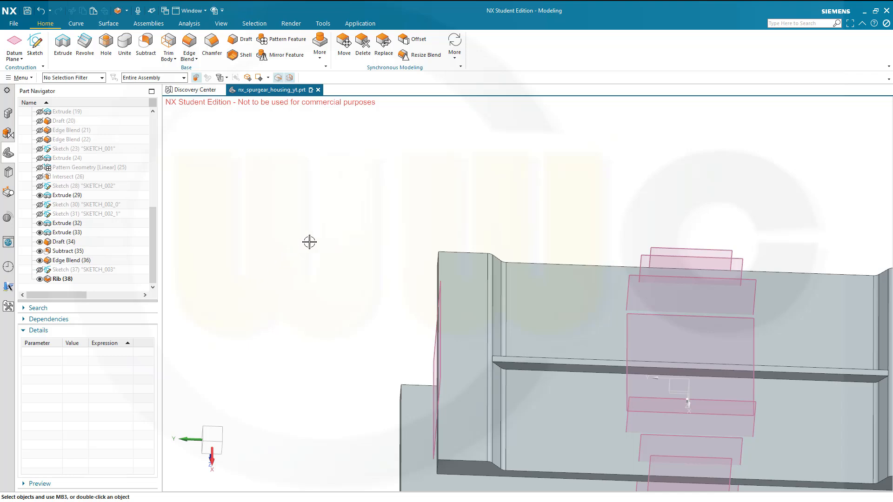
mouse_move(316, 238)
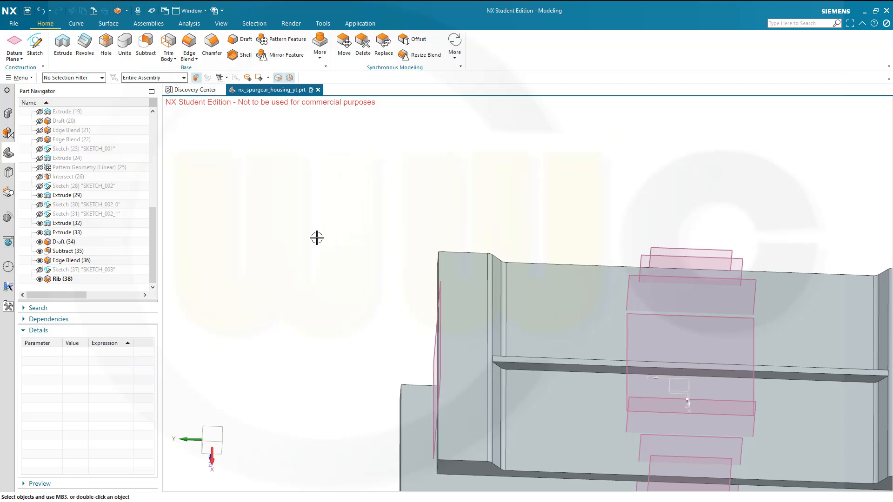
mouse_move(301, 242)
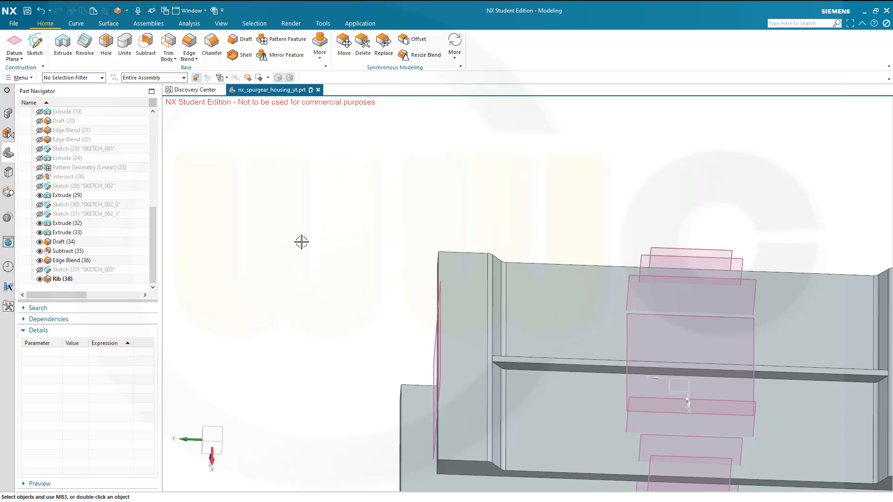
mouse_move(317, 236)
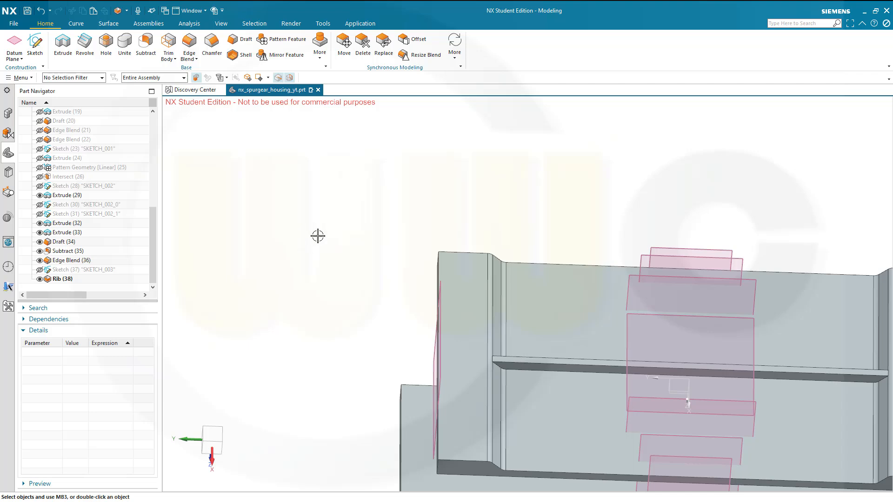
mouse_move(334, 230)
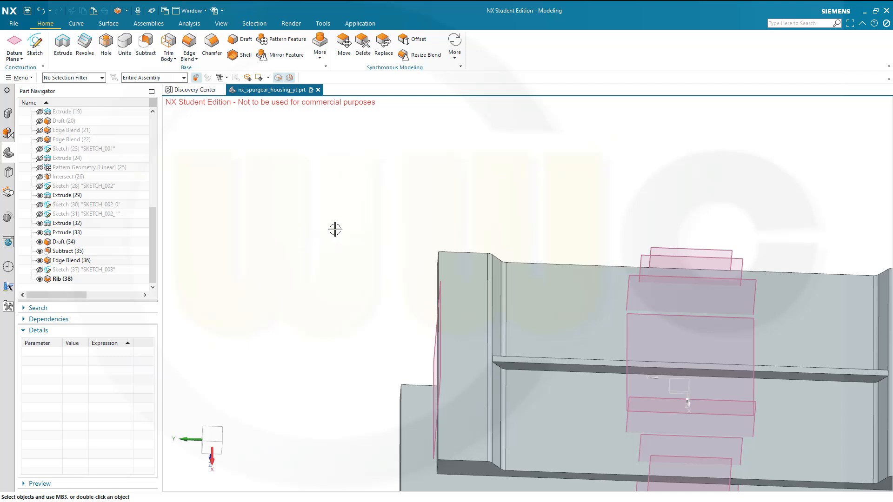
mouse_move(339, 233)
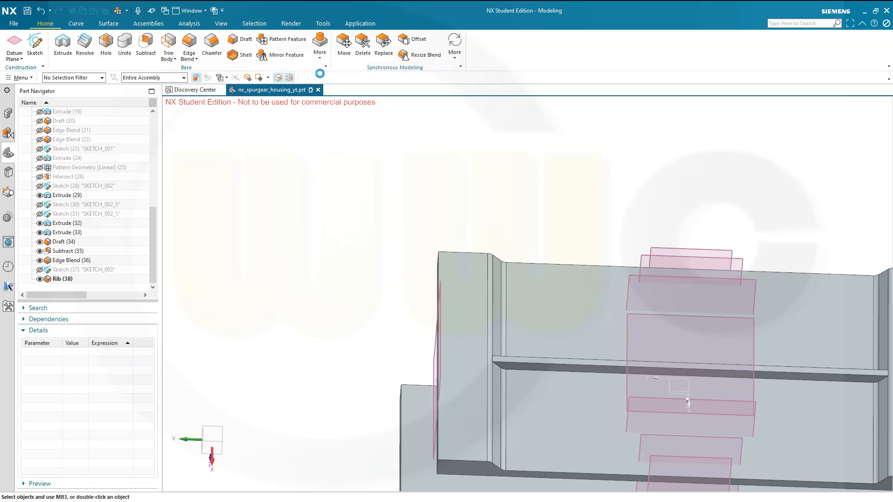
- Pattern Rib (38) linearly along XC, symmetric, with 7 instances at 20 mm pitch
left_click(282, 39)
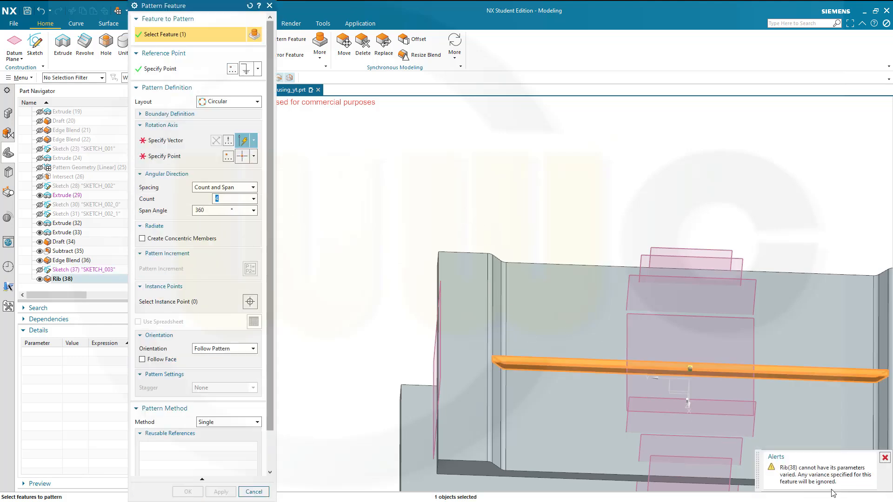
mouse_move(826, 491)
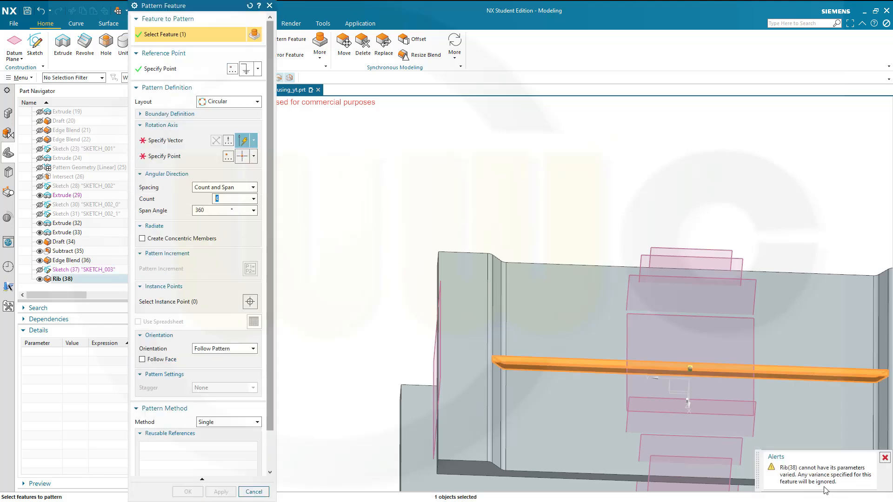
mouse_move(242, 124)
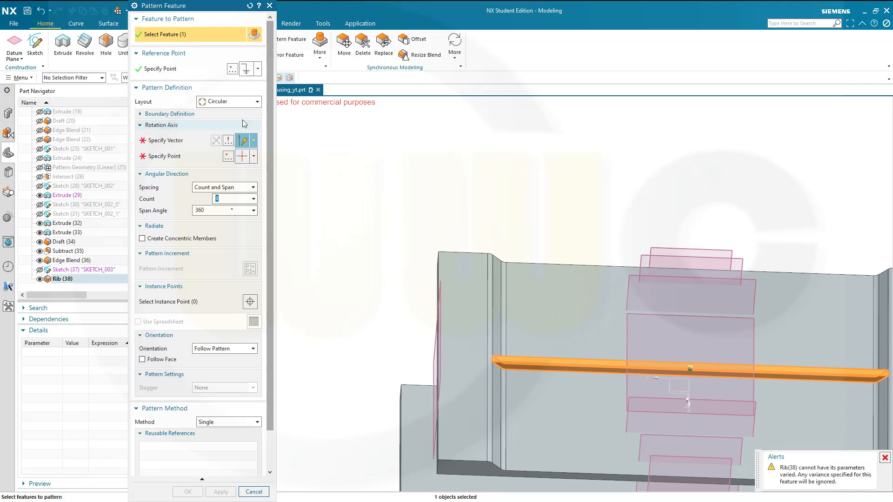
left_click(251, 101)
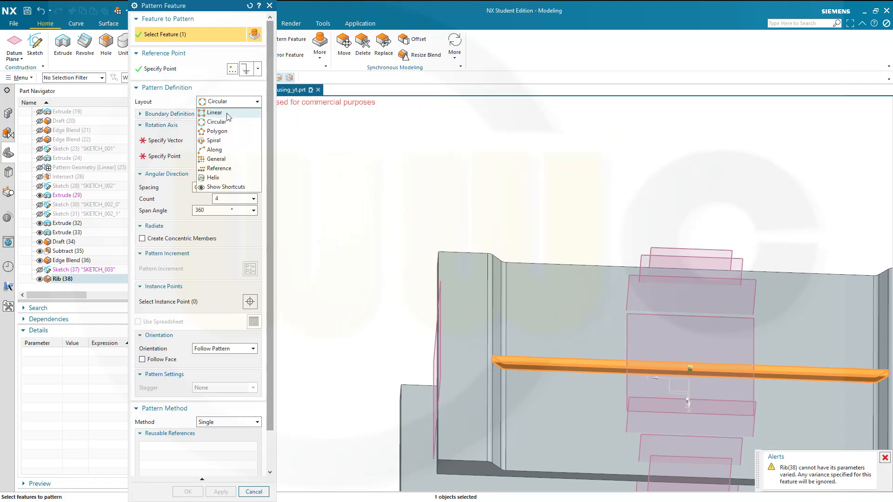
left_click(216, 112)
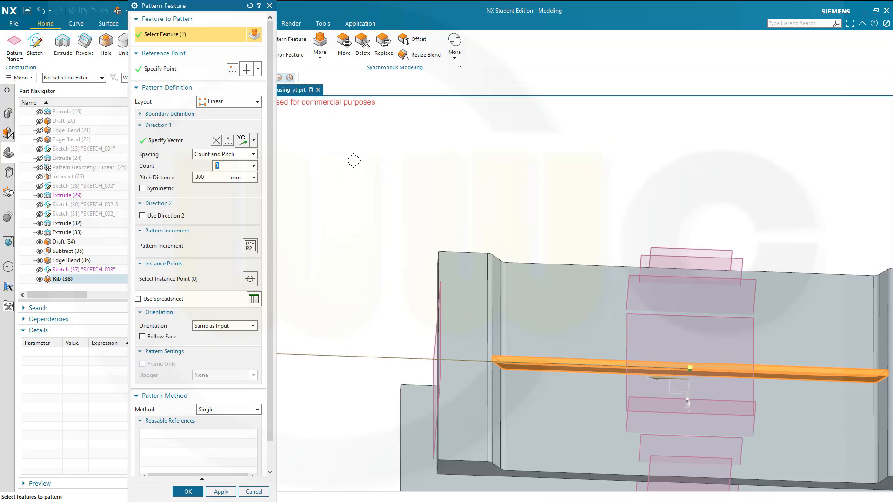
mouse_move(329, 173)
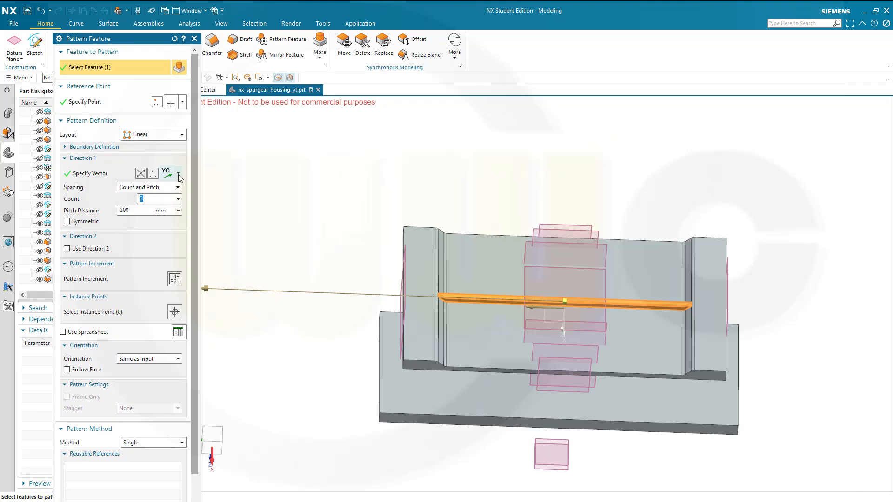
mouse_move(178, 175)
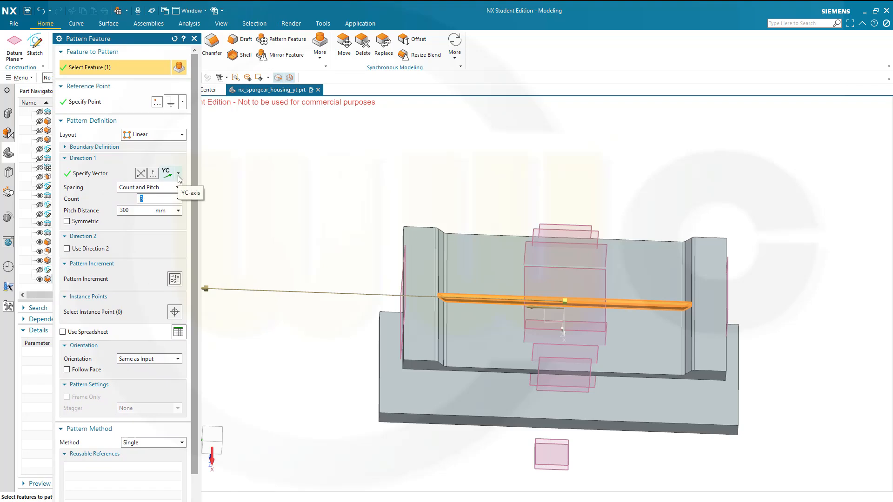
left_click(178, 174)
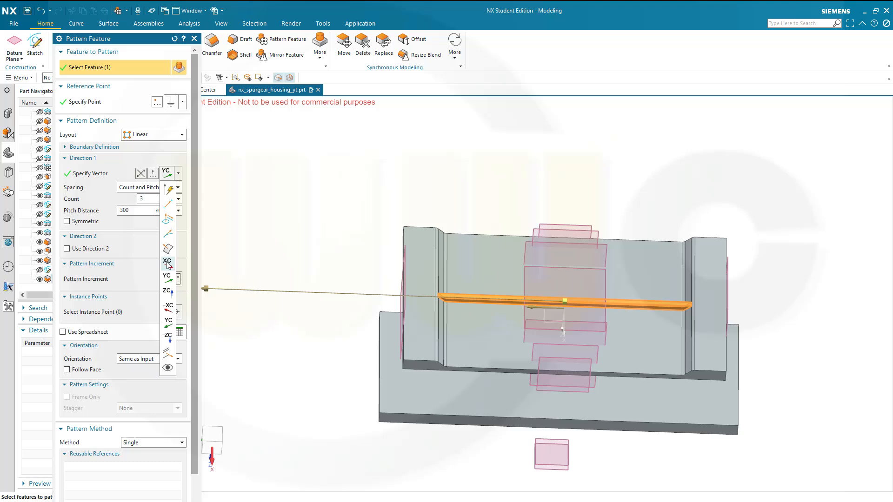
left_click(165, 261)
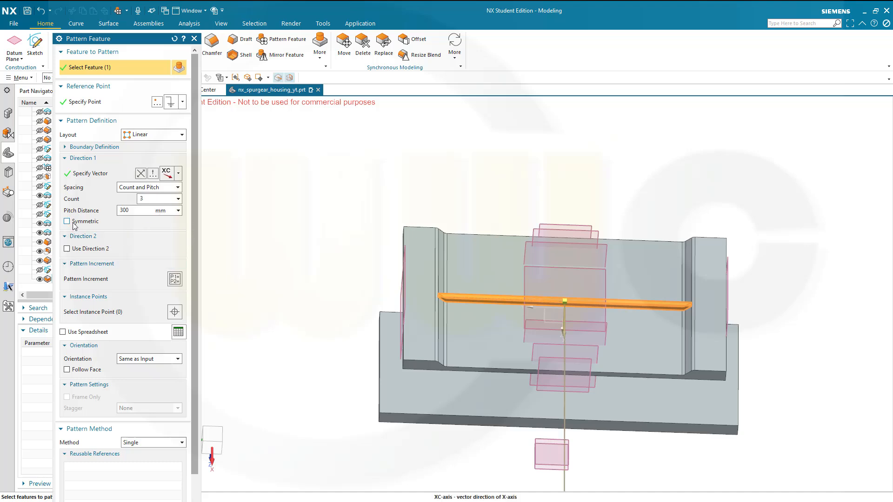
mouse_move(67, 221)
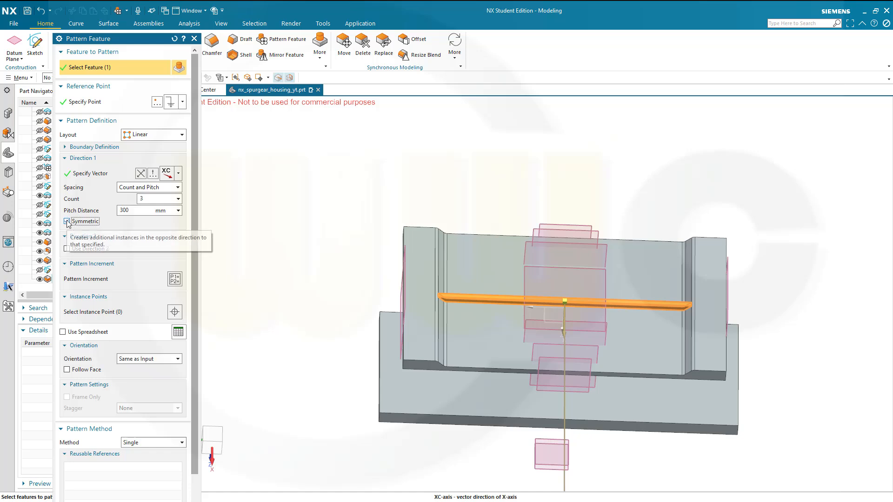
left_click(67, 221)
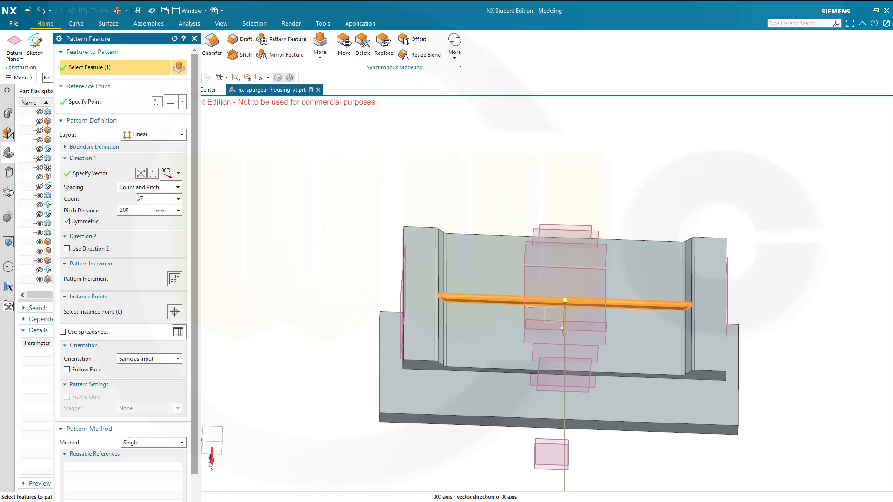
left_click(143, 198)
type("7")
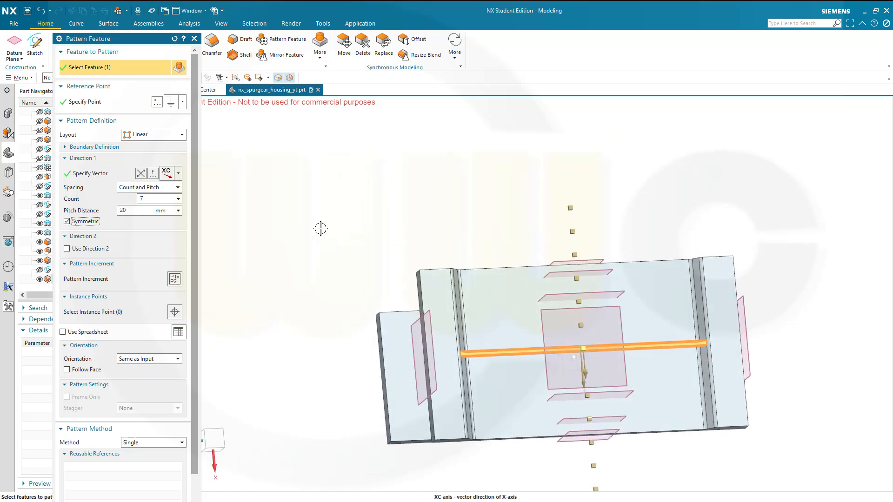
mouse_move(320, 211)
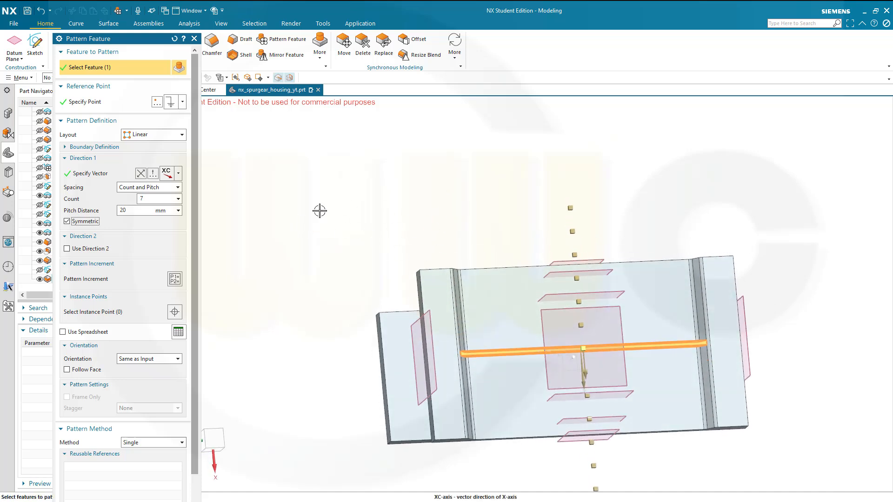
- Change the rib pattern count to 4 and rotate the view to check spacing
triple_click(140, 199)
type("4")
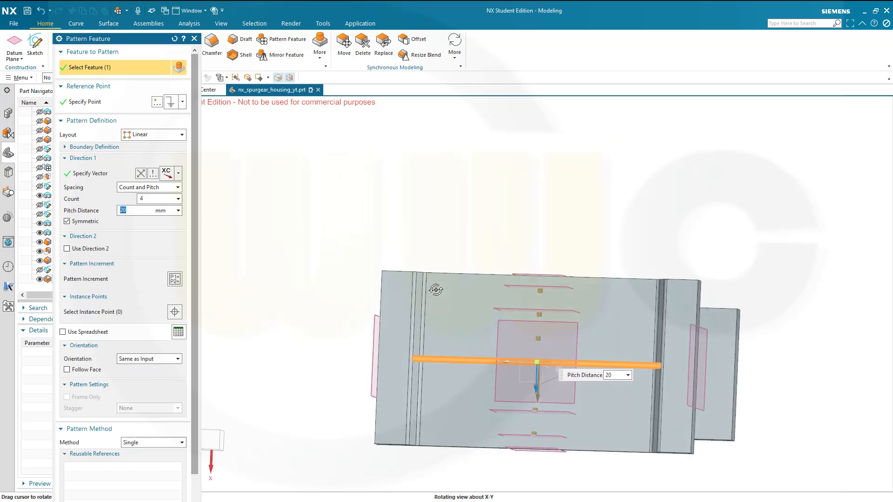
left_click_drag(513, 342, 524, 330)
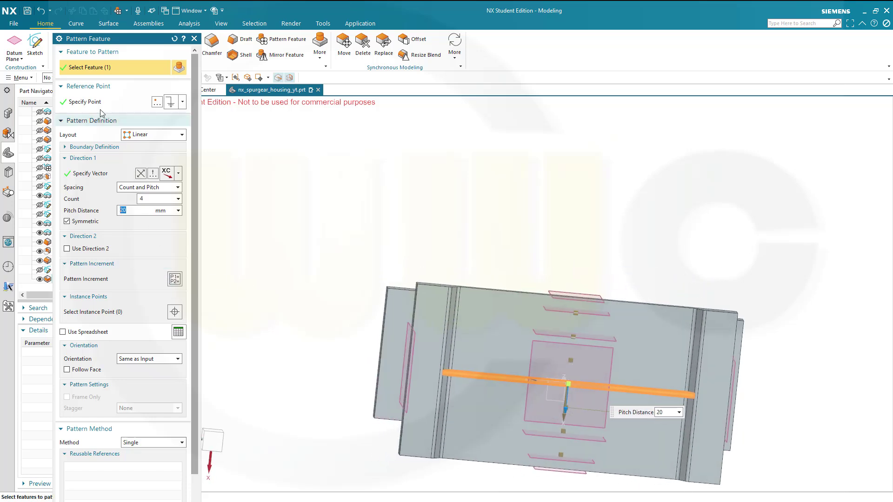
mouse_move(95, 142)
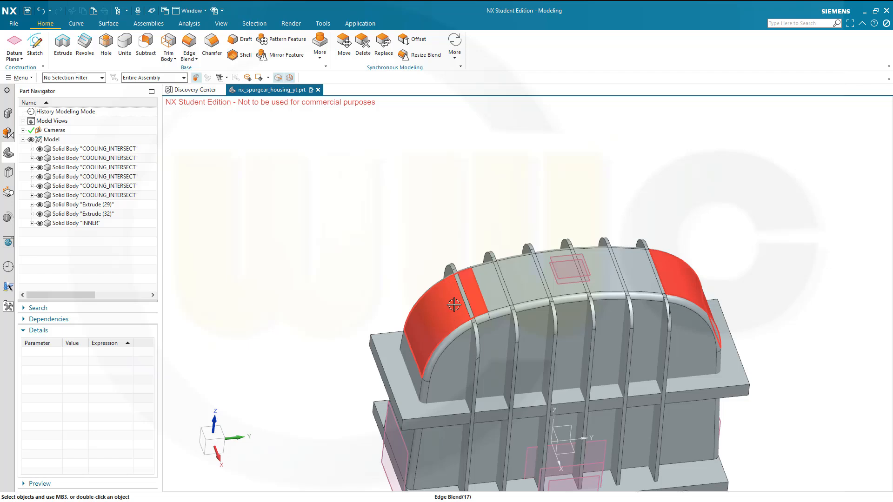
mouse_move(454, 307)
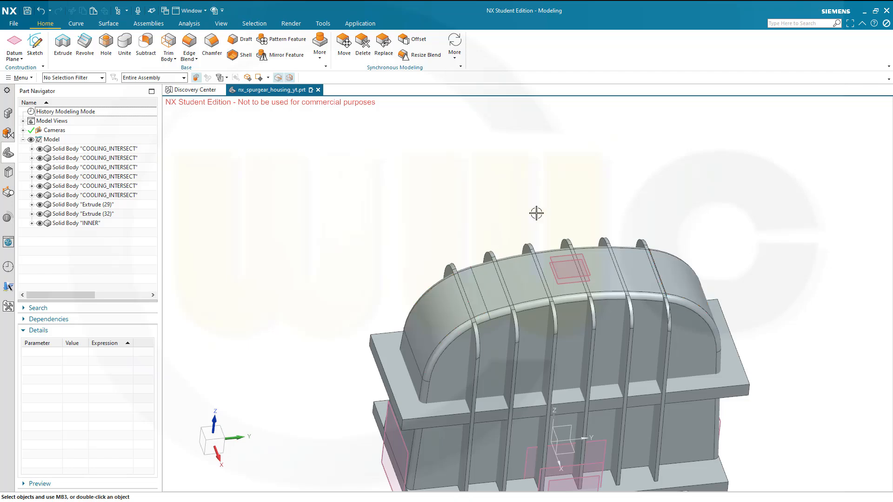
mouse_move(796, 387)
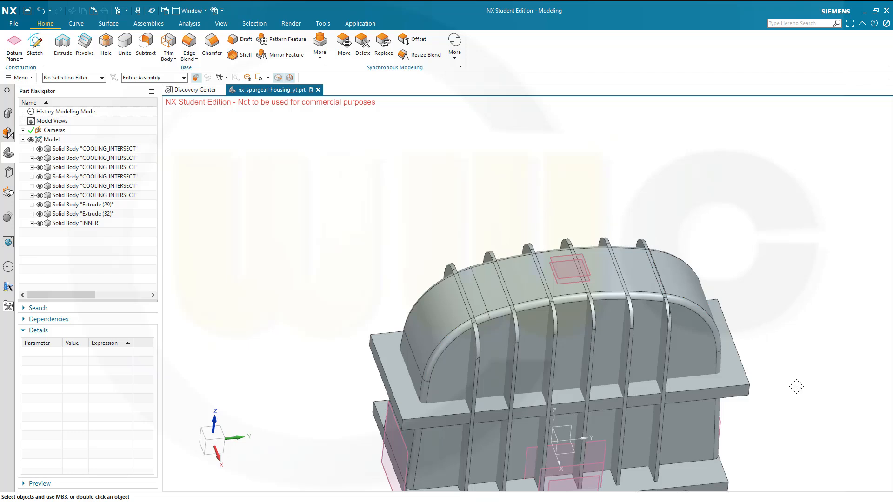
mouse_move(804, 401)
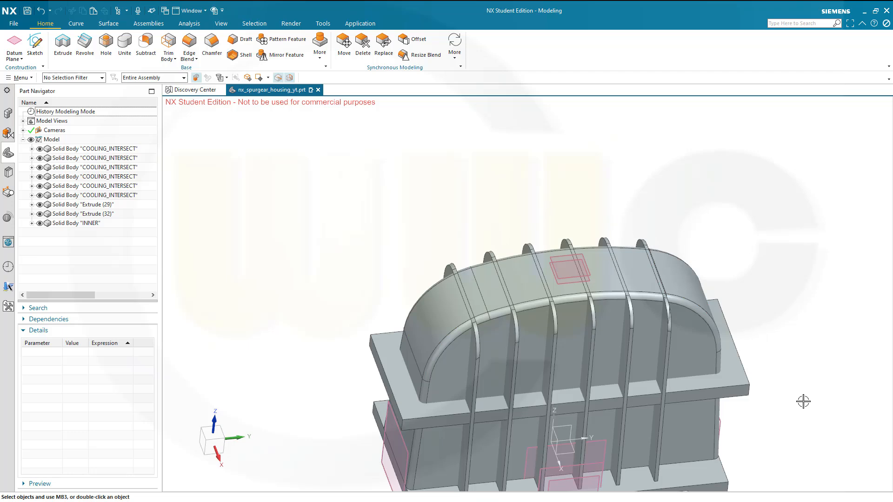